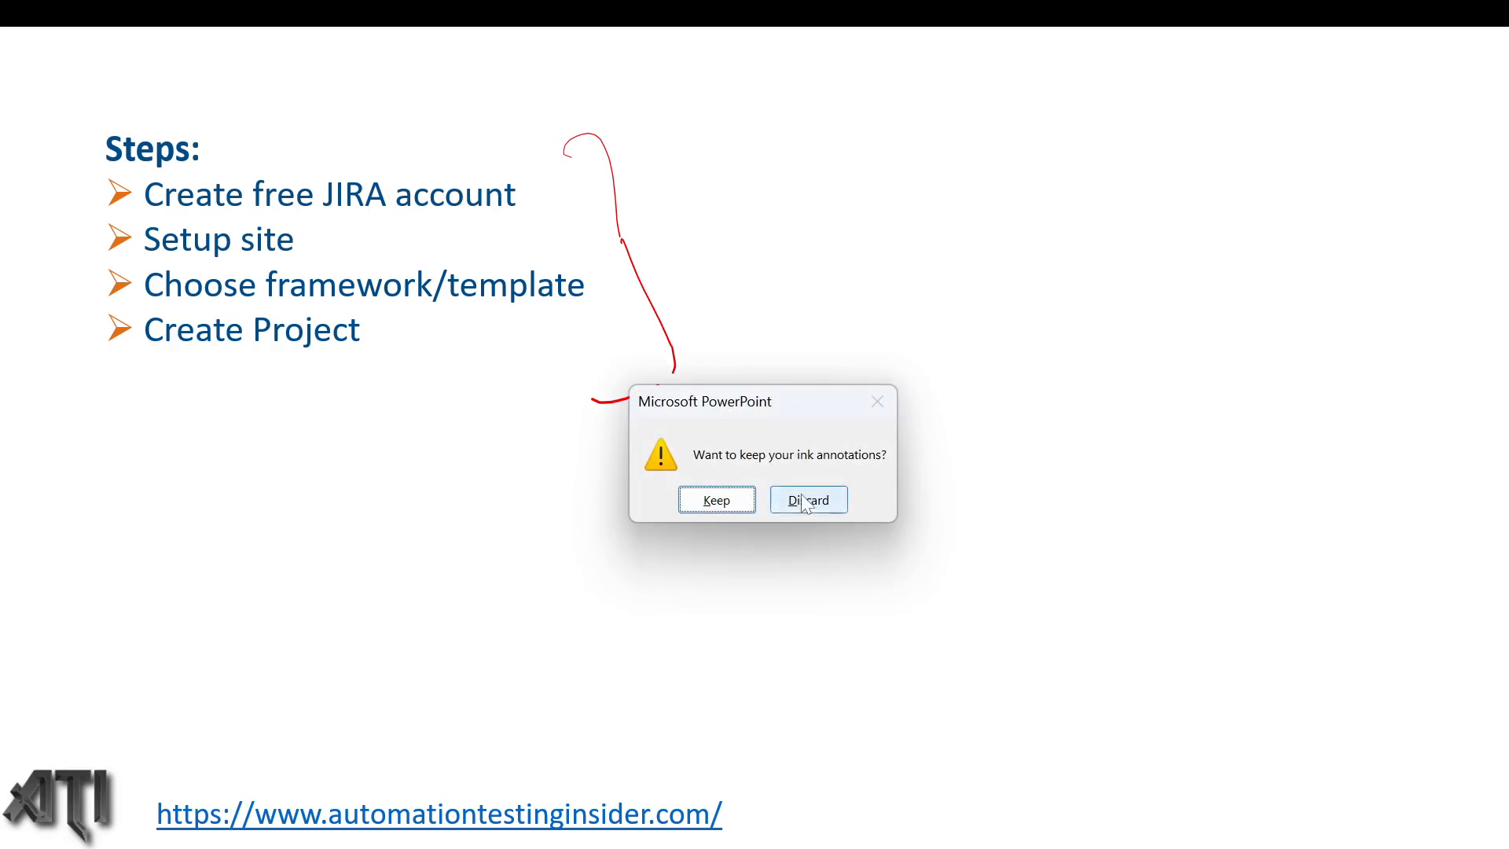
Discard the ink annotations when ending the slideshow.
left_click(808, 500)
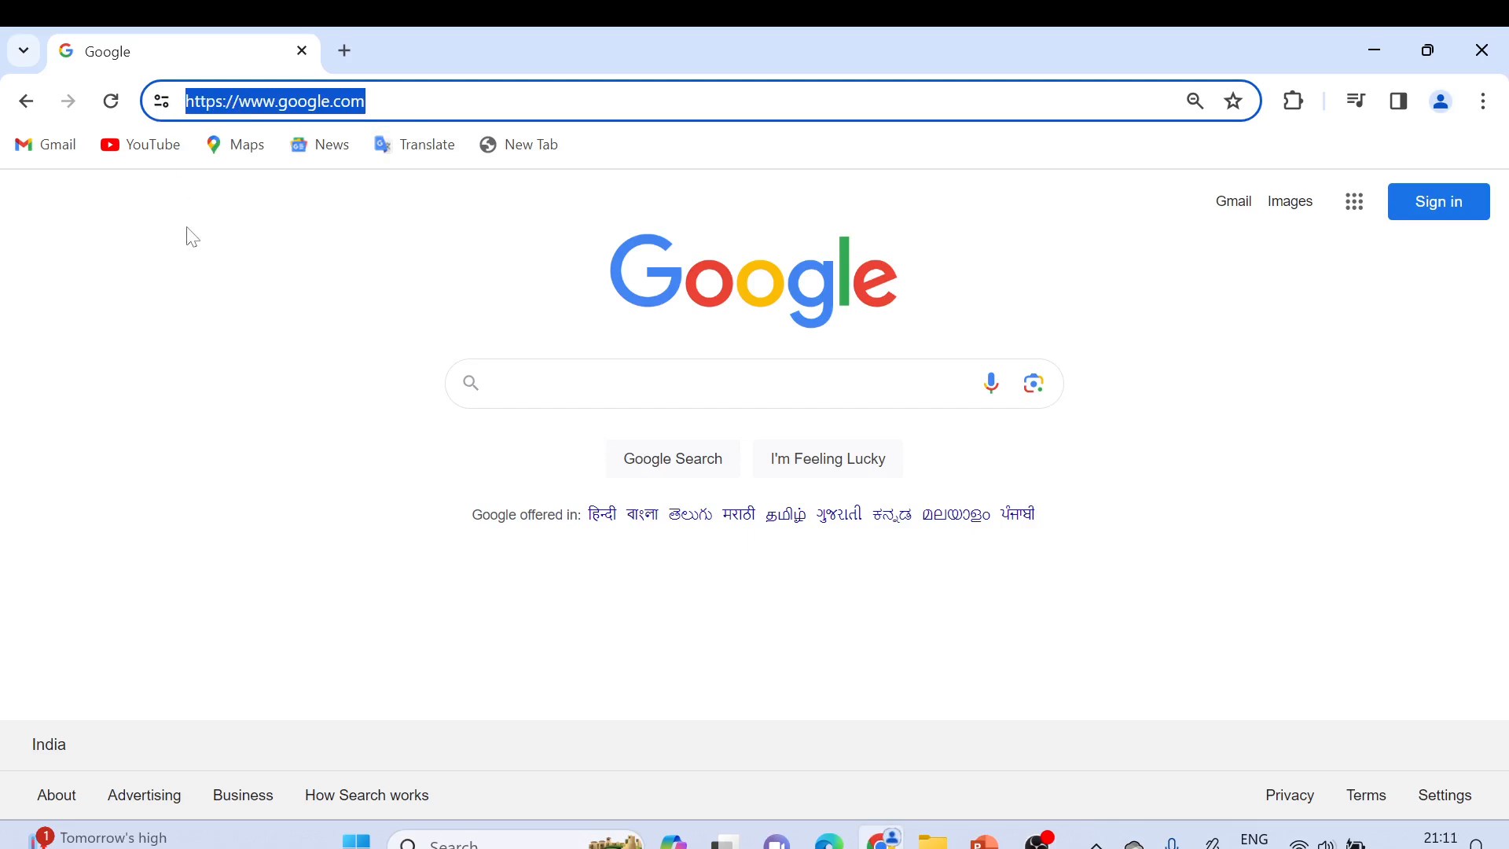
Search Google for 'jira software' and follow the sponsored Atlassian Jira Software result.
type("jira software")
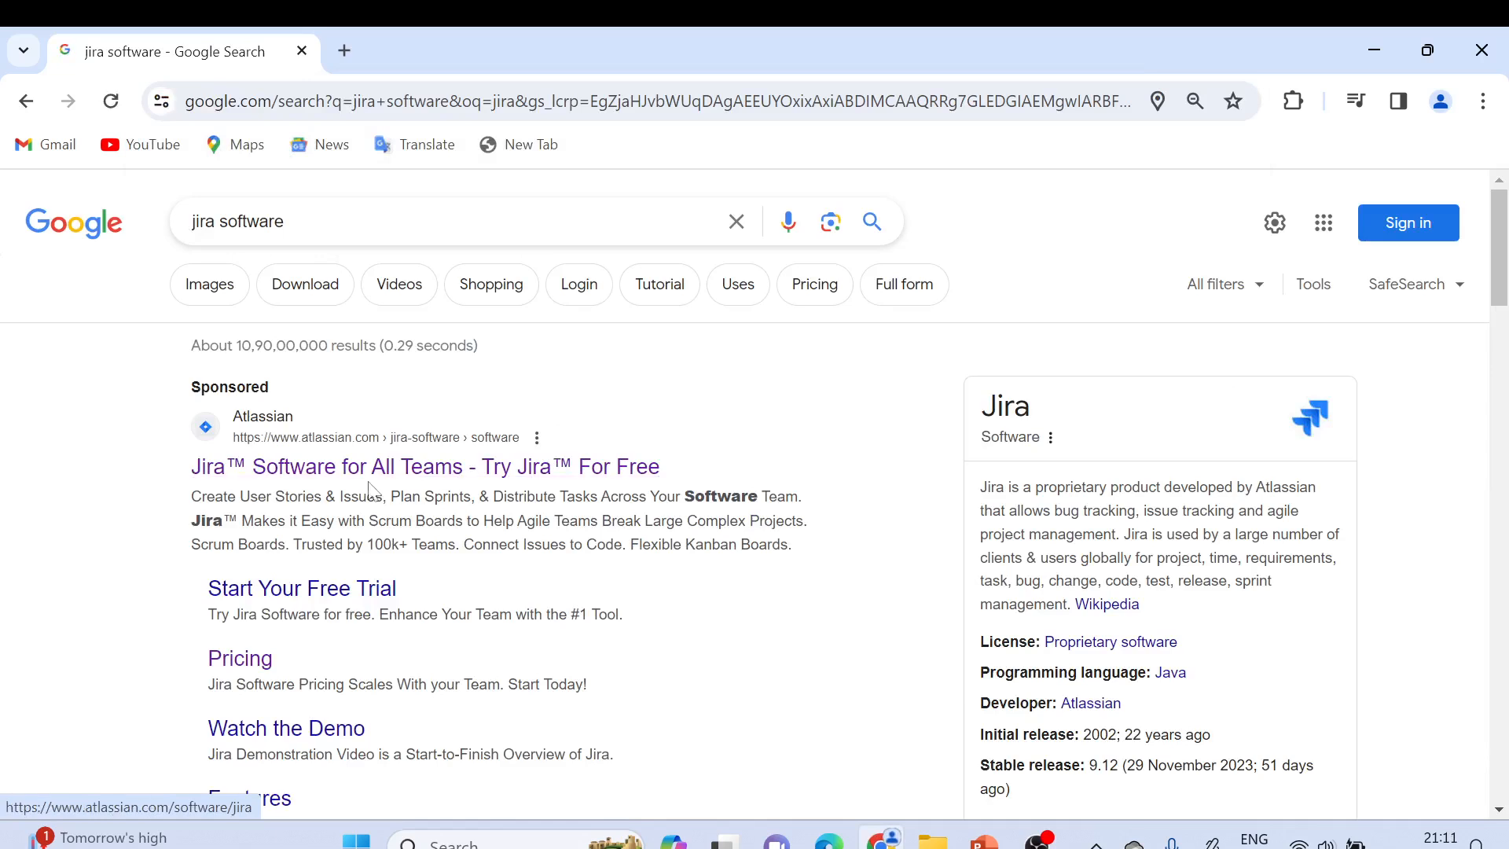
mouse_move(470, 436)
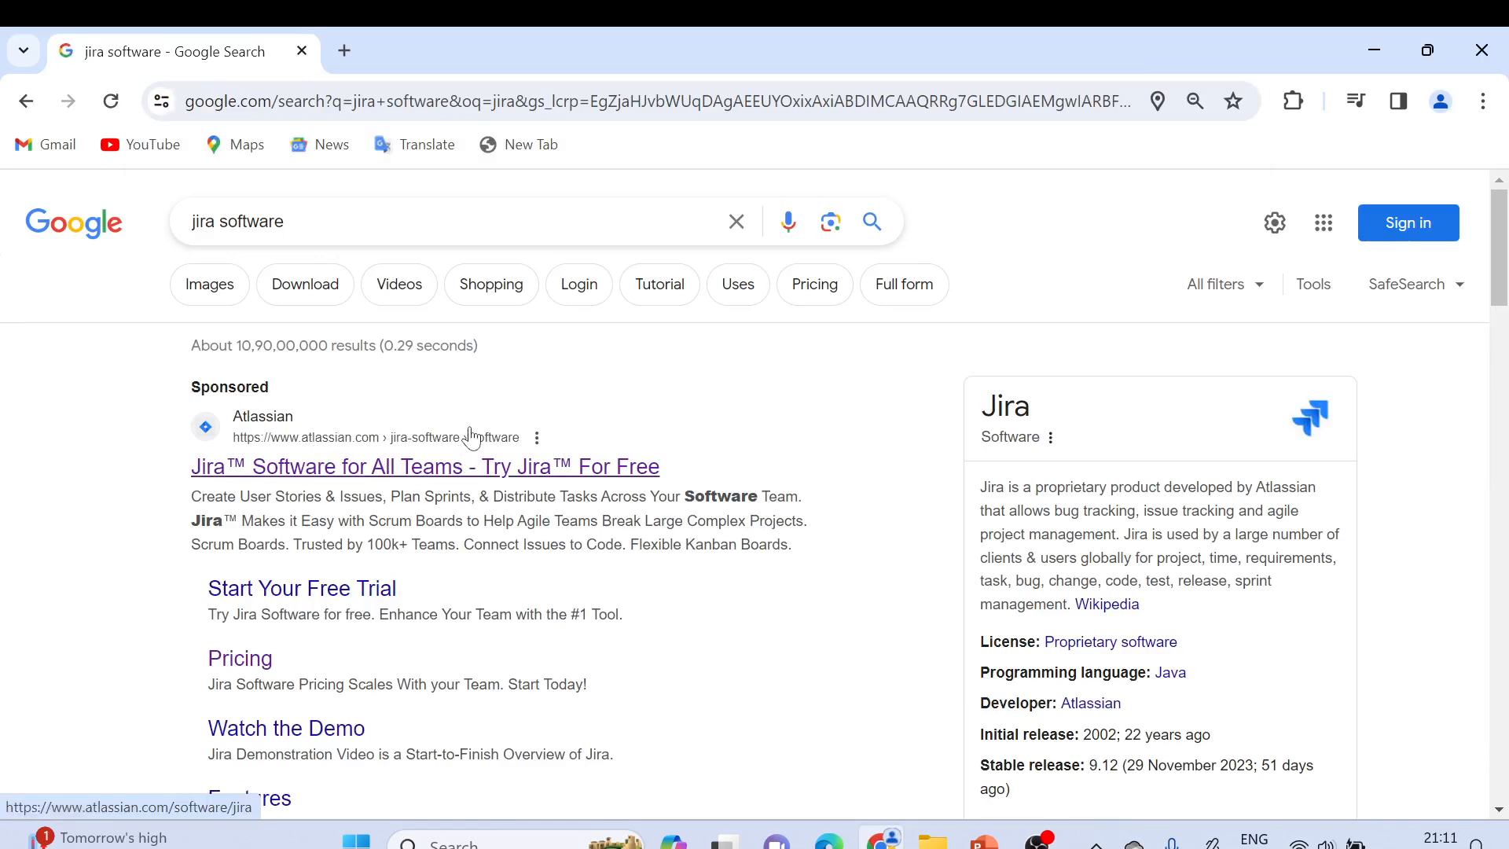
left_click(424, 465)
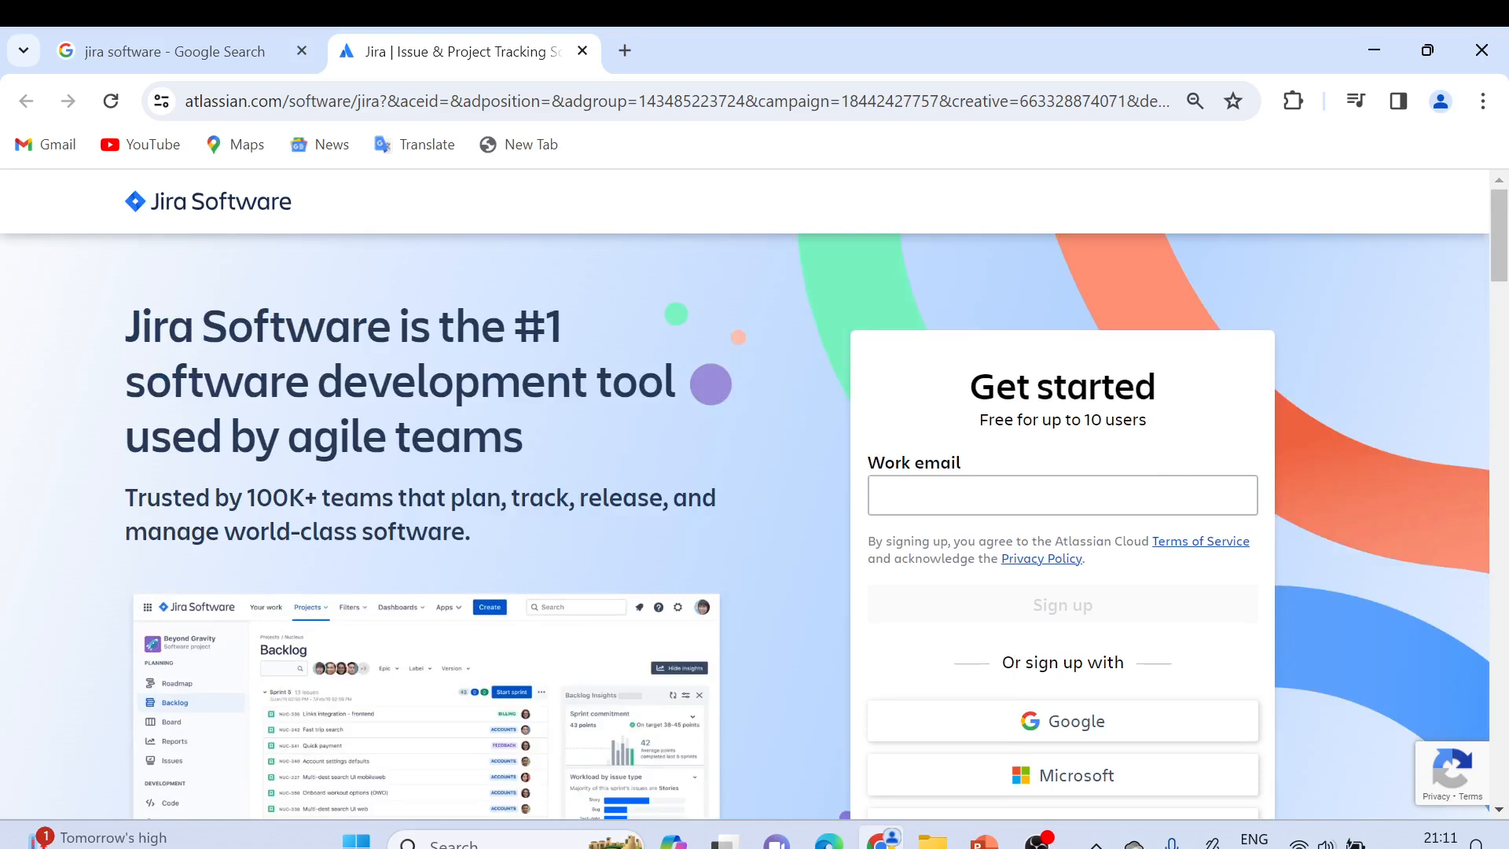
Note the 'Free for up to 10 users' offer and choose Google as the sign-up method.
double_click(1006, 386)
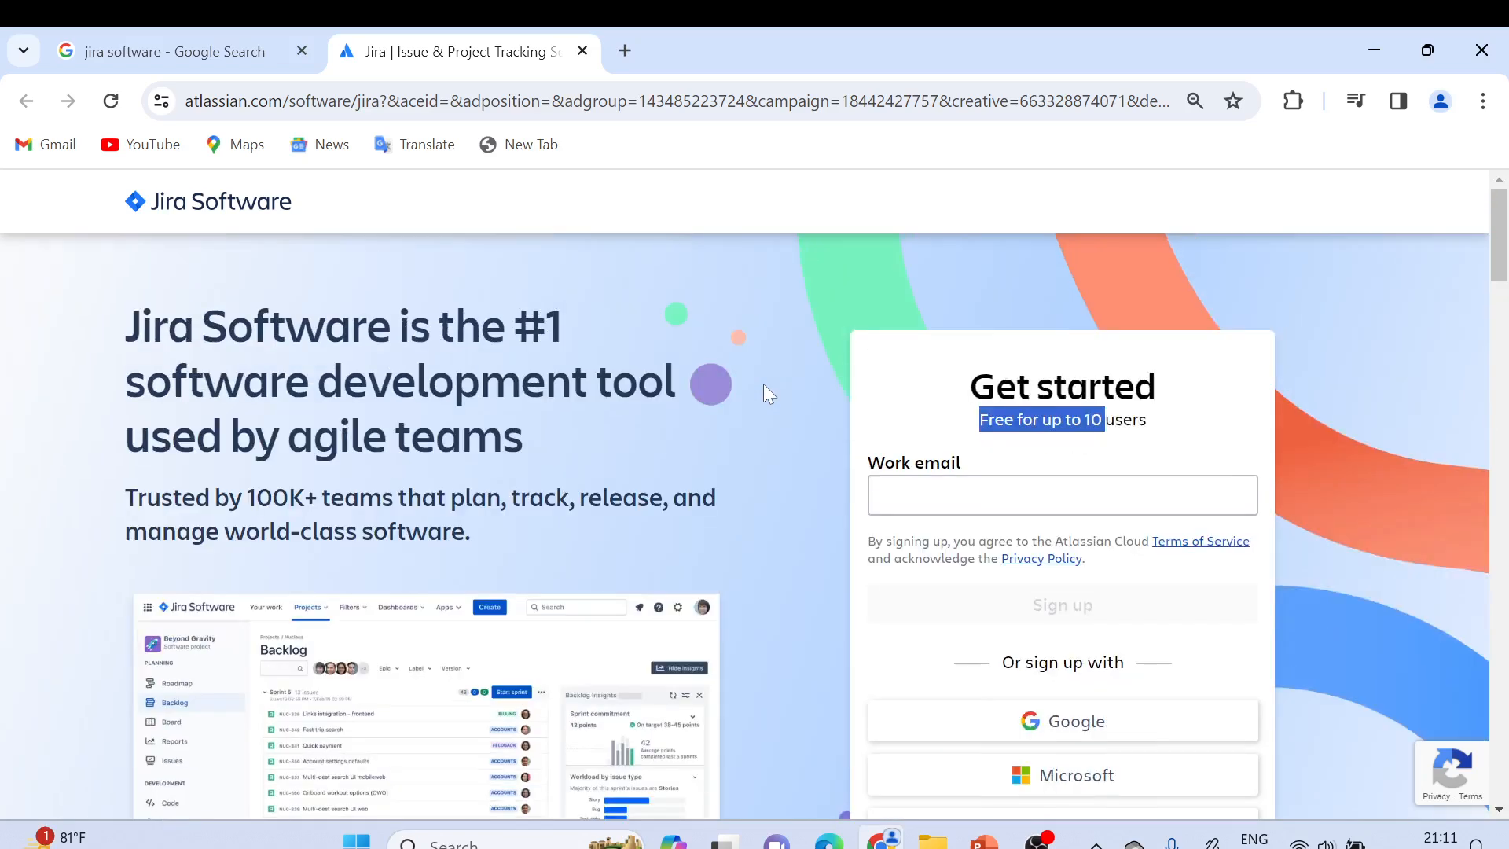
scroll("down", 3)
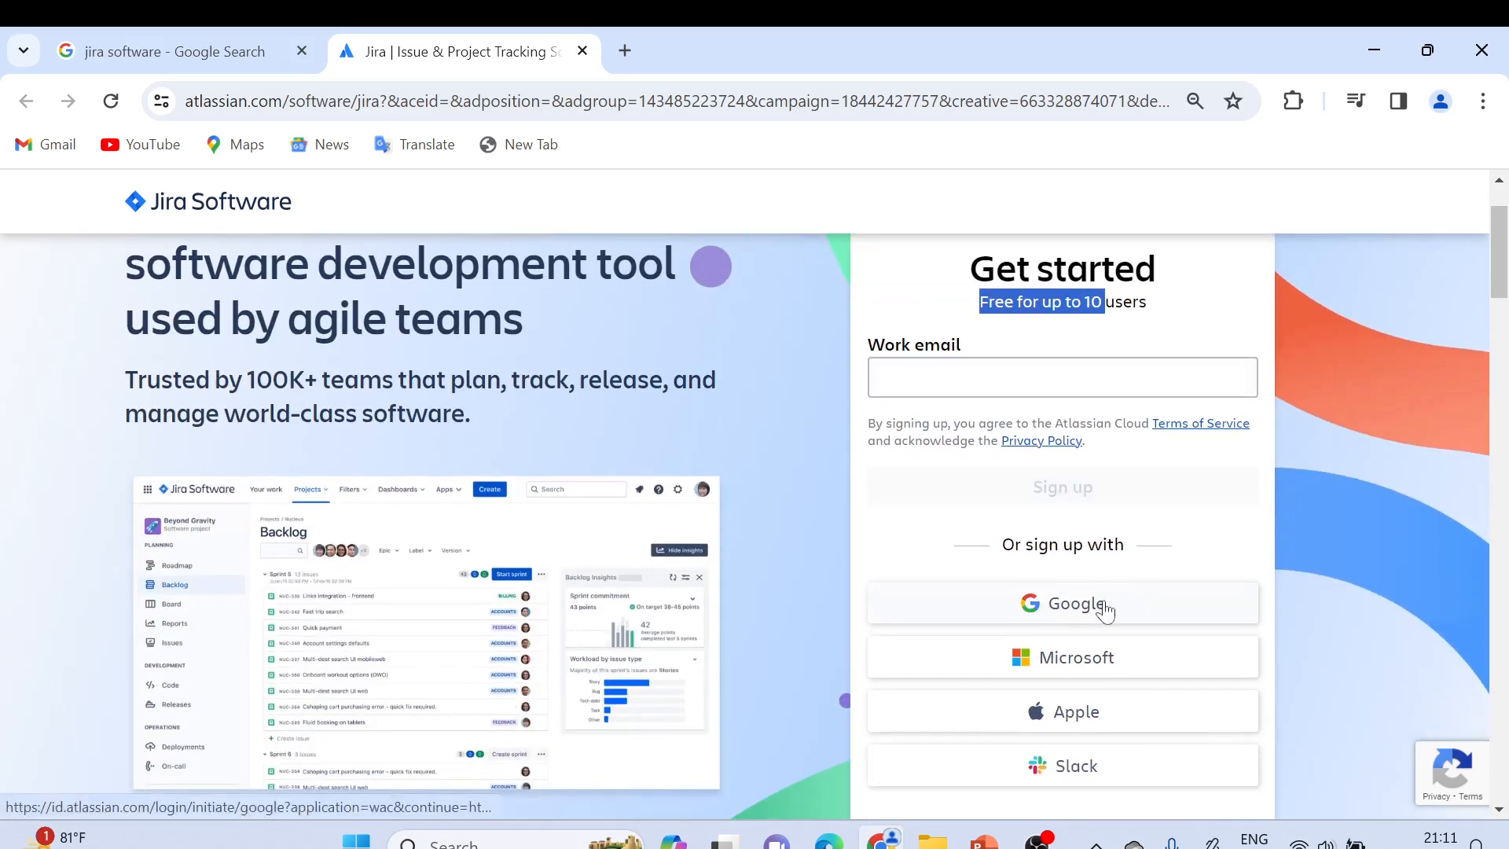
mouse_move(1073, 619)
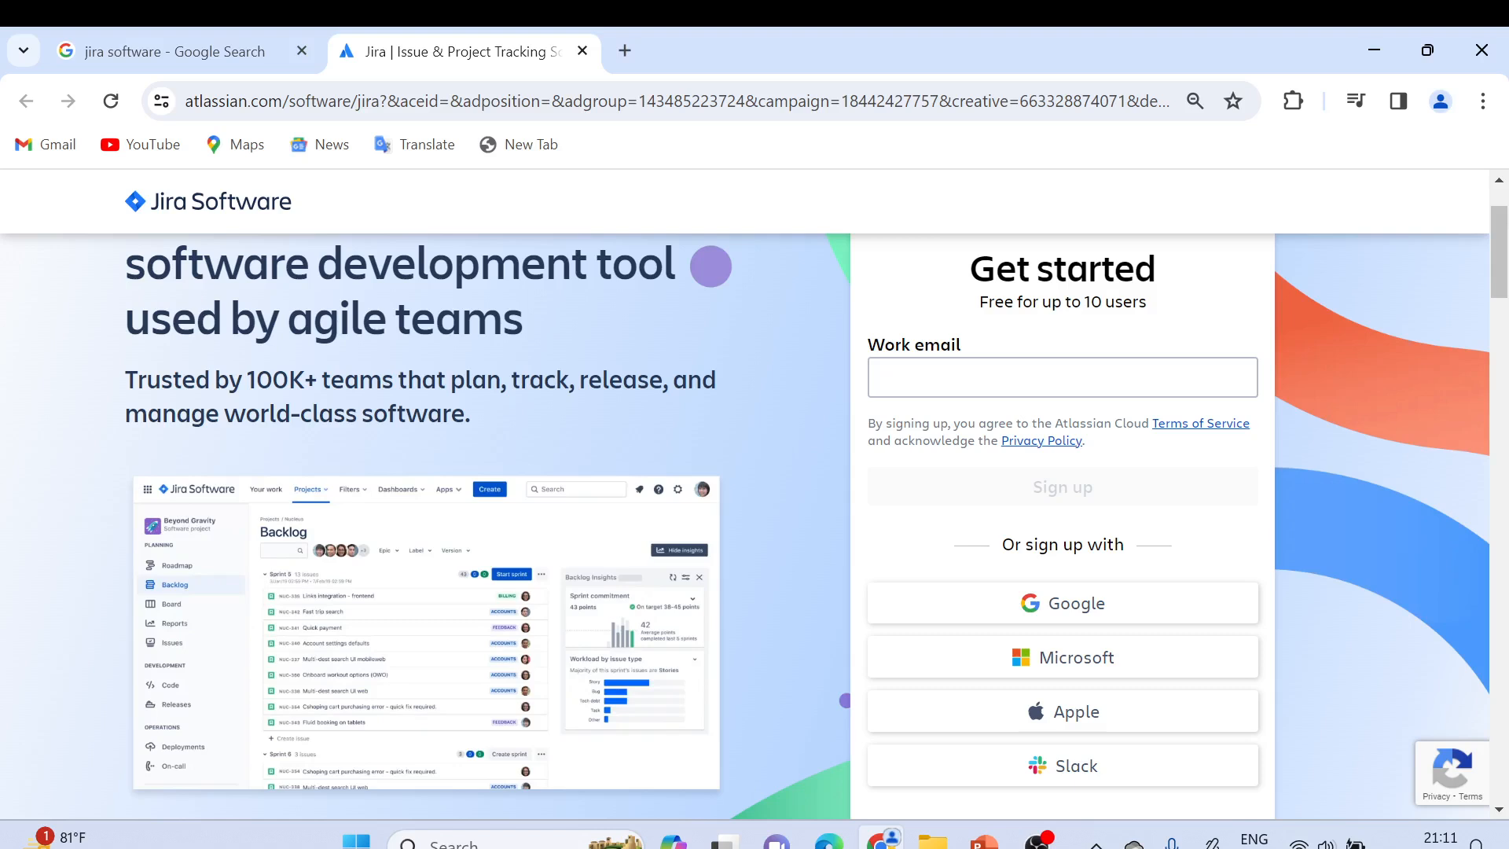
mouse_move(1062, 602)
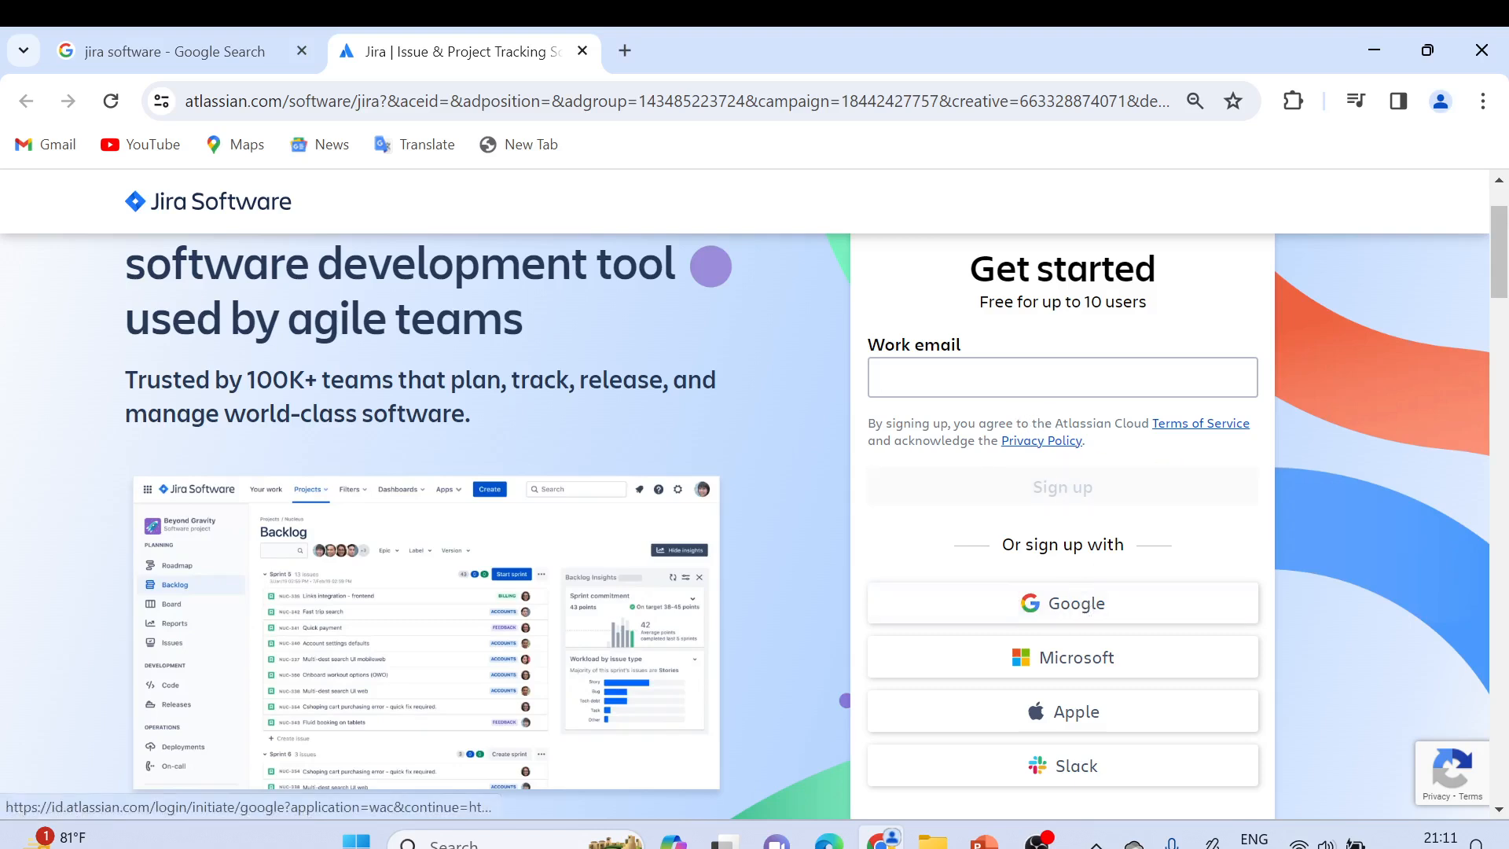
mouse_move(1075, 612)
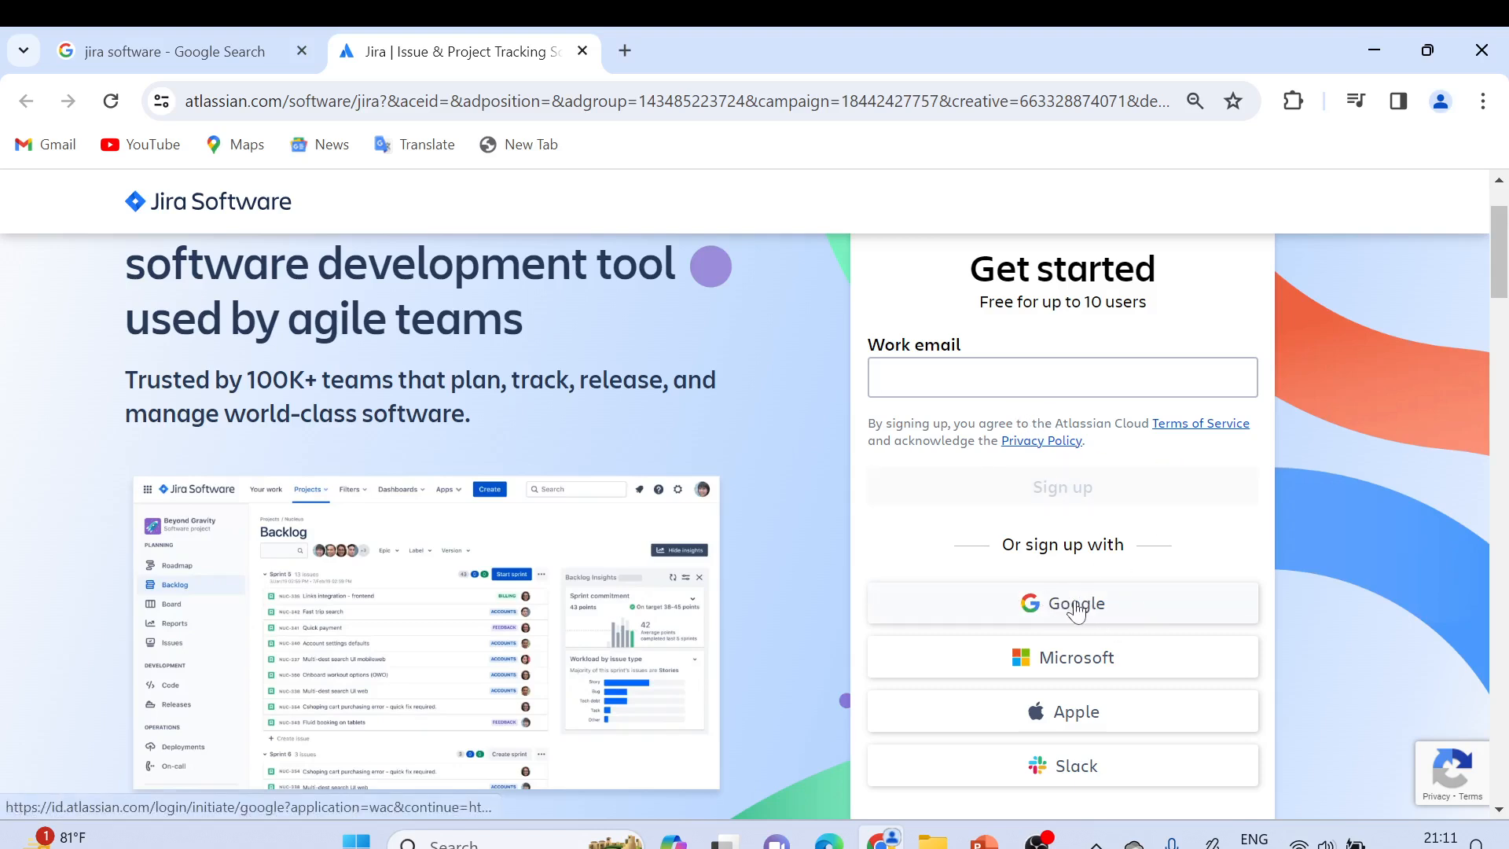
left_click(1061, 602)
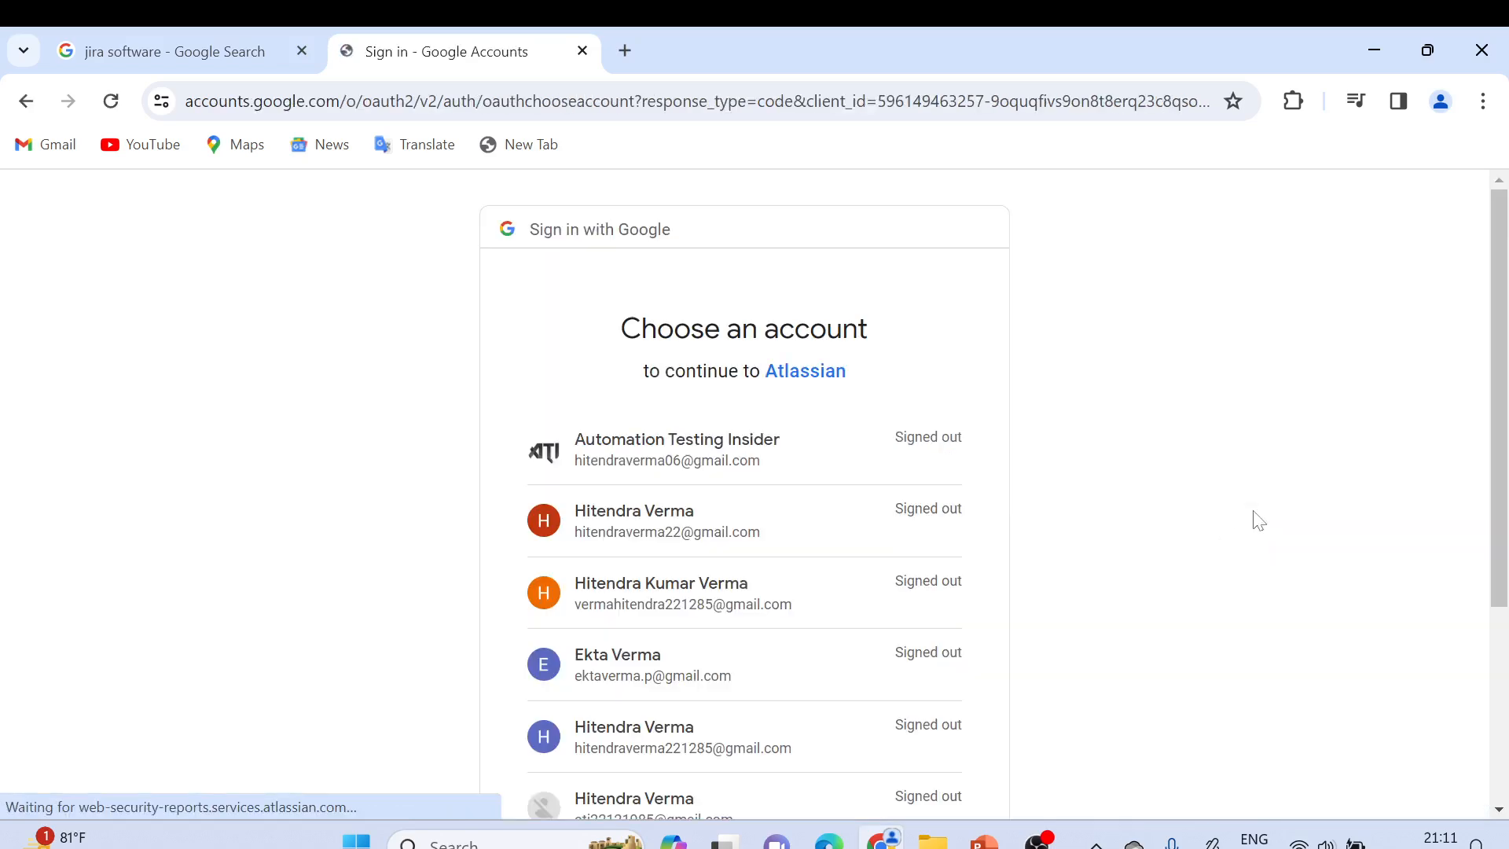
Pick the Google account from the chooser and submit its password.
scroll("down", 3)
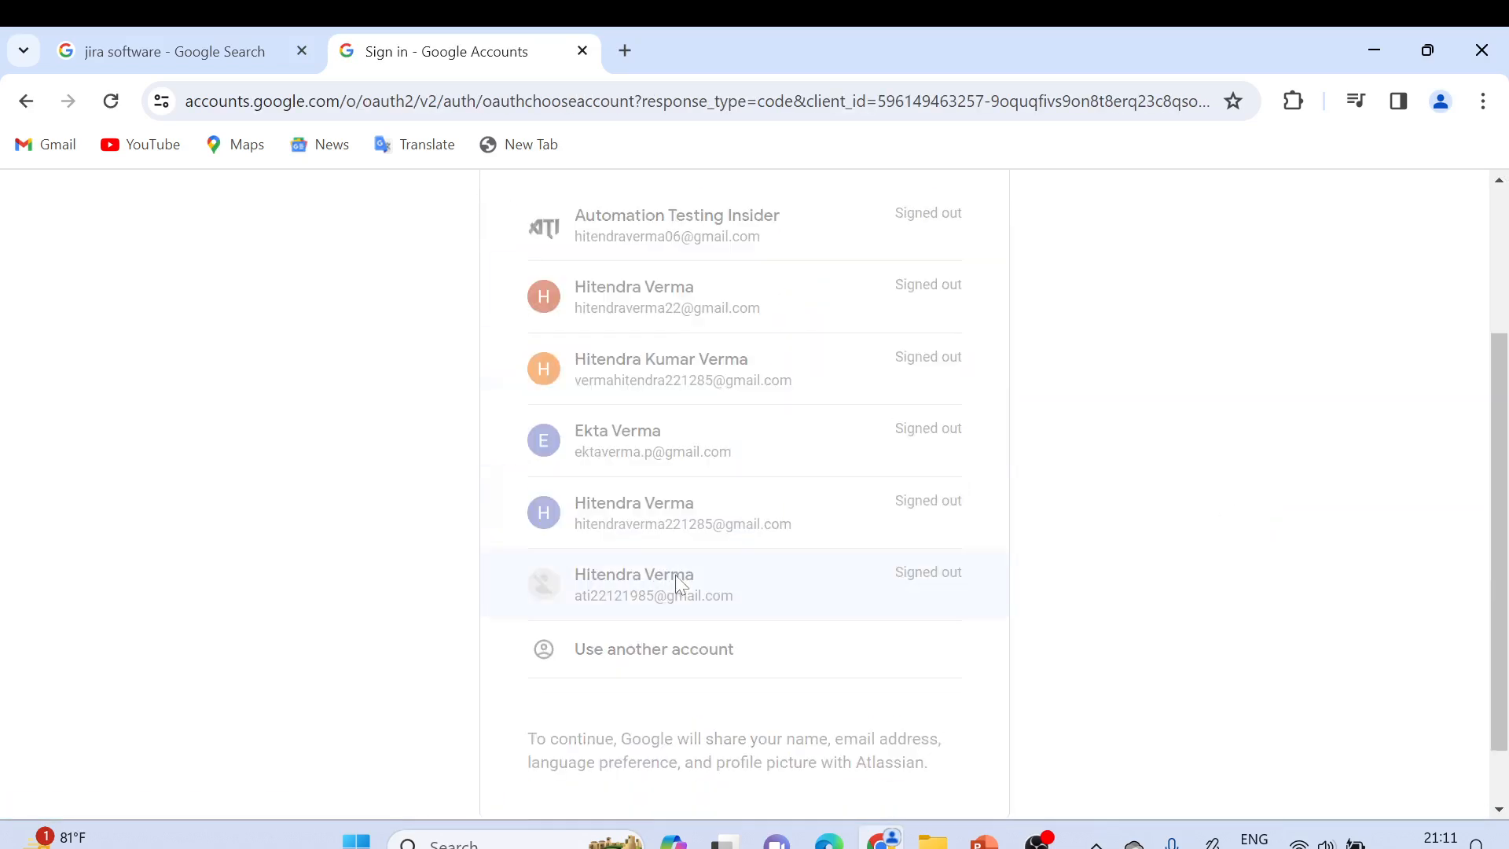
left_click(654, 585)
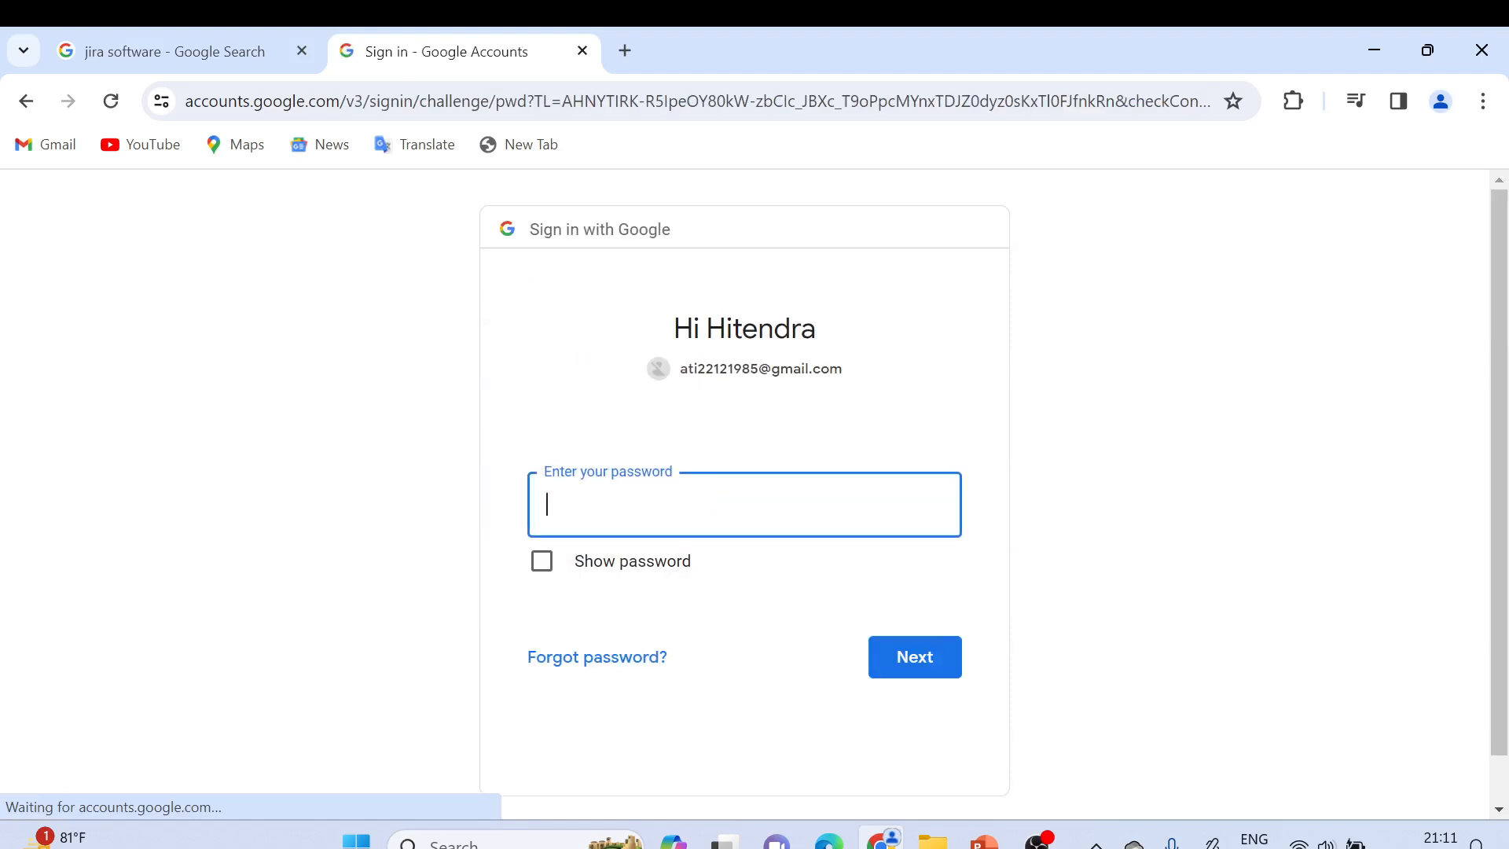
type("••")
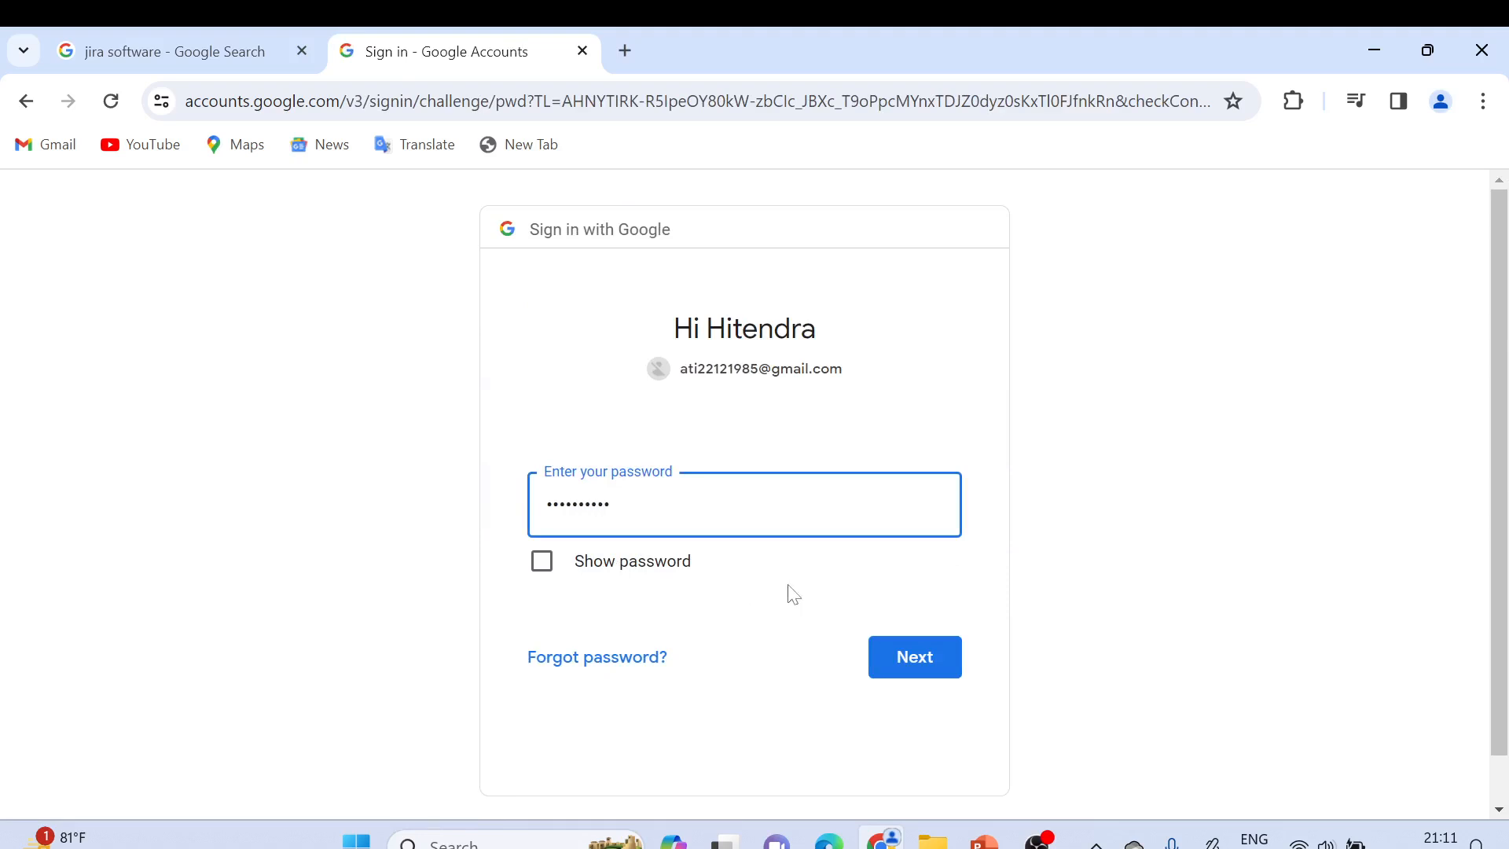
left_click(911, 657)
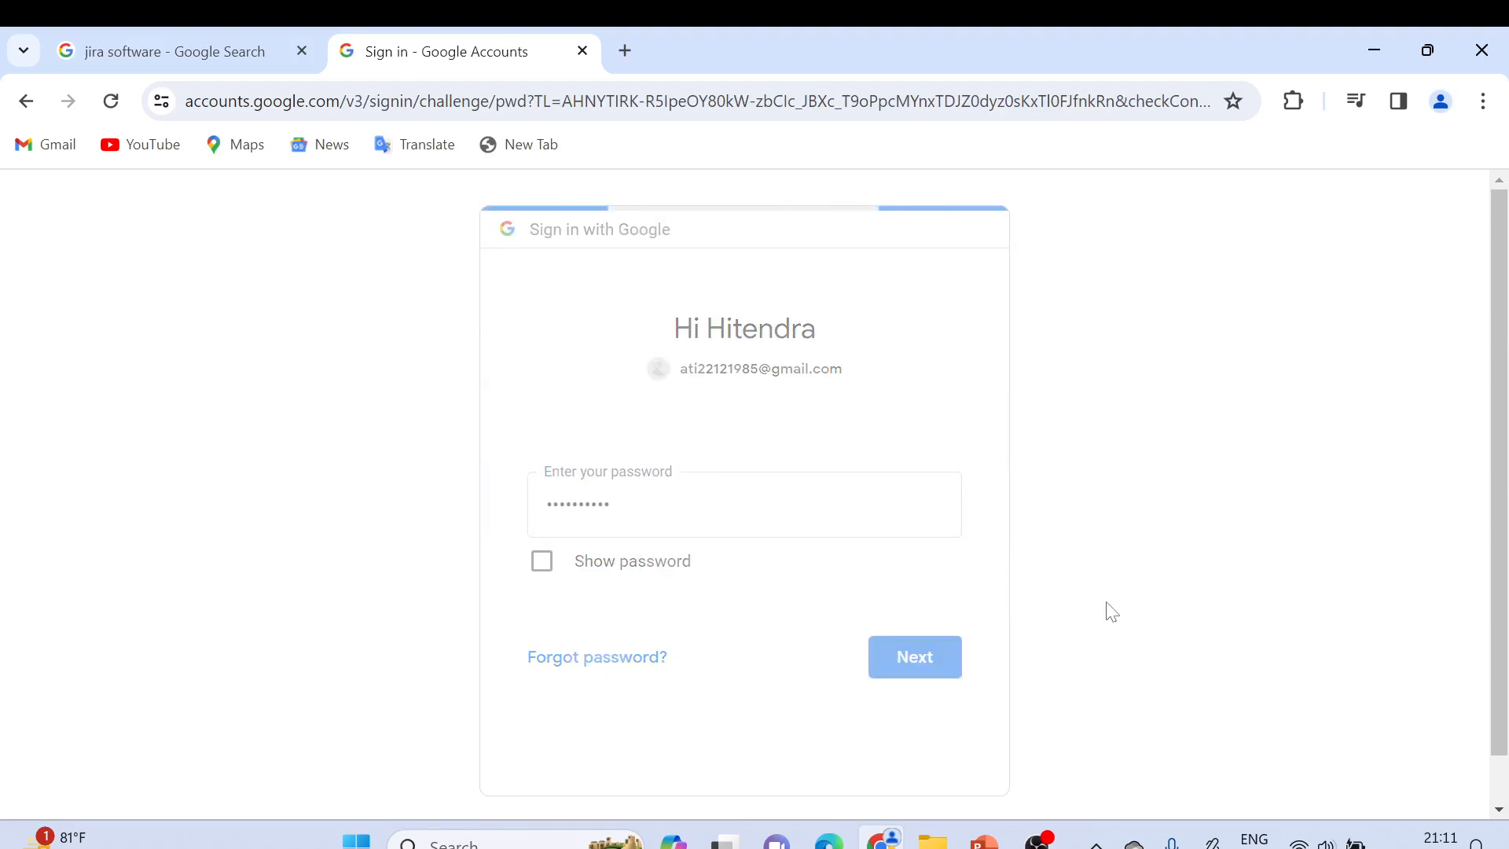
left_click(912, 657)
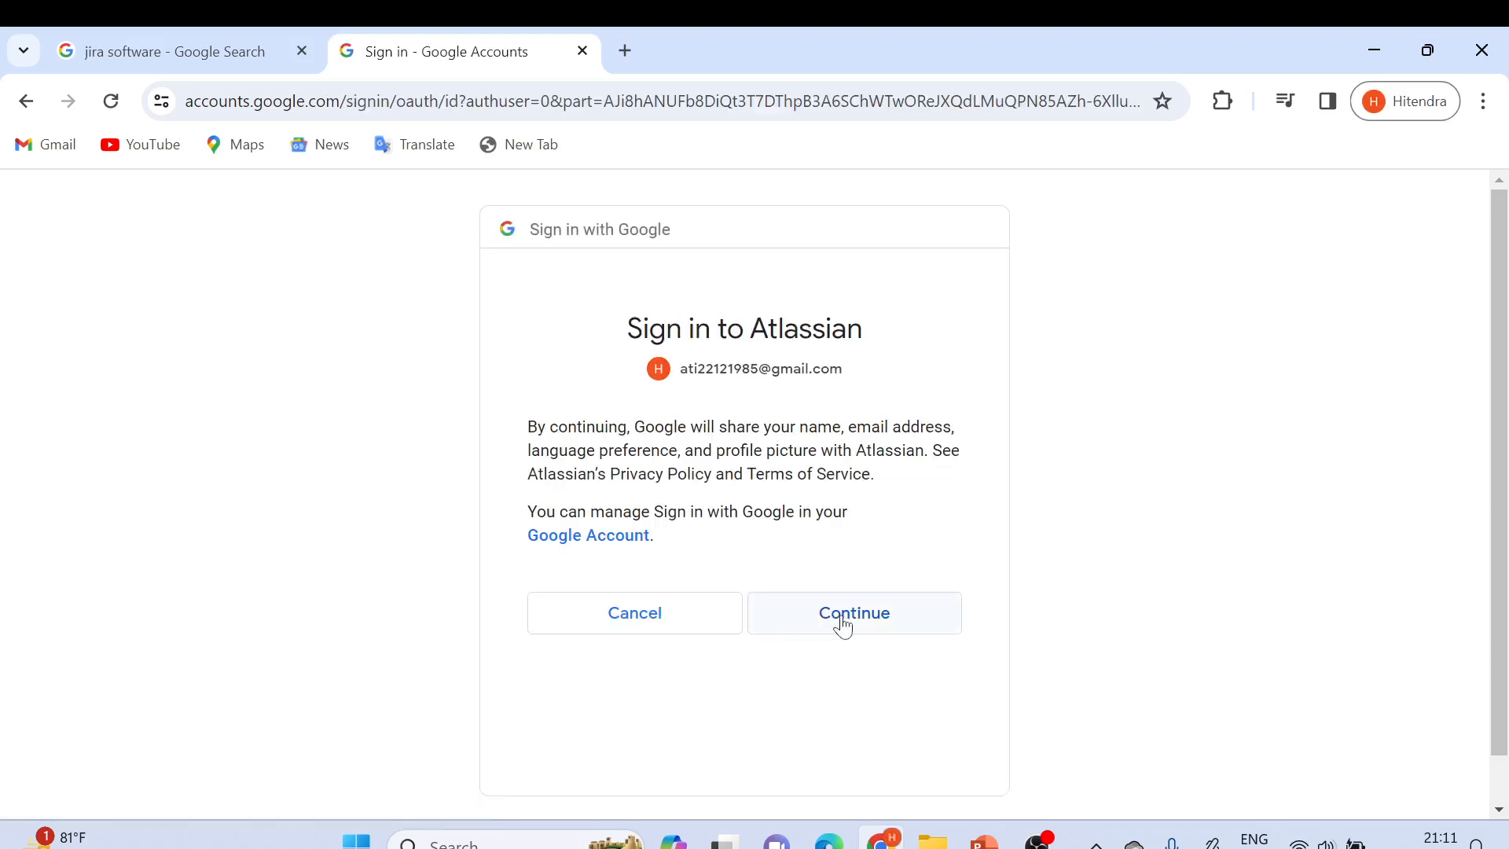
Allow Google to share the account with Atlassian via Continue.
left_click(851, 613)
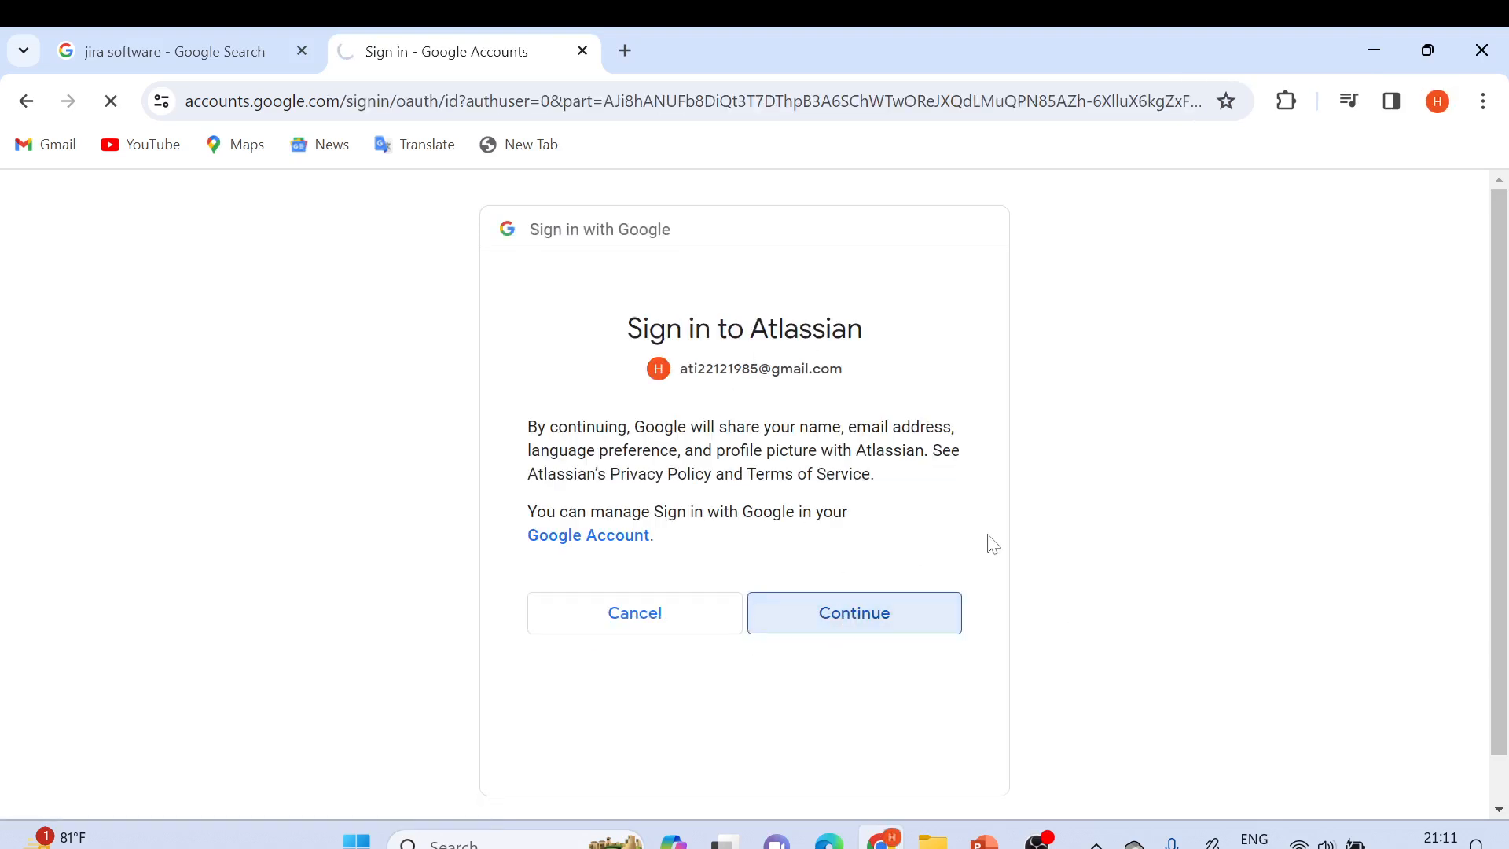
left_click(852, 613)
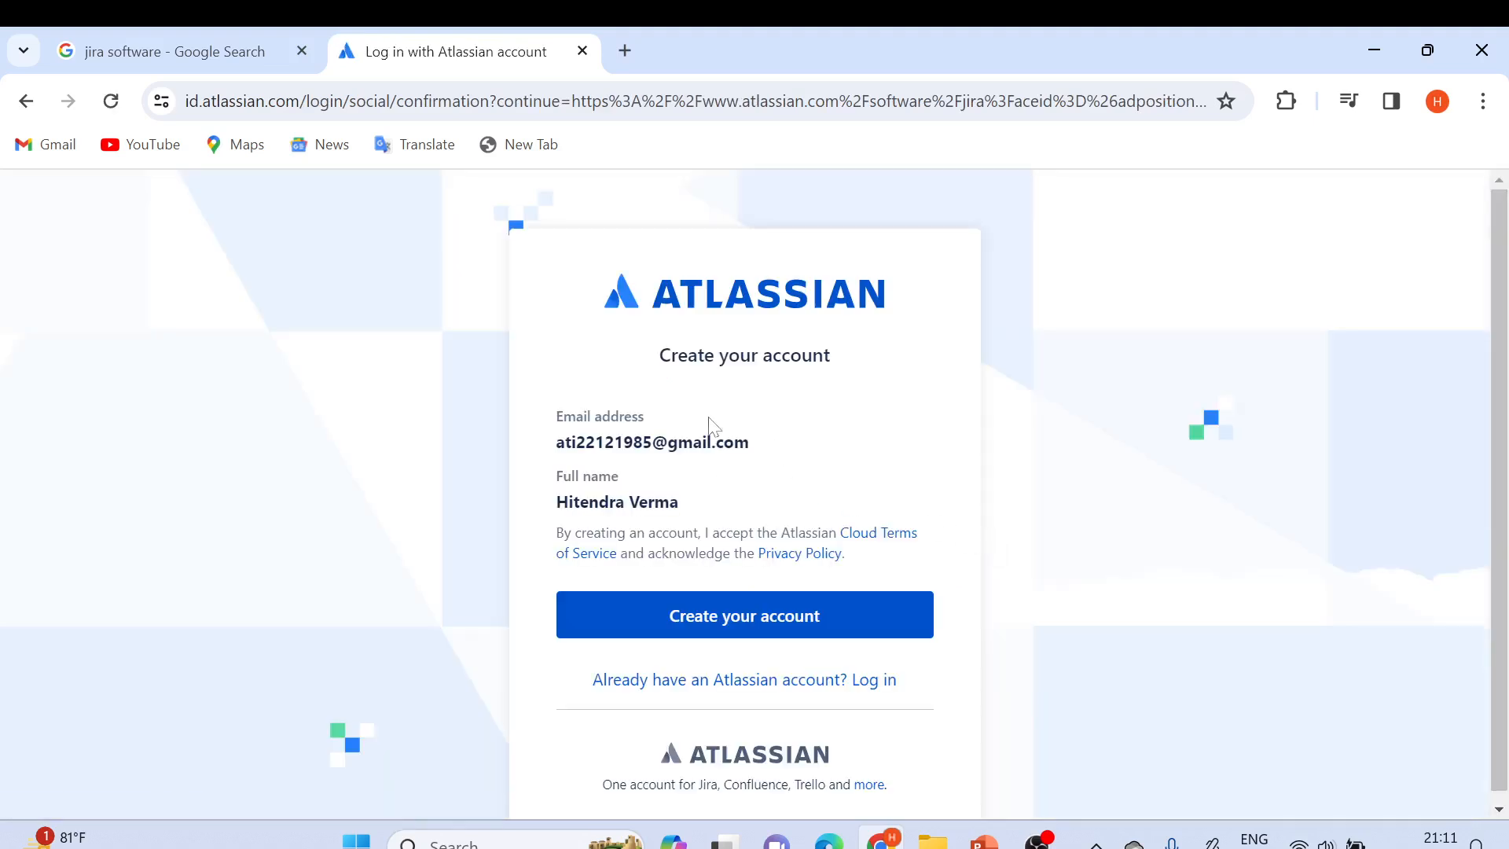
mouse_move(743, 615)
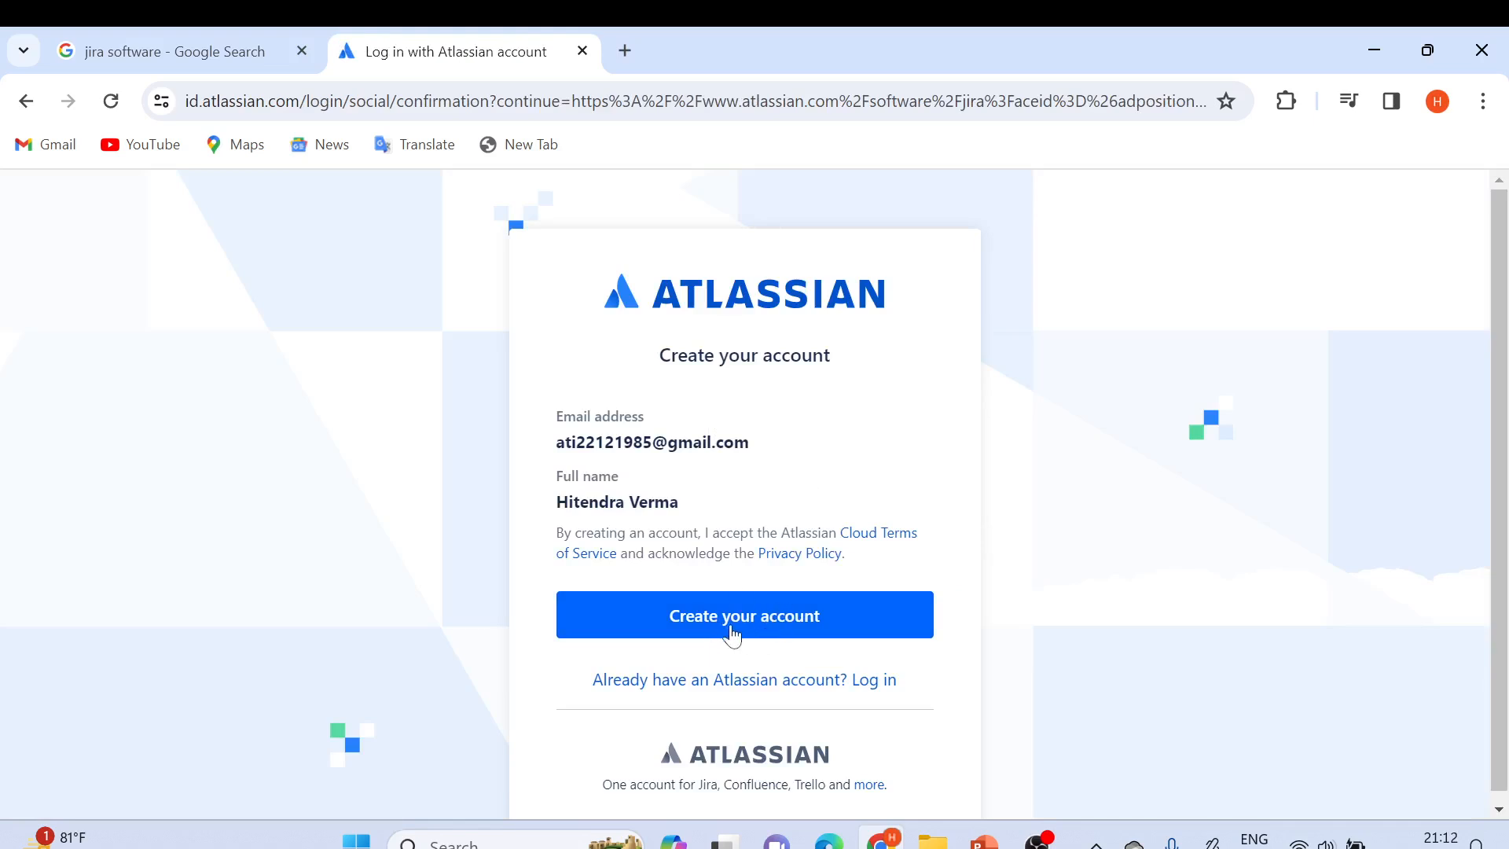
Confirm 'Create your account' on Atlassian's confirmation page.
left_click(744, 615)
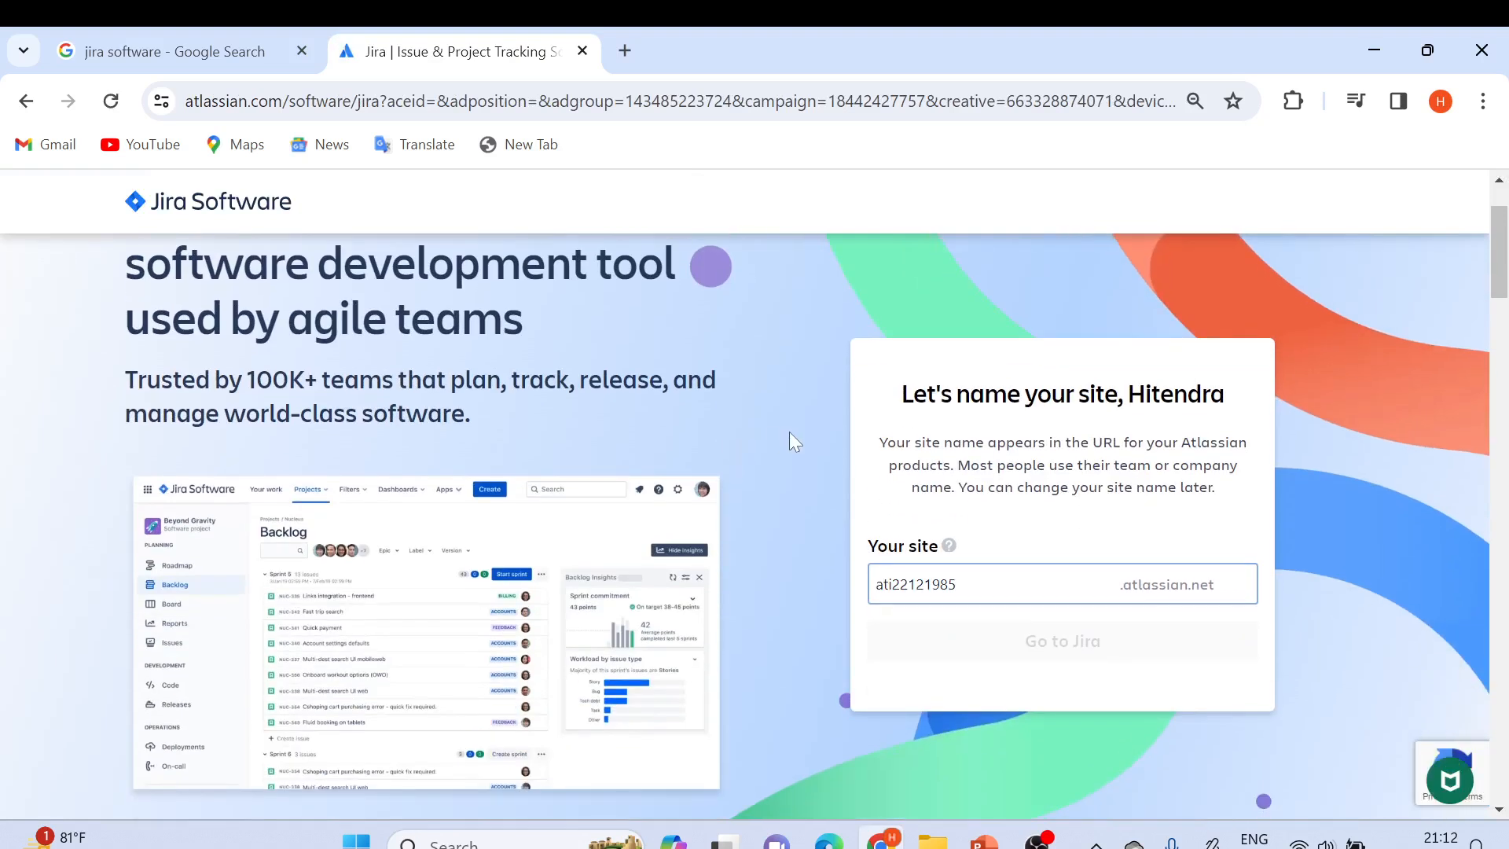
Replace the suggested site name with 'atijira' and go to Jira.
scroll("down", 3)
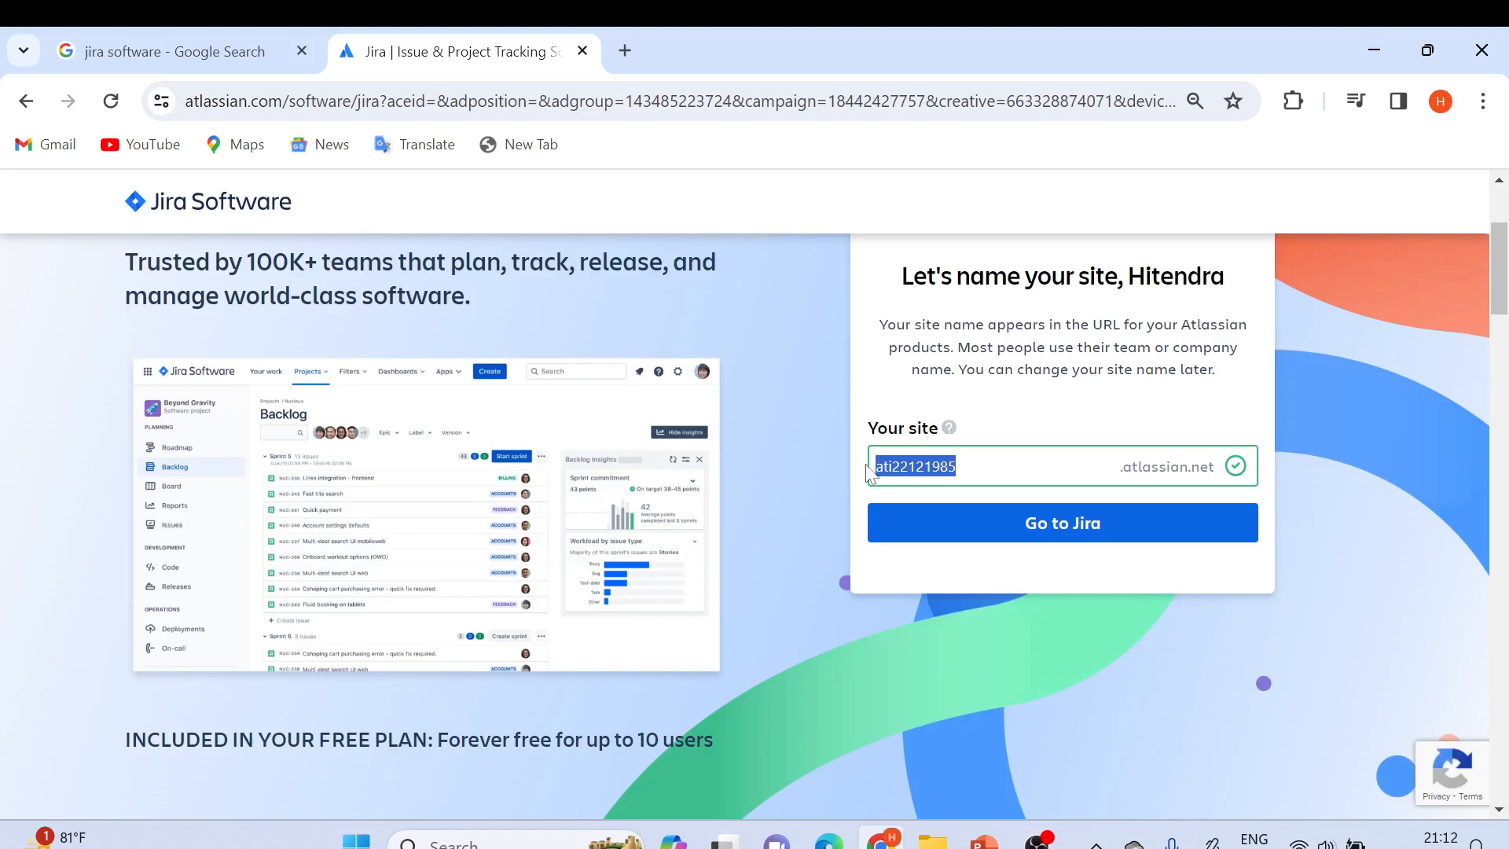
type("at")
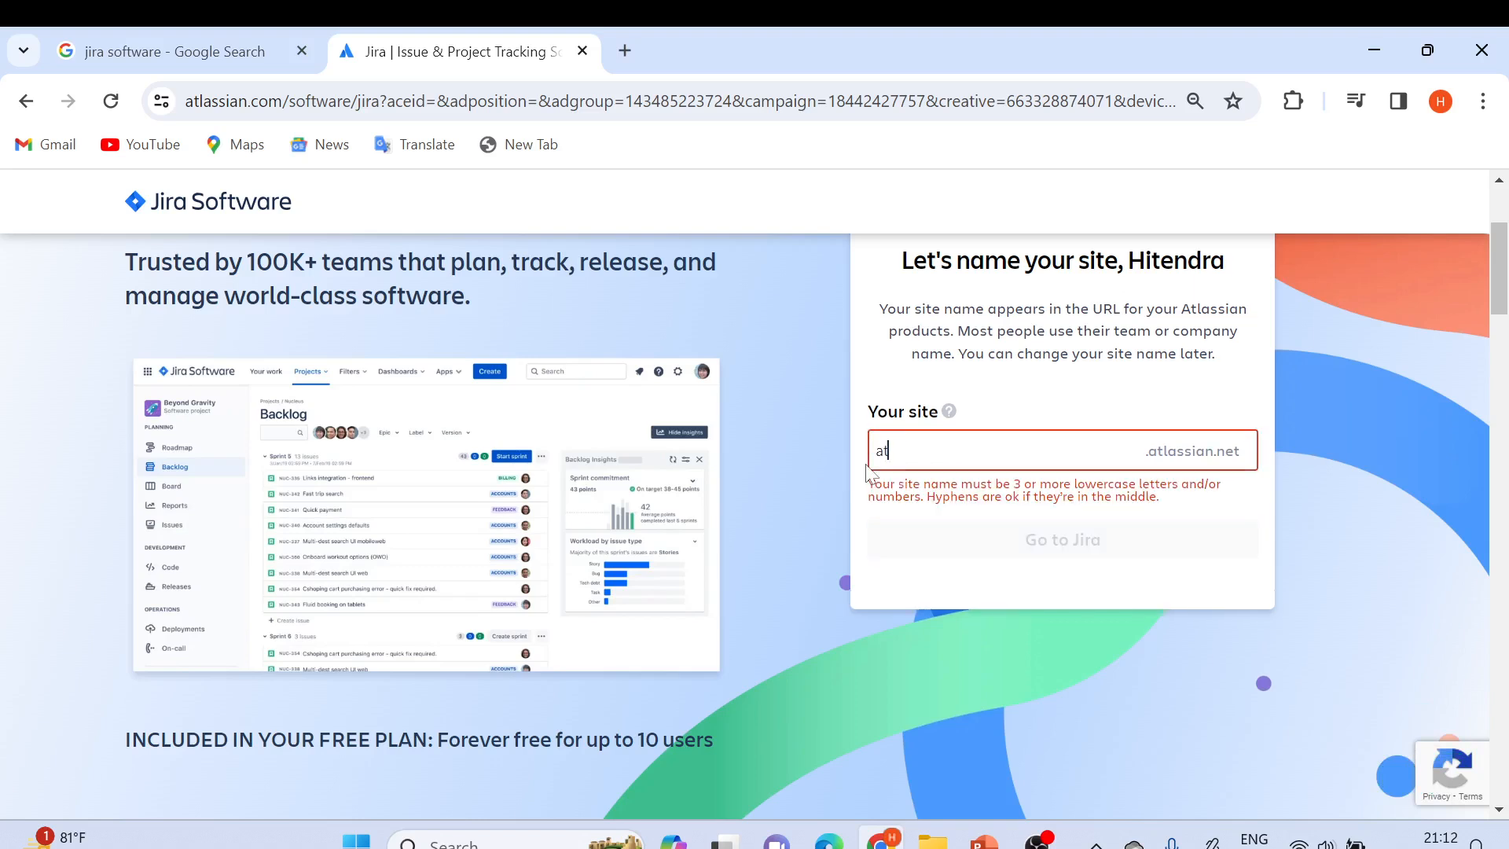
type("ijira")
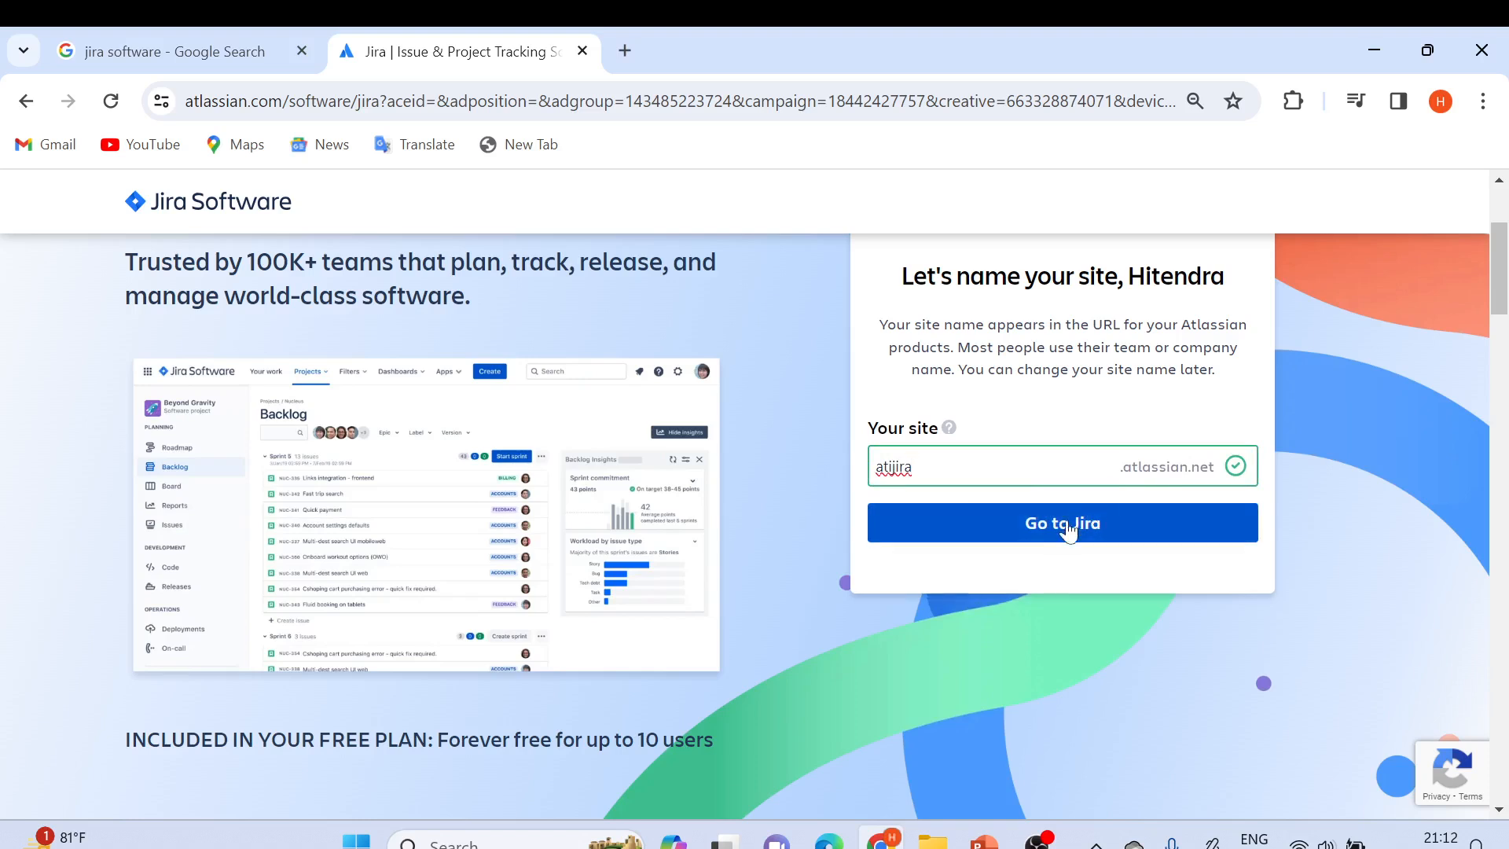
left_click(1060, 522)
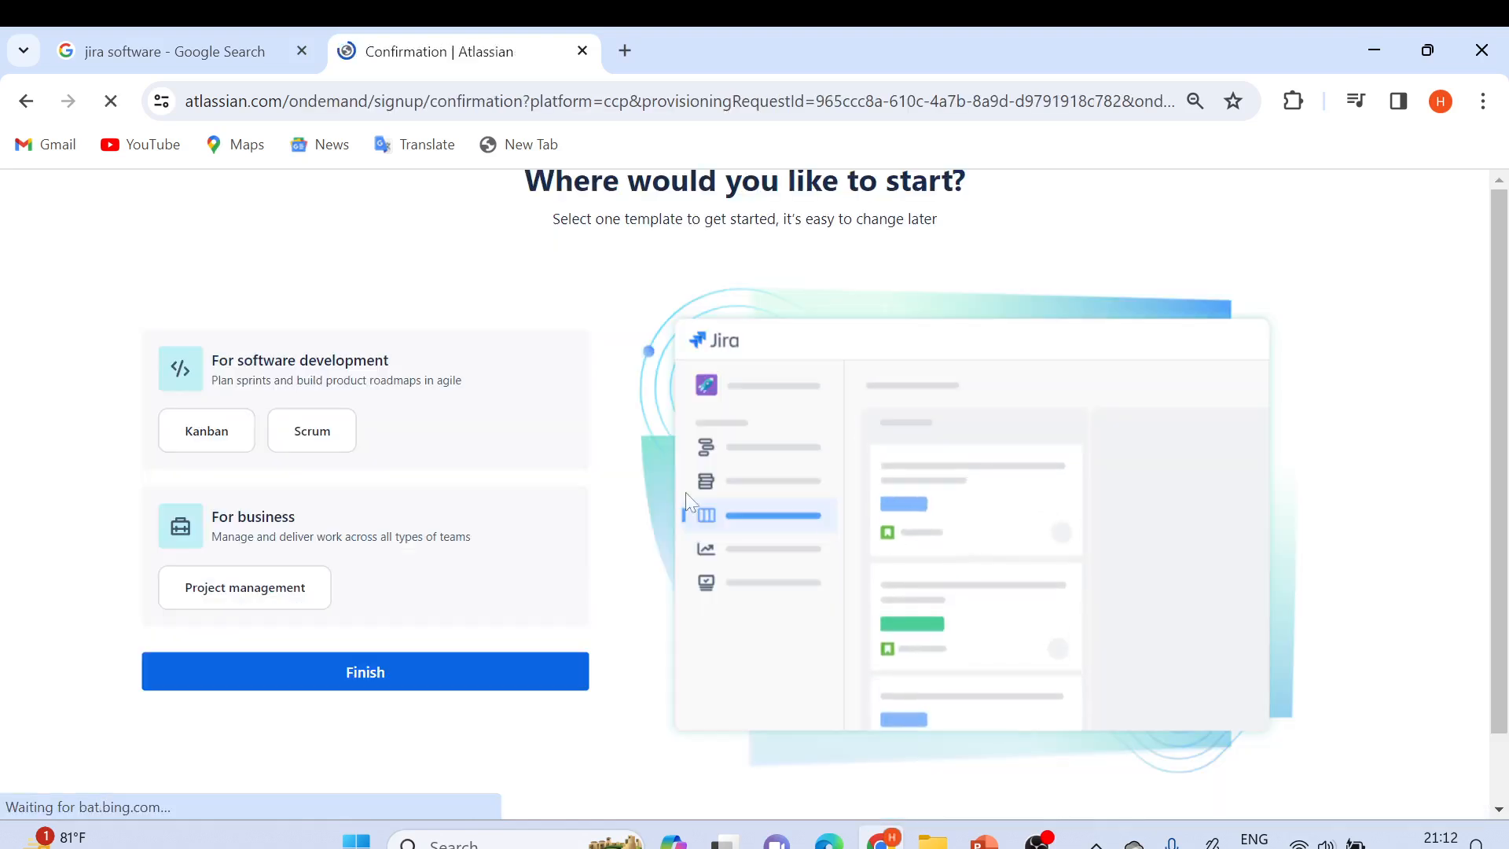
mouse_move(500, 345)
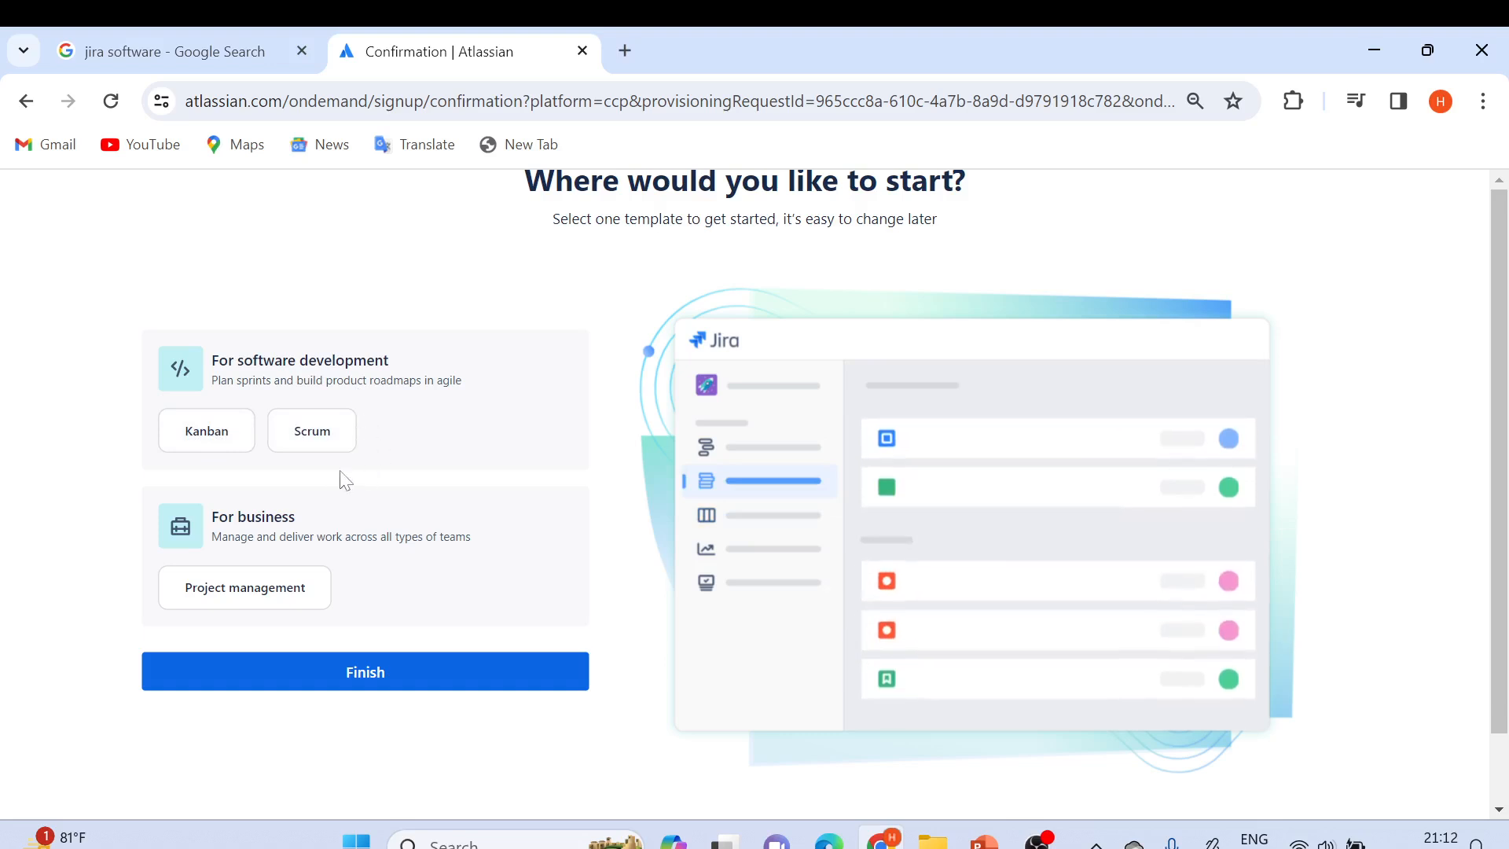
Pick the Scrum template under software development and finish the site setup.
left_click(206, 431)
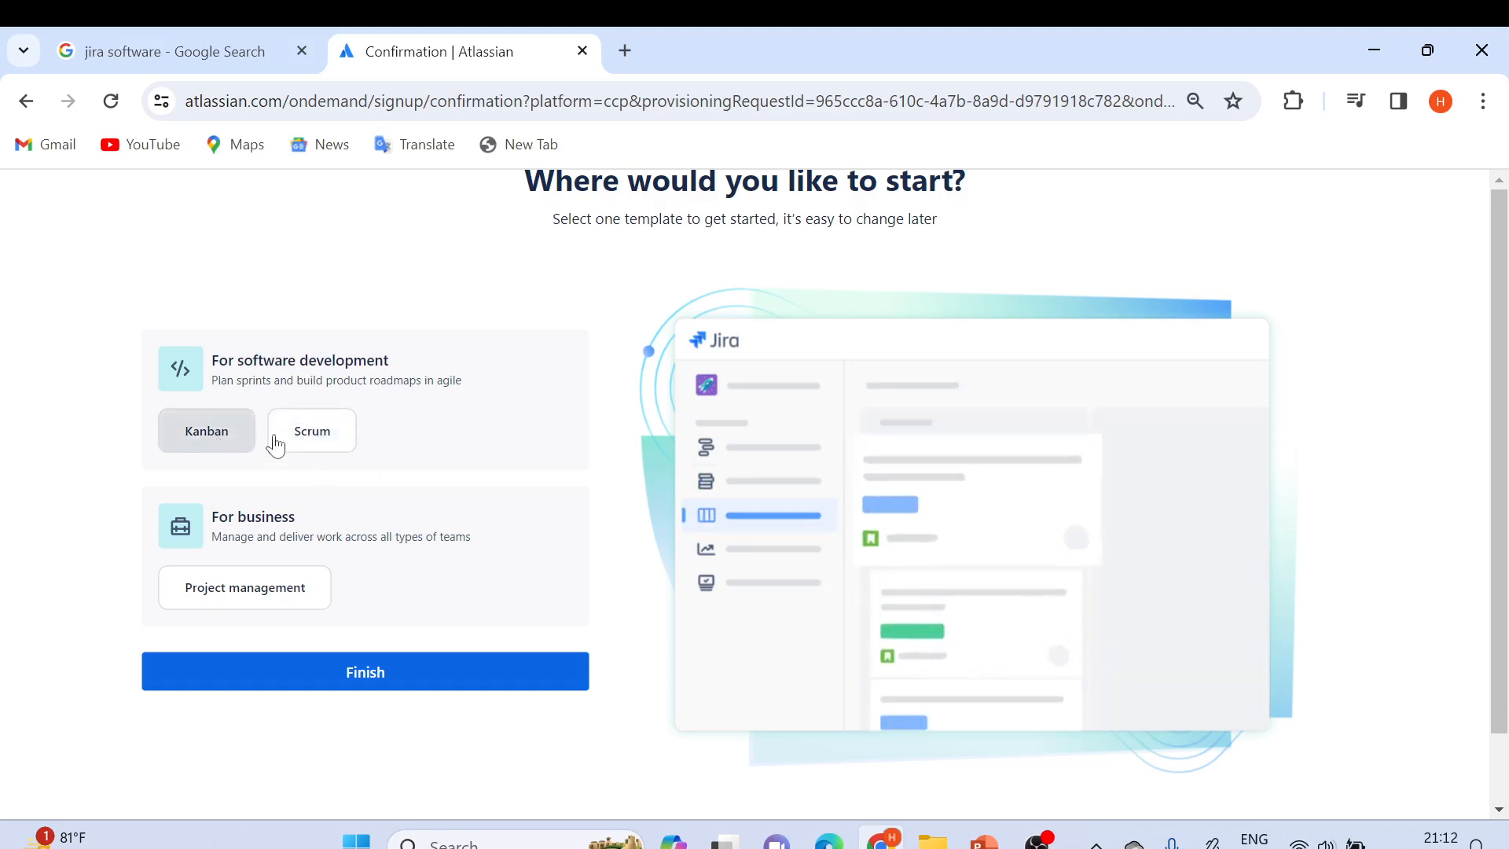
mouse_move(431, 442)
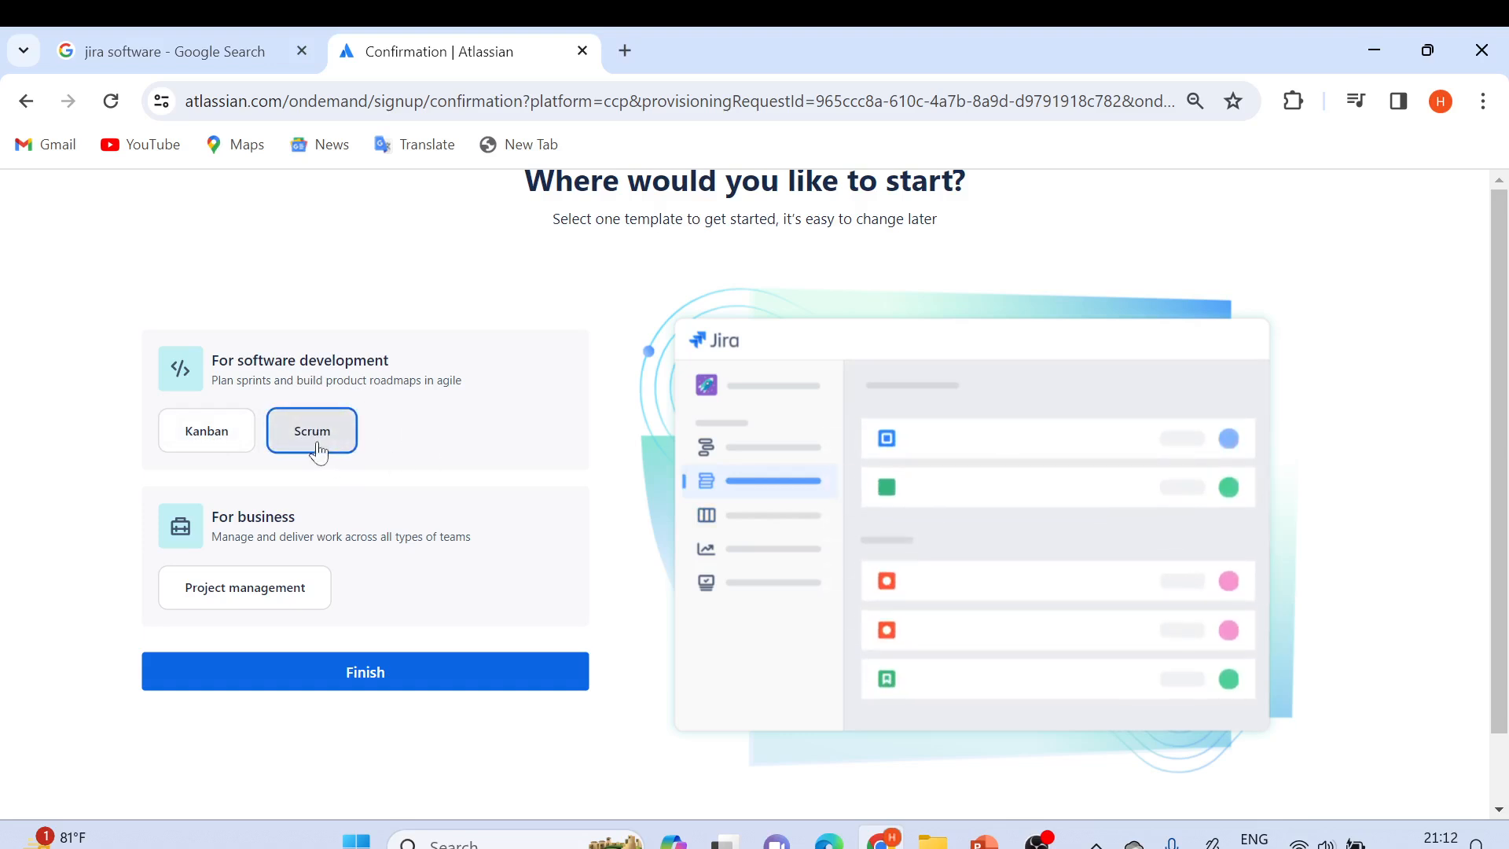
mouse_move(421, 617)
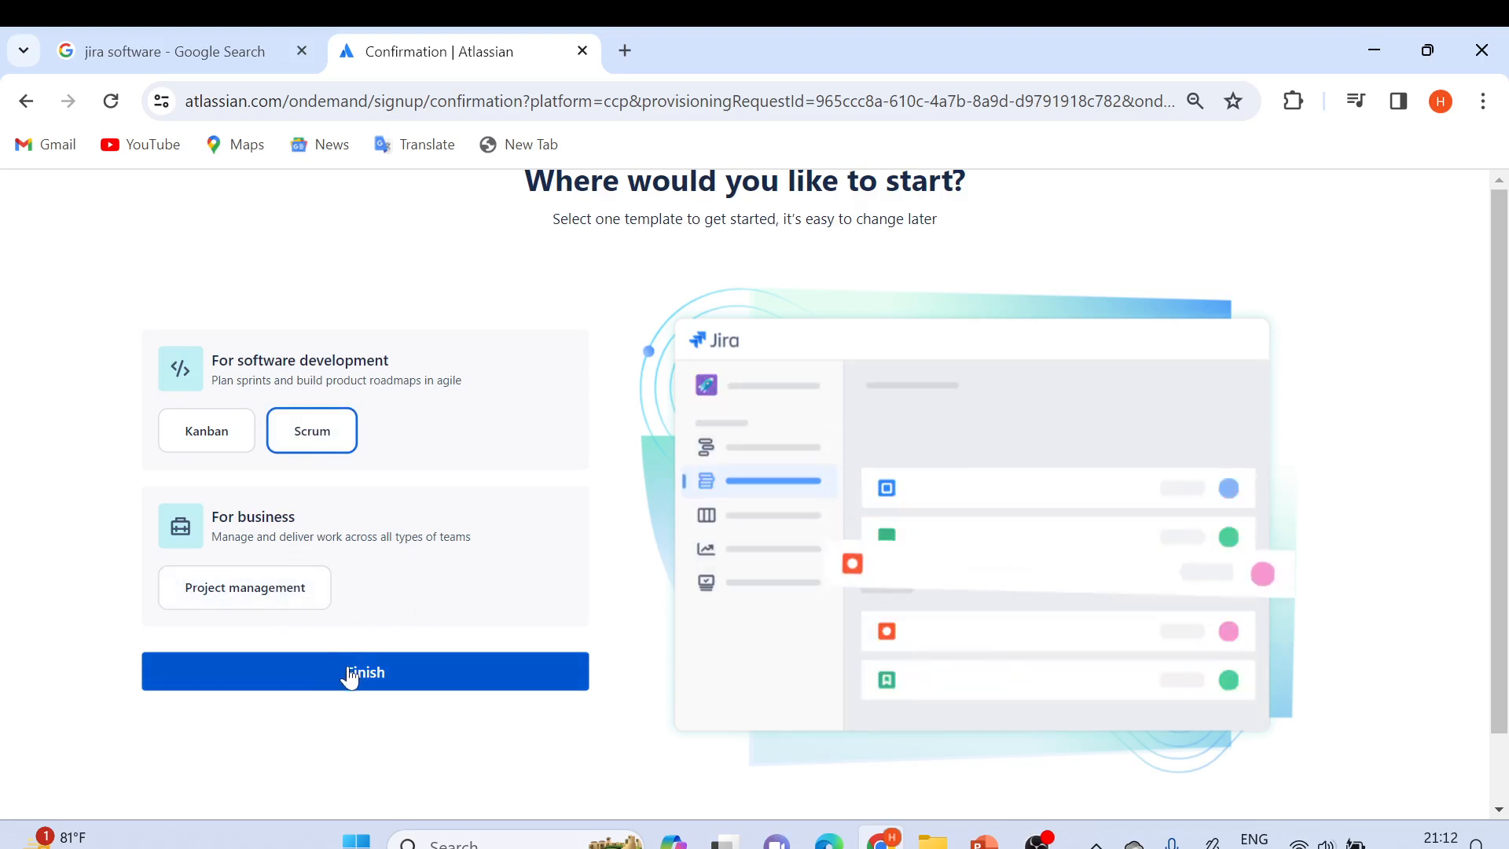
left_click(365, 671)
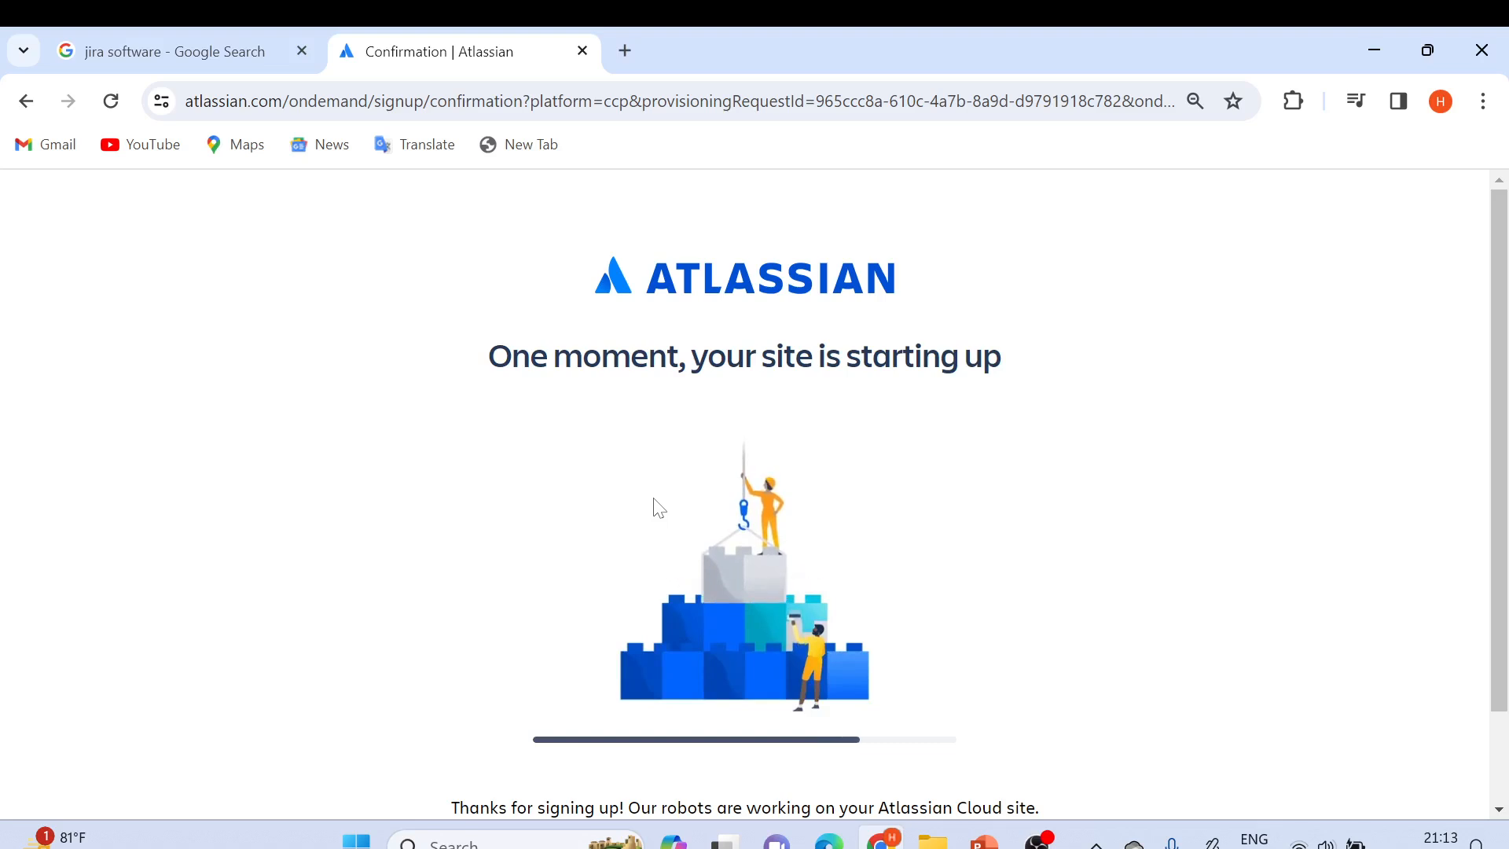
Scroll the 'your site is starting up' page while the site builds.
scroll("down", 3)
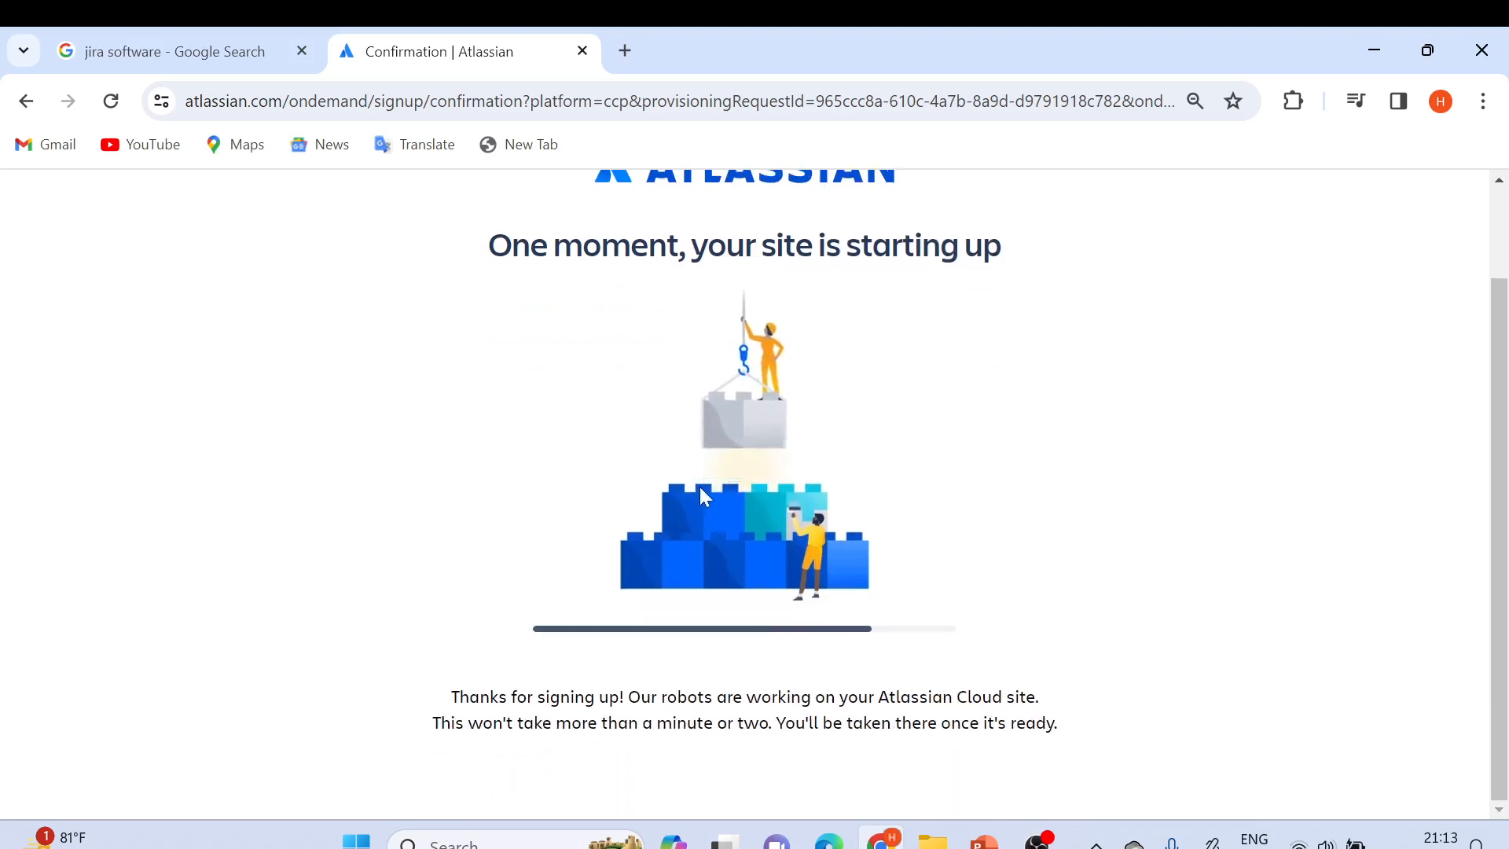
scroll("up", 3)
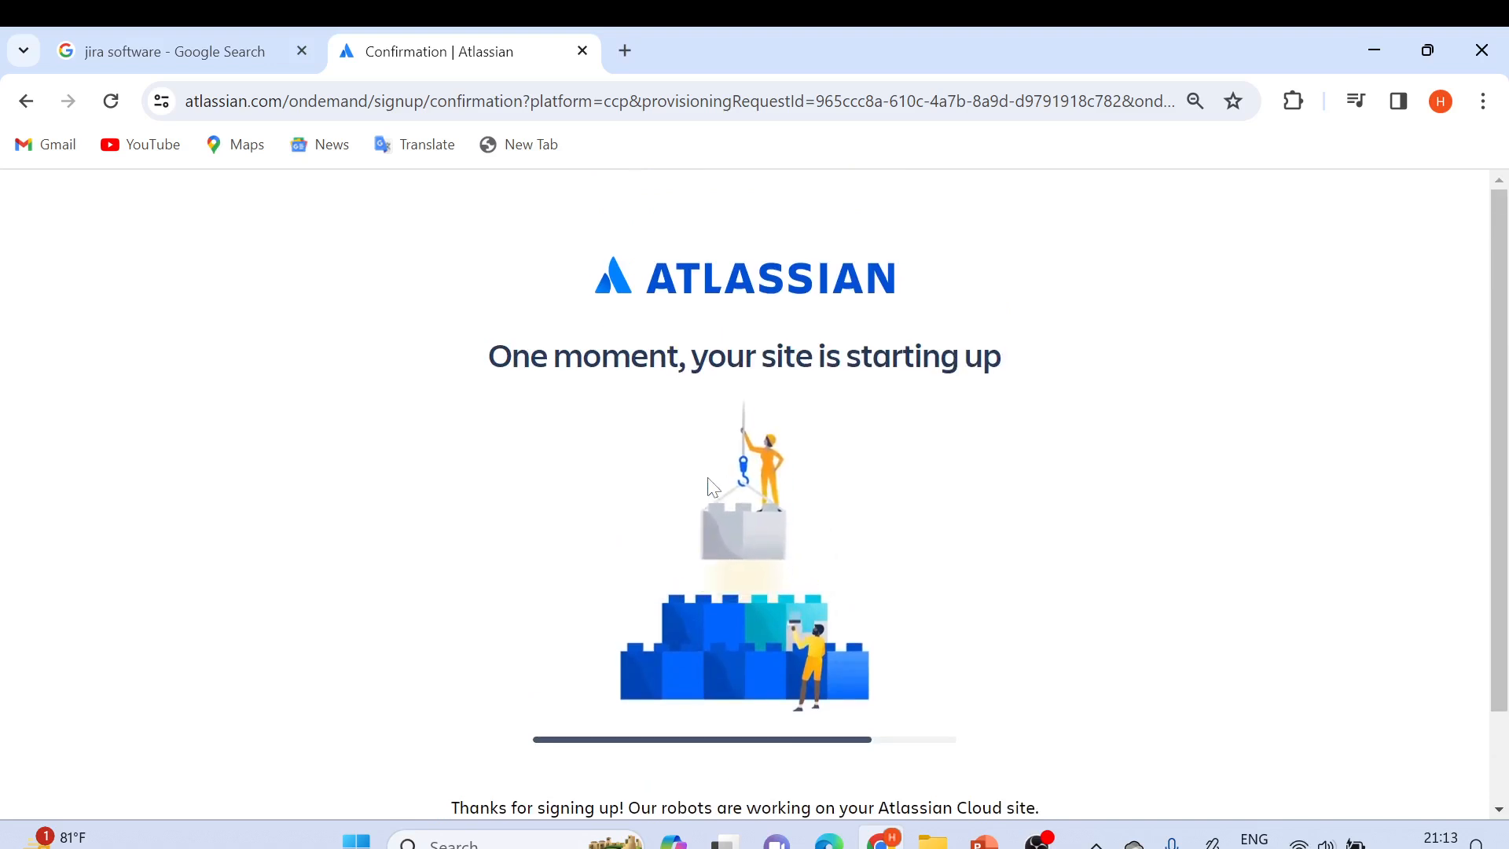
scroll("down", 3)
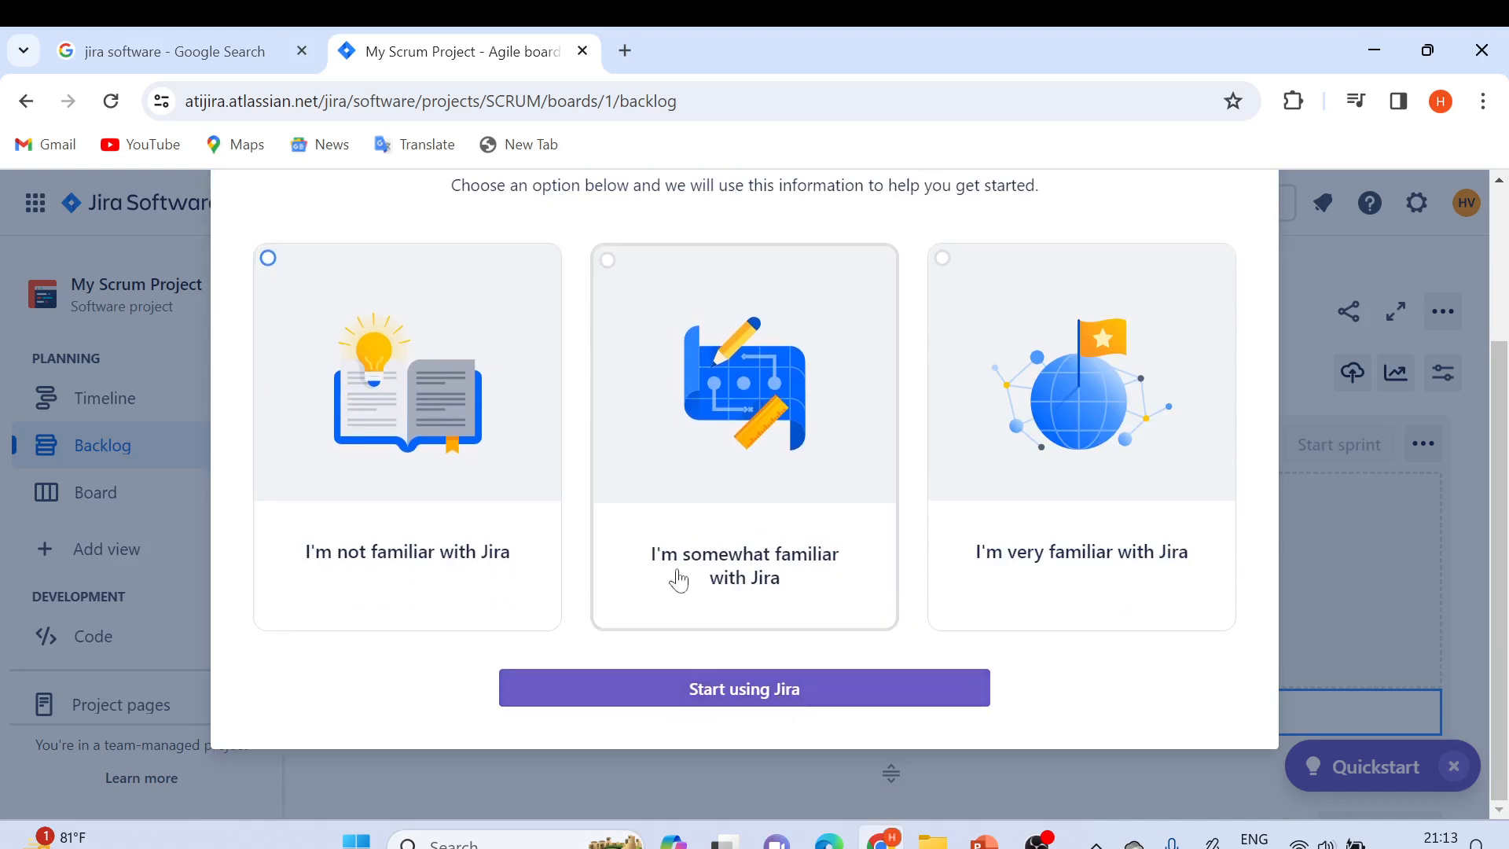
mouse_move(845, 537)
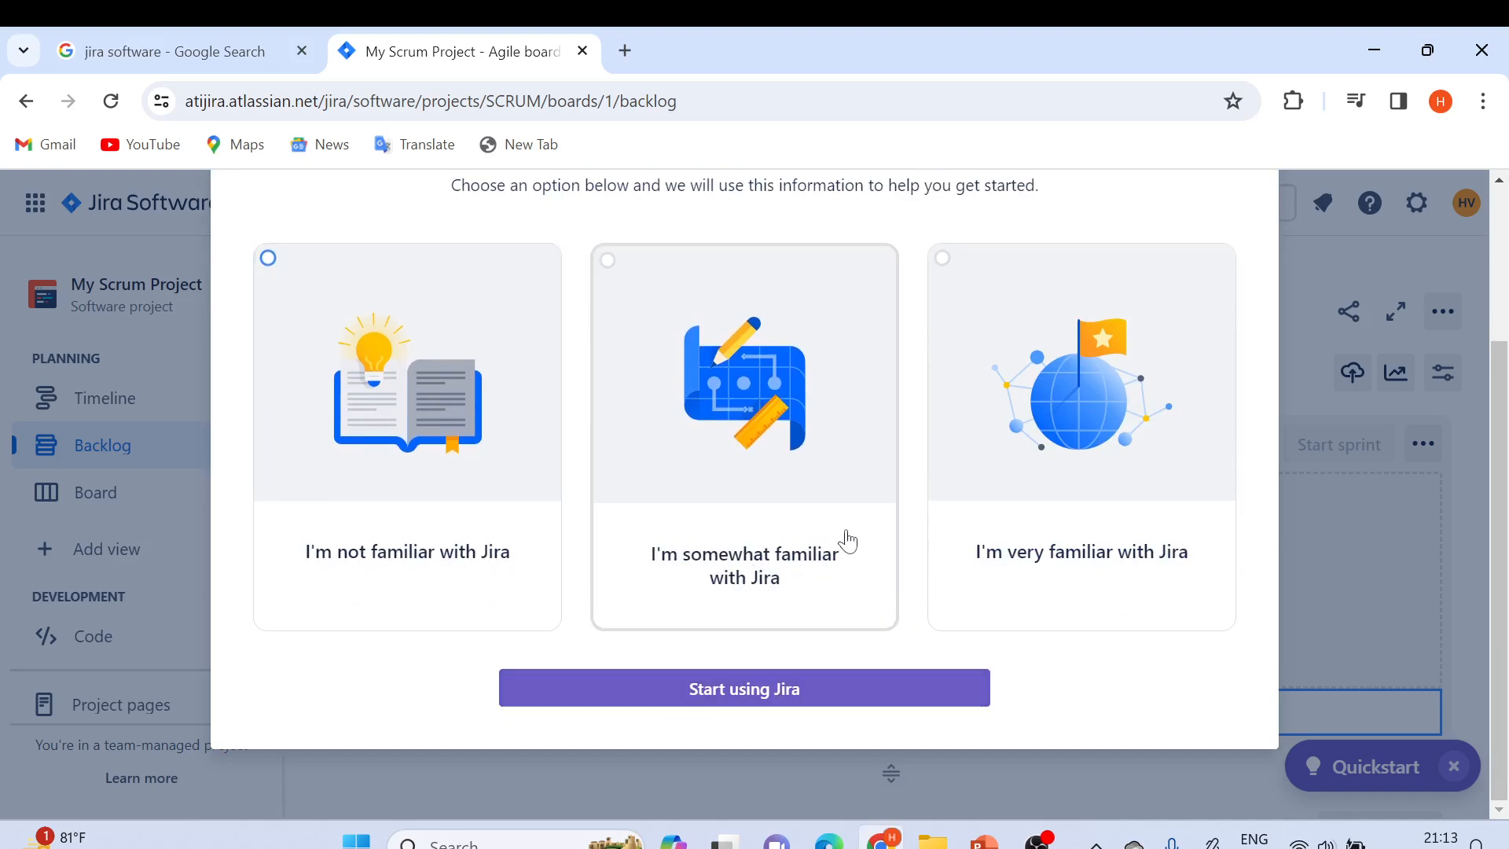
mouse_move(1064, 573)
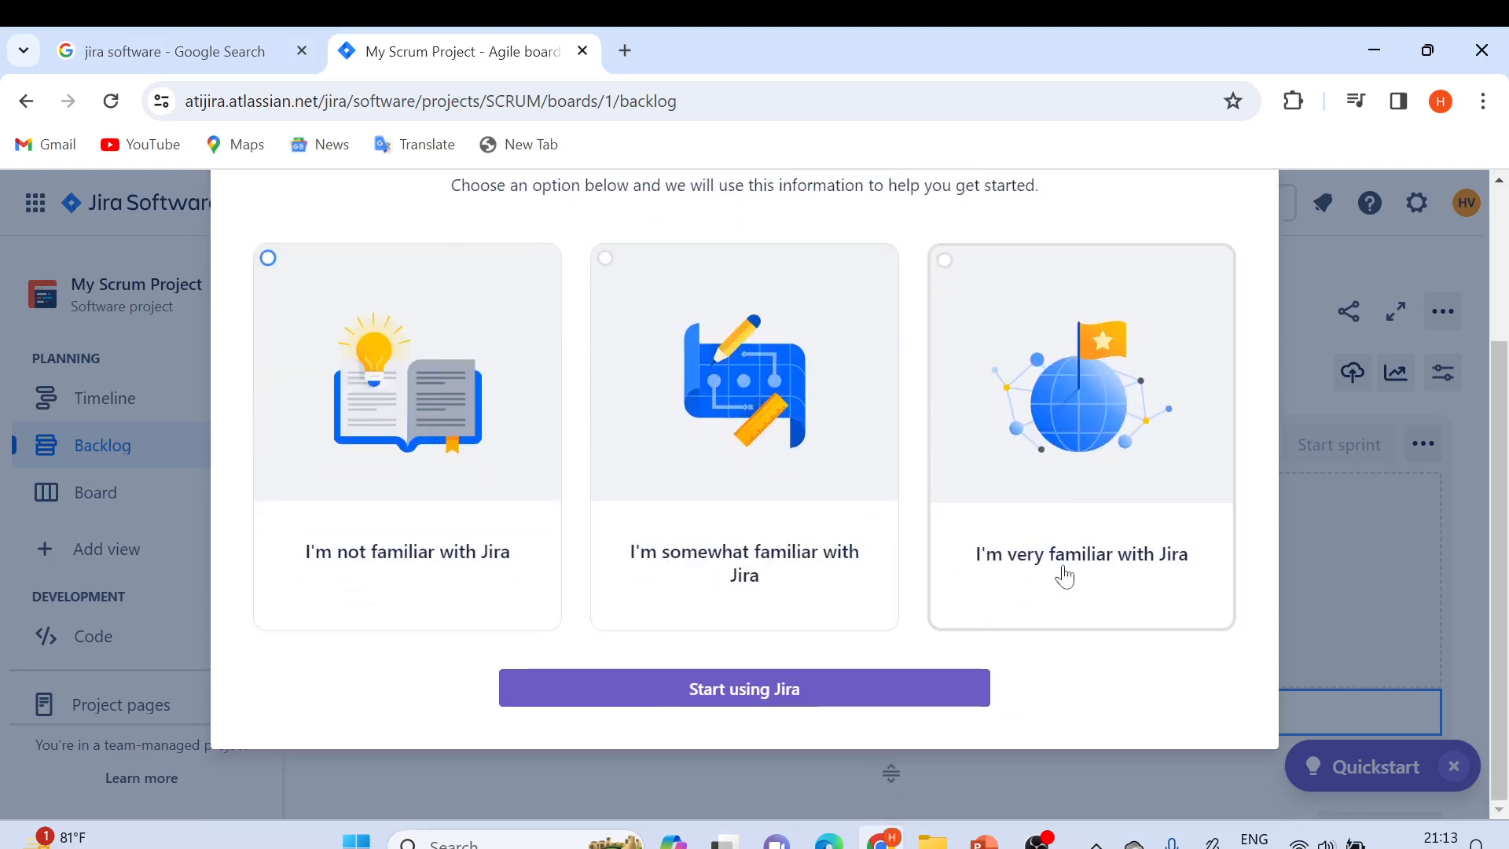
mouse_move(405, 575)
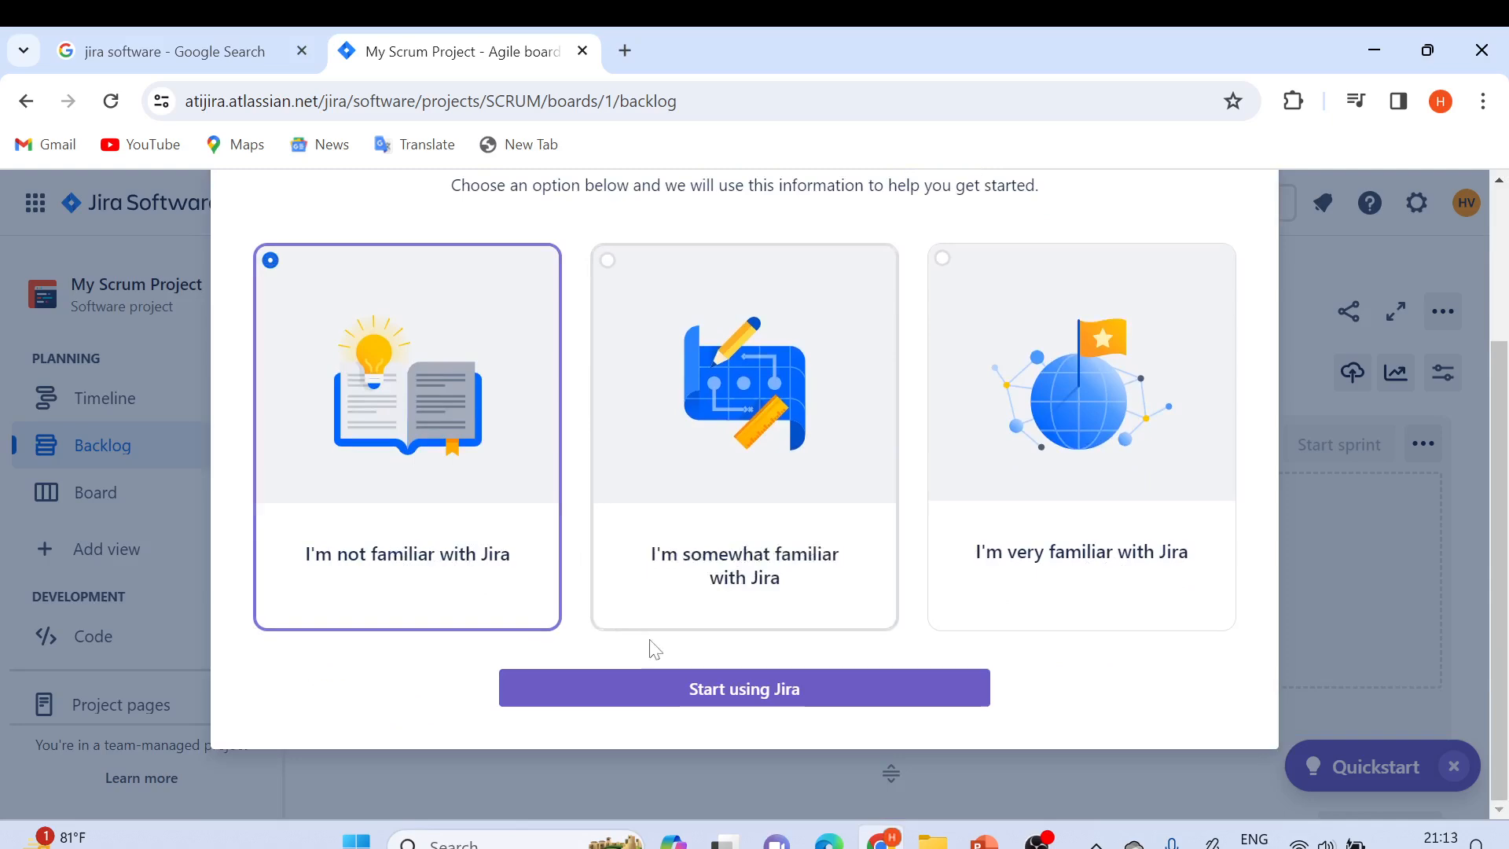
Answer 'I'm not familiar with Jira' and start using Jira.
left_click(744, 687)
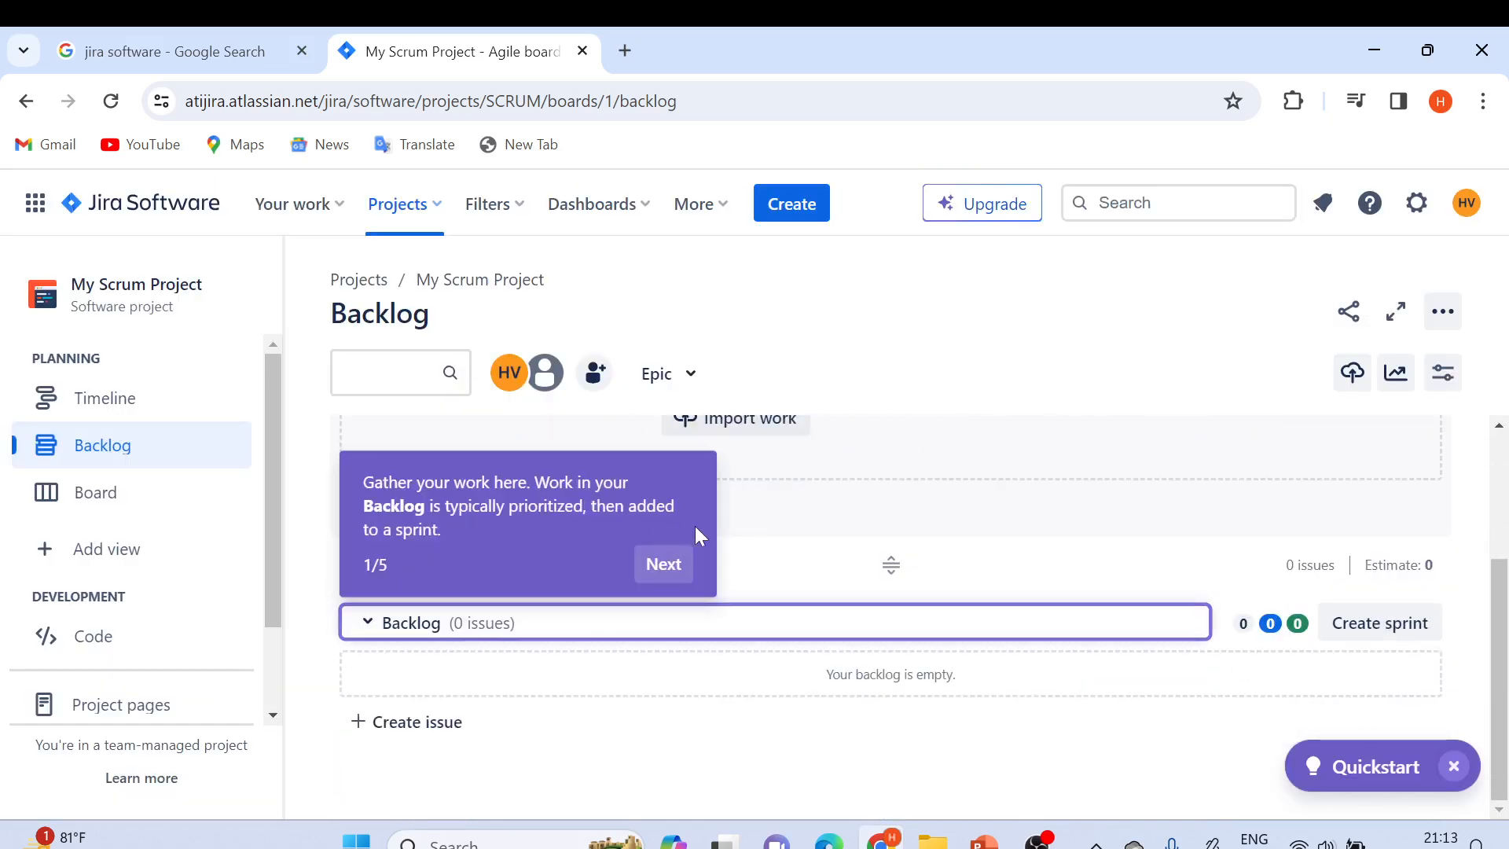
mouse_move(806, 379)
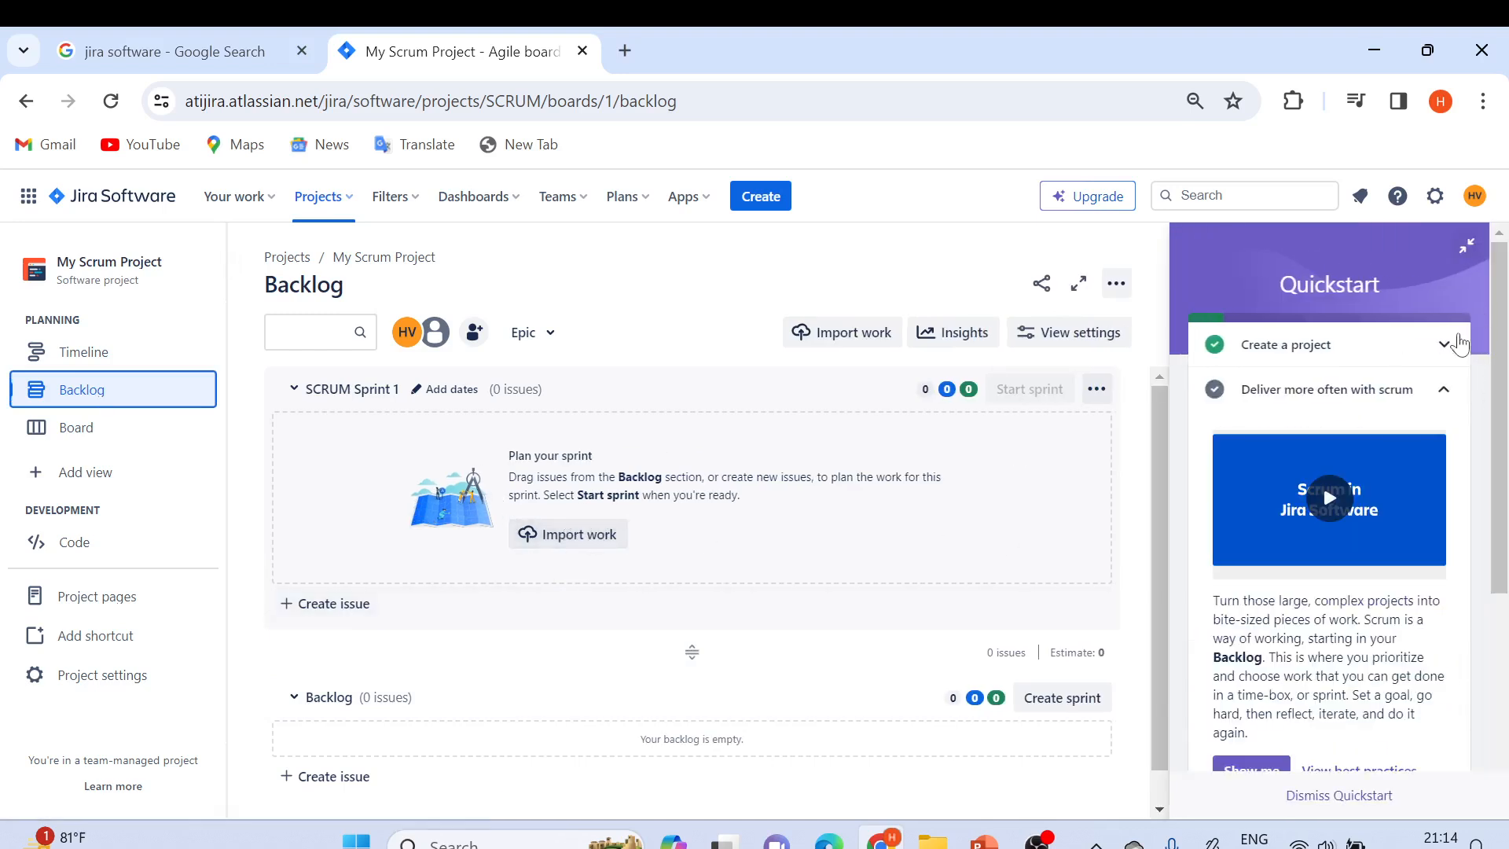
Dismiss the Quickstart checklist, then collapse and re-expand the sidebar's PLANNING section.
scroll("down", 3)
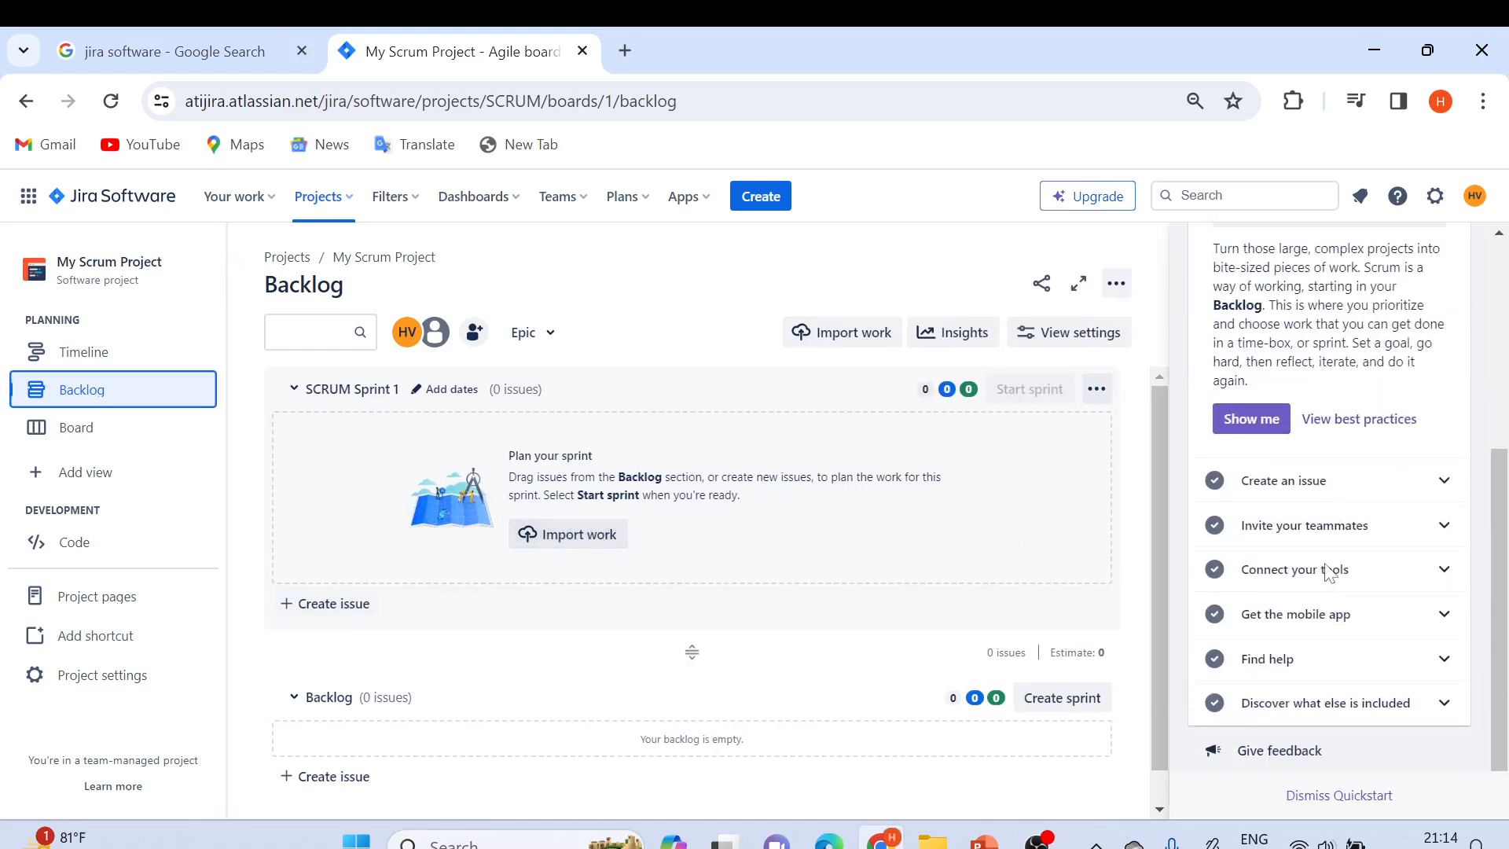
left_click(1339, 795)
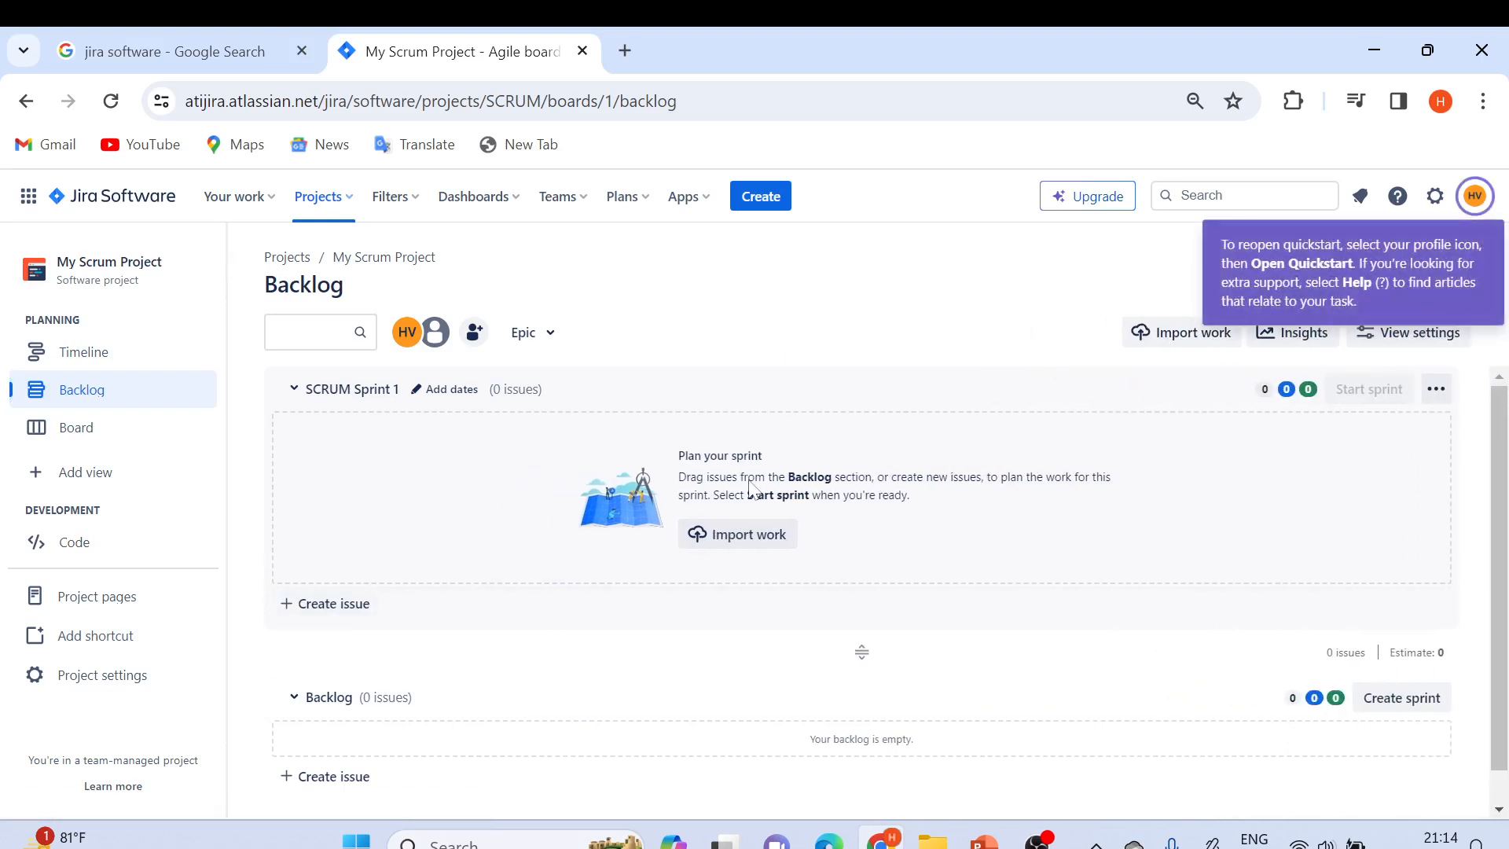
mouse_move(140, 426)
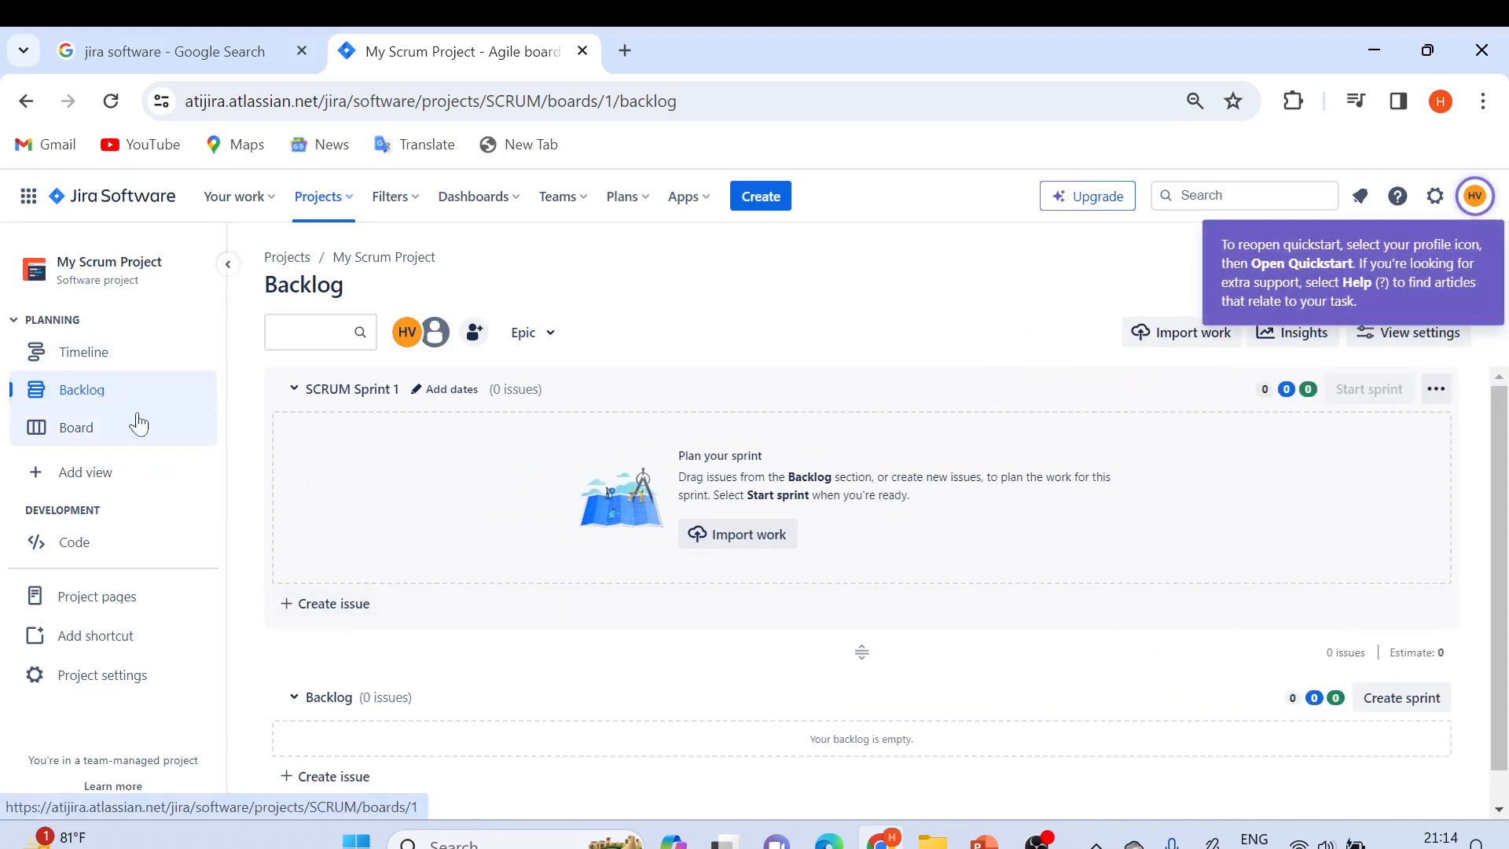
left_click(52, 319)
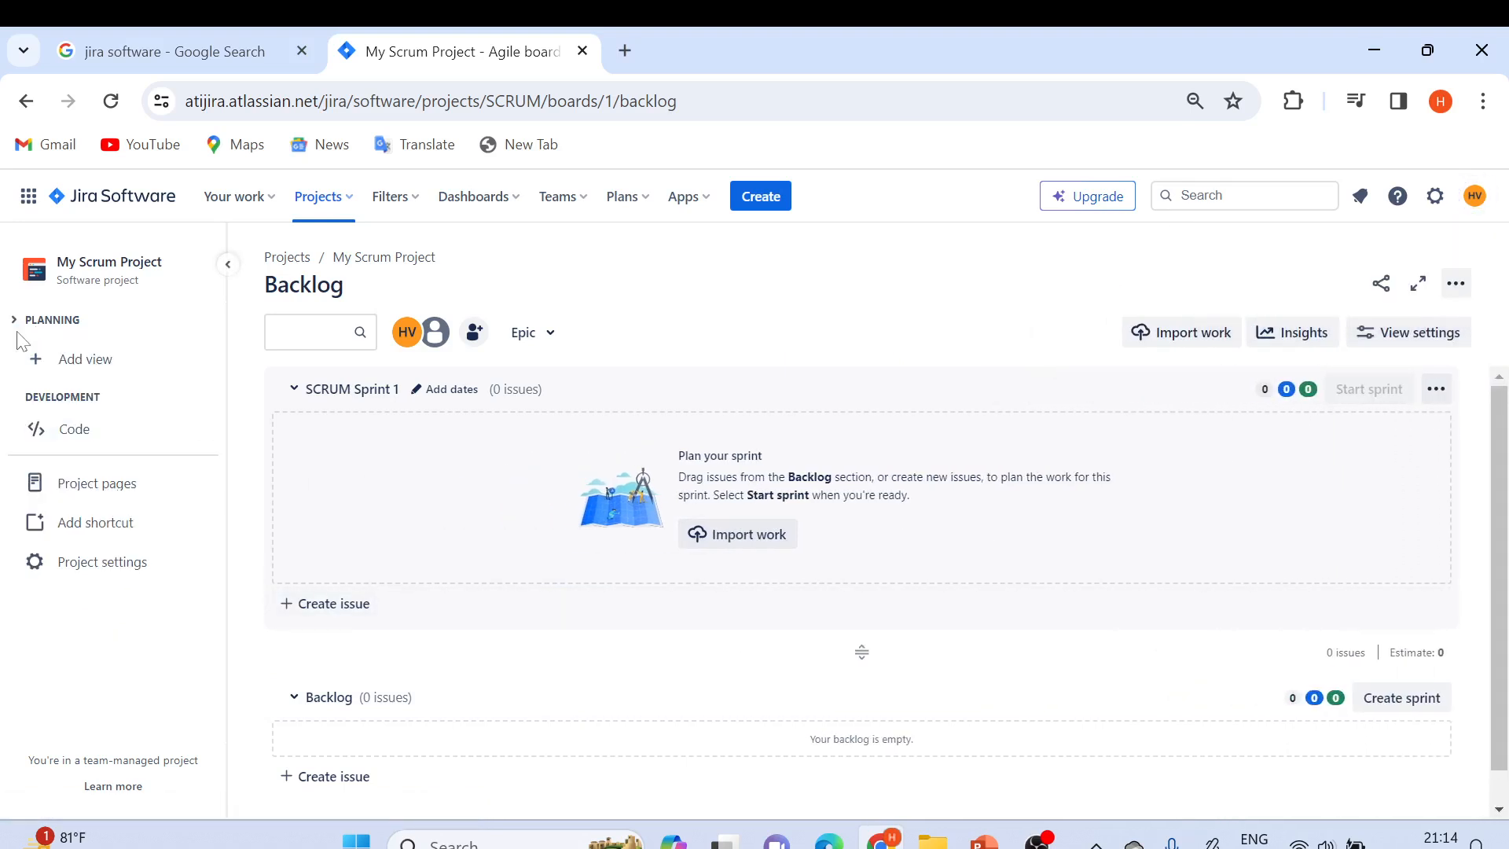
left_click(50, 319)
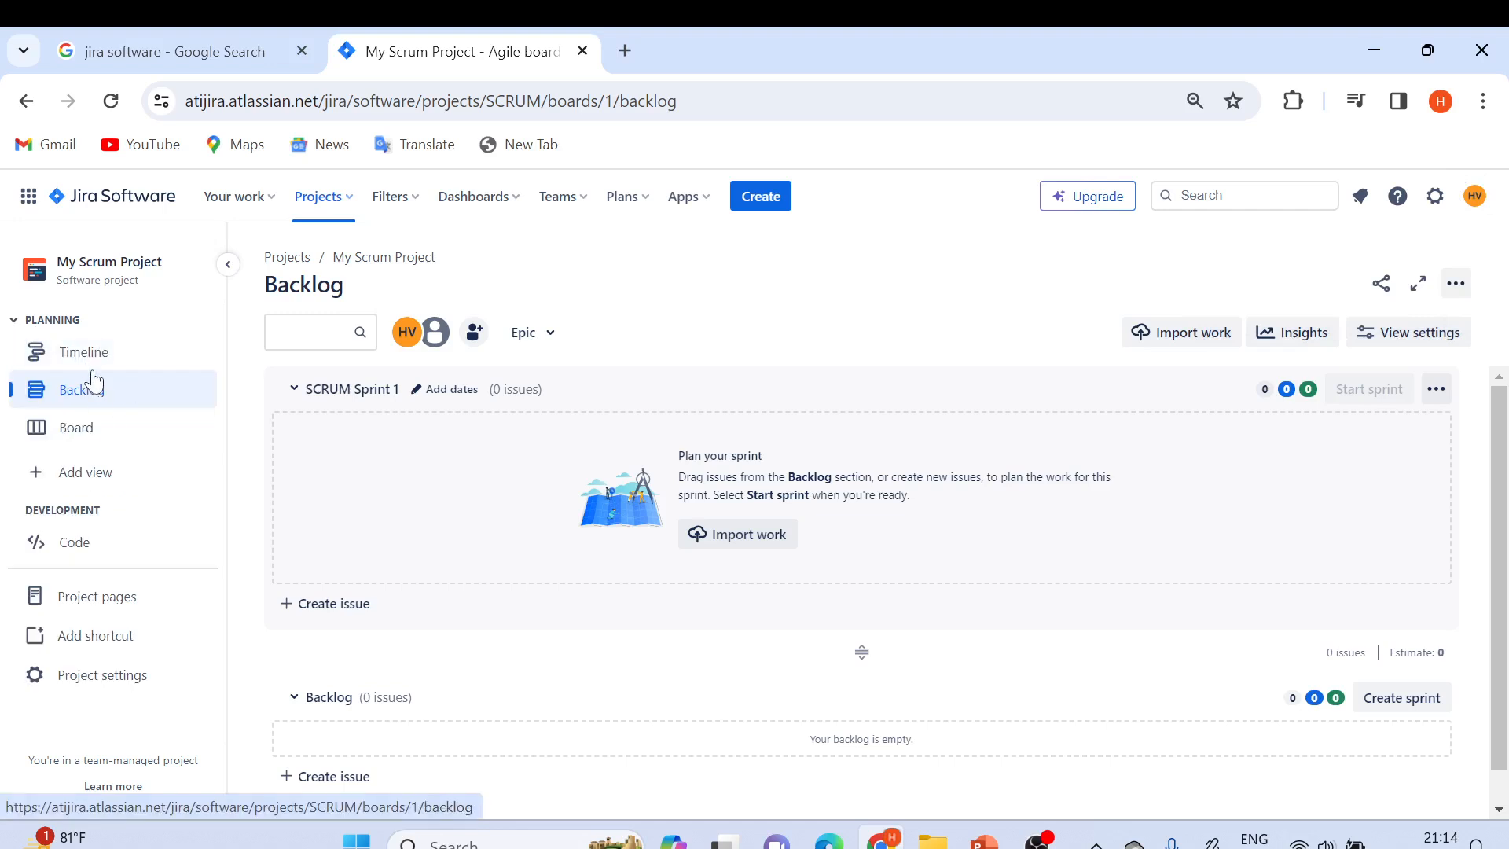
left_click(83, 350)
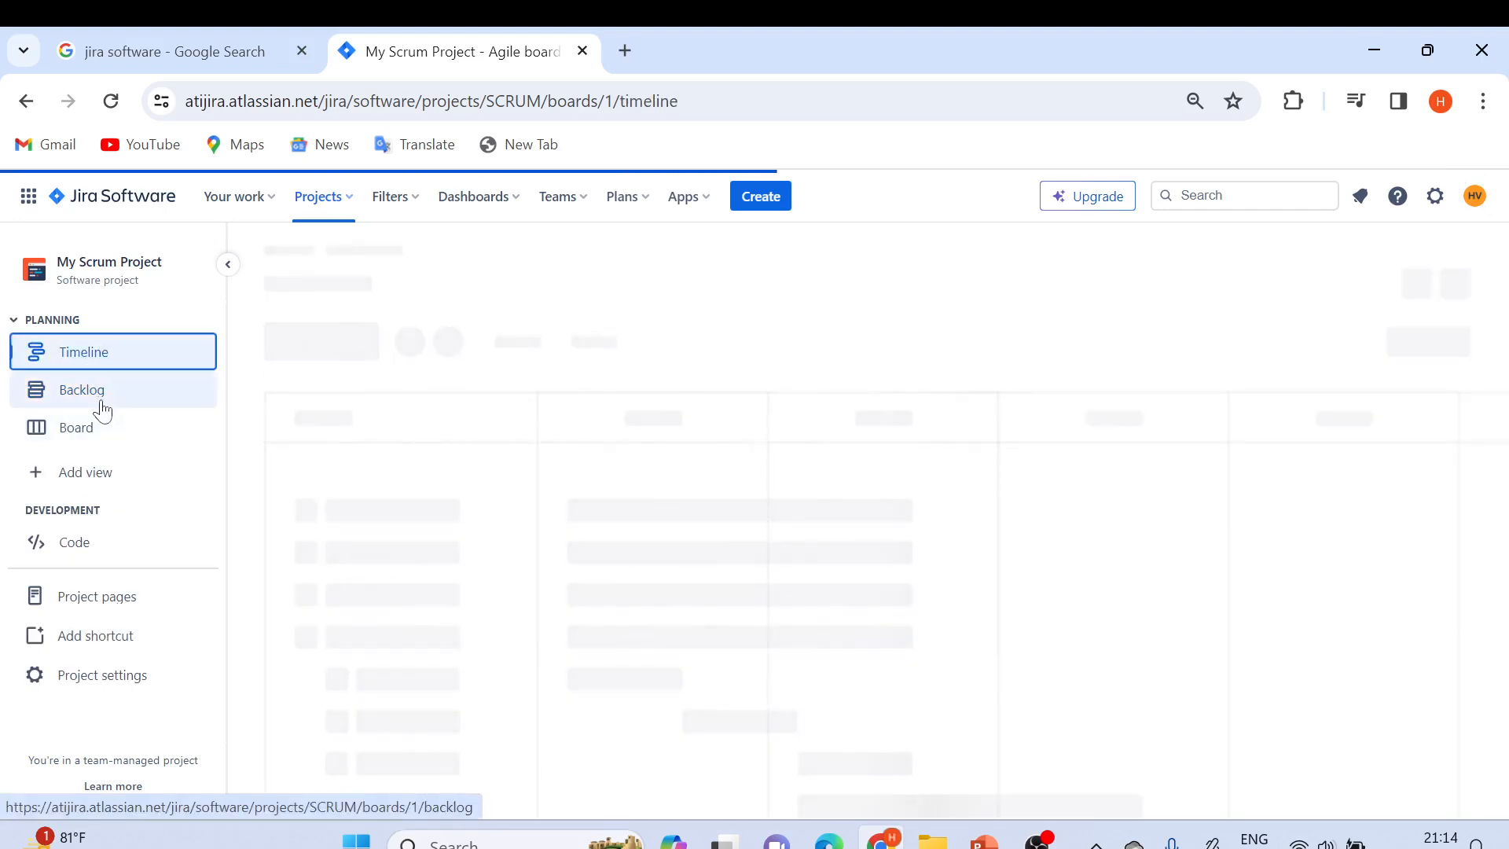
left_click(75, 427)
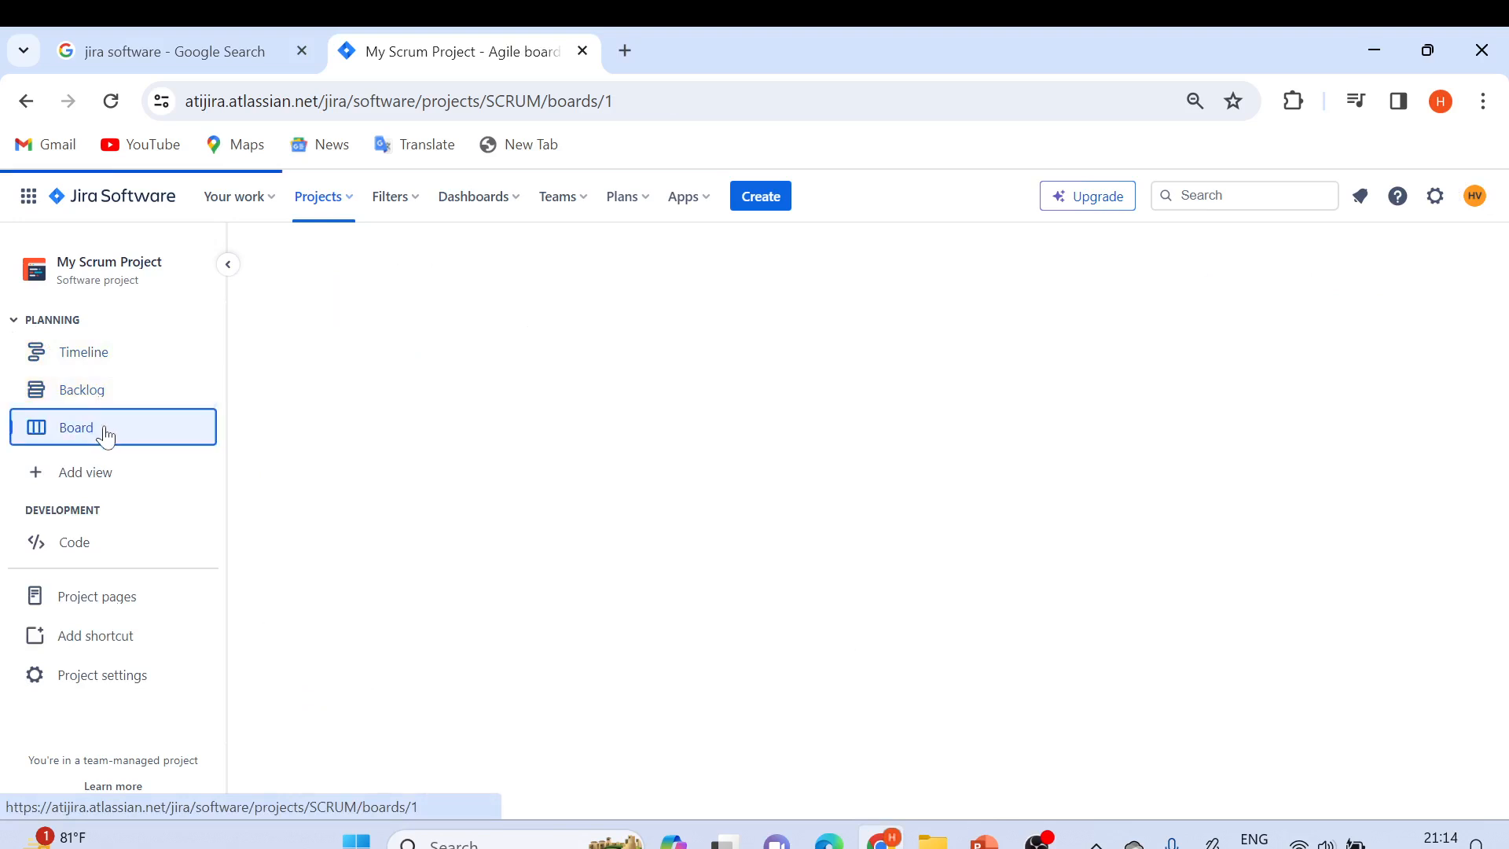
left_click(318, 195)
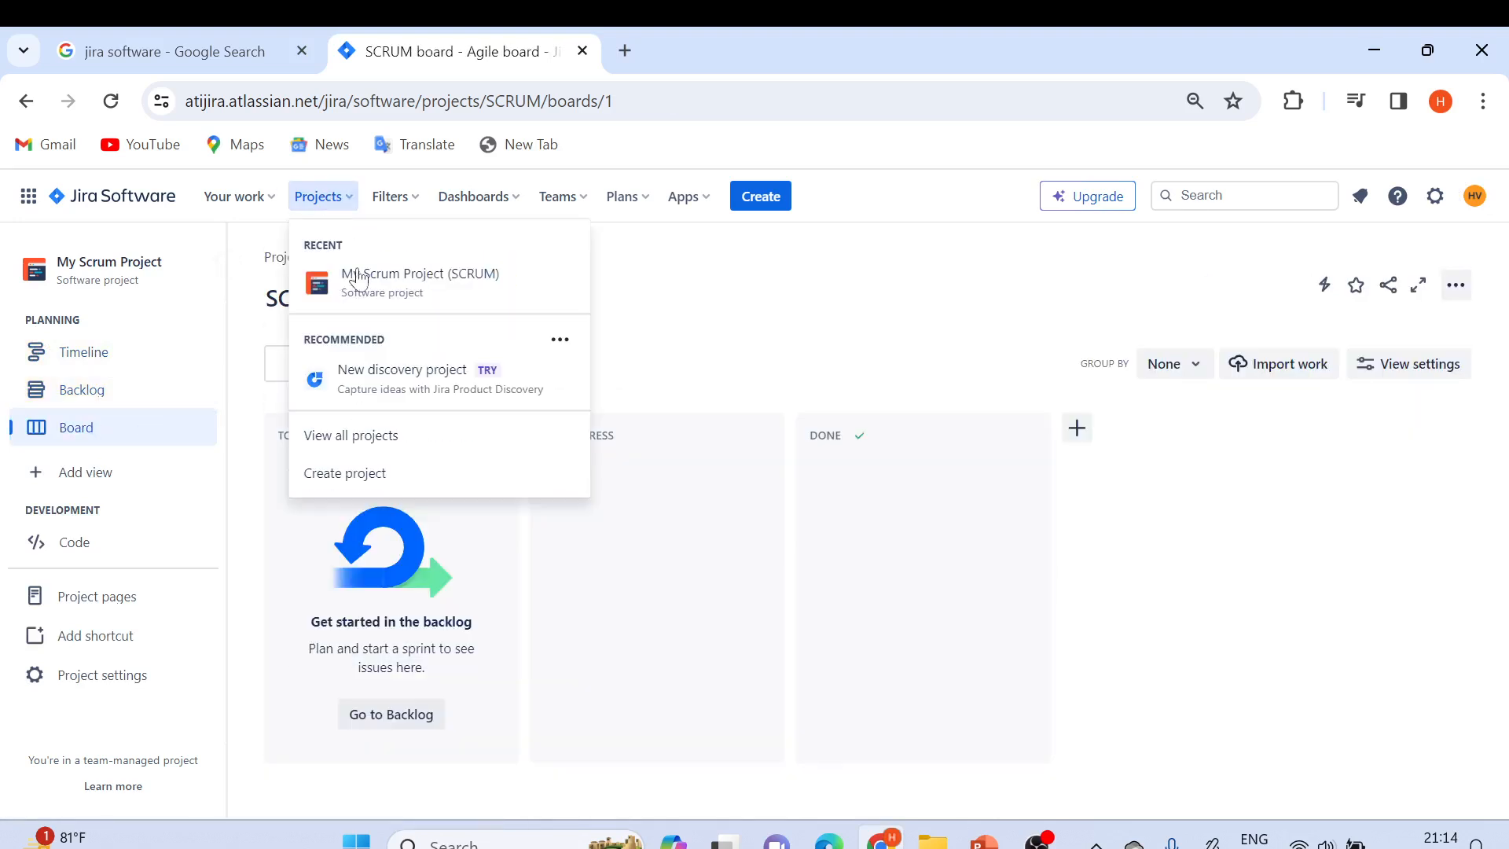
mouse_move(419, 281)
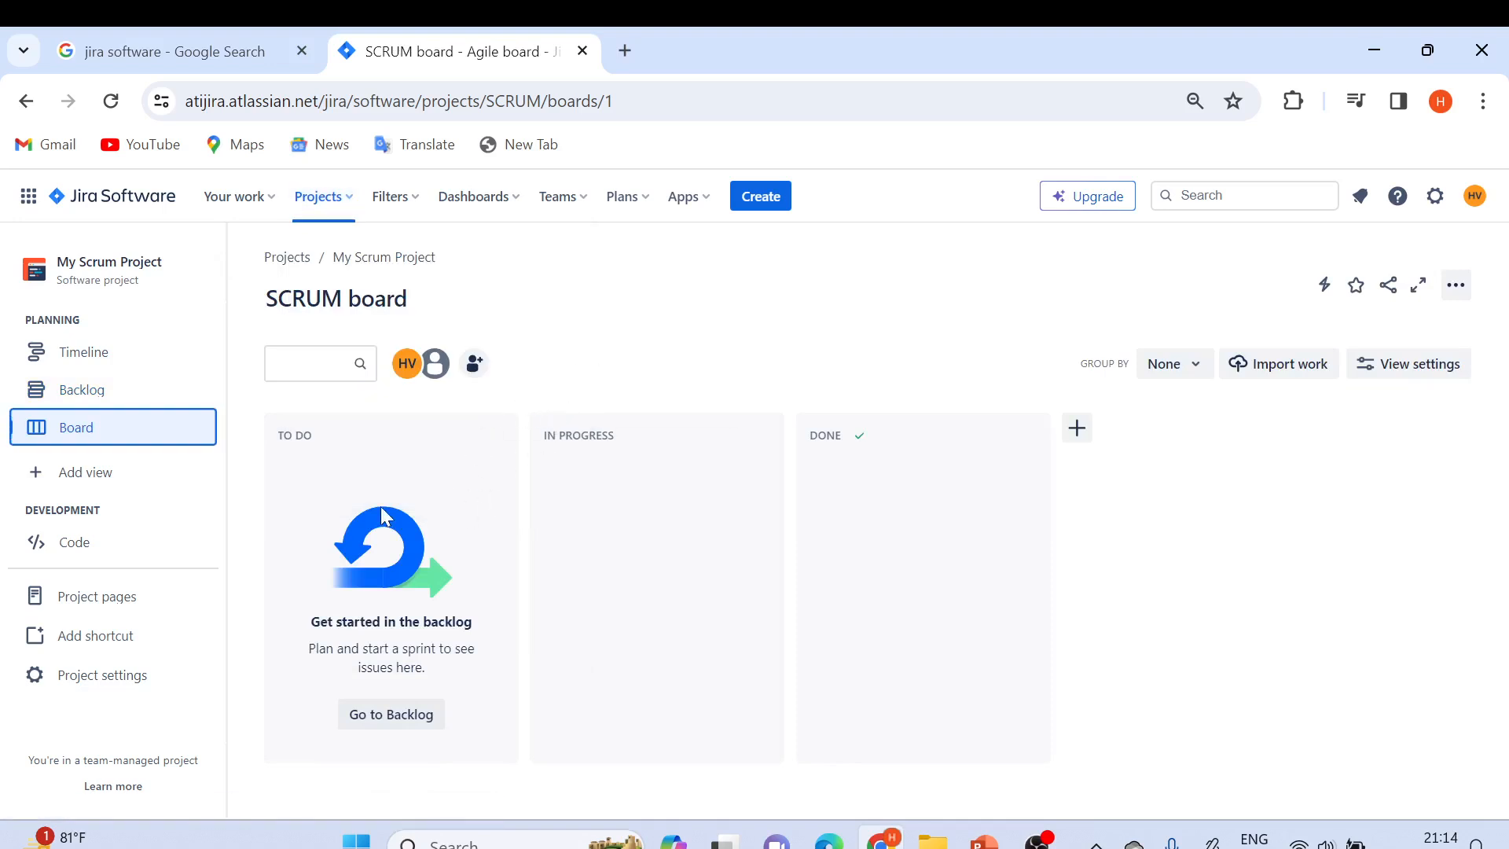
mouse_move(561, 358)
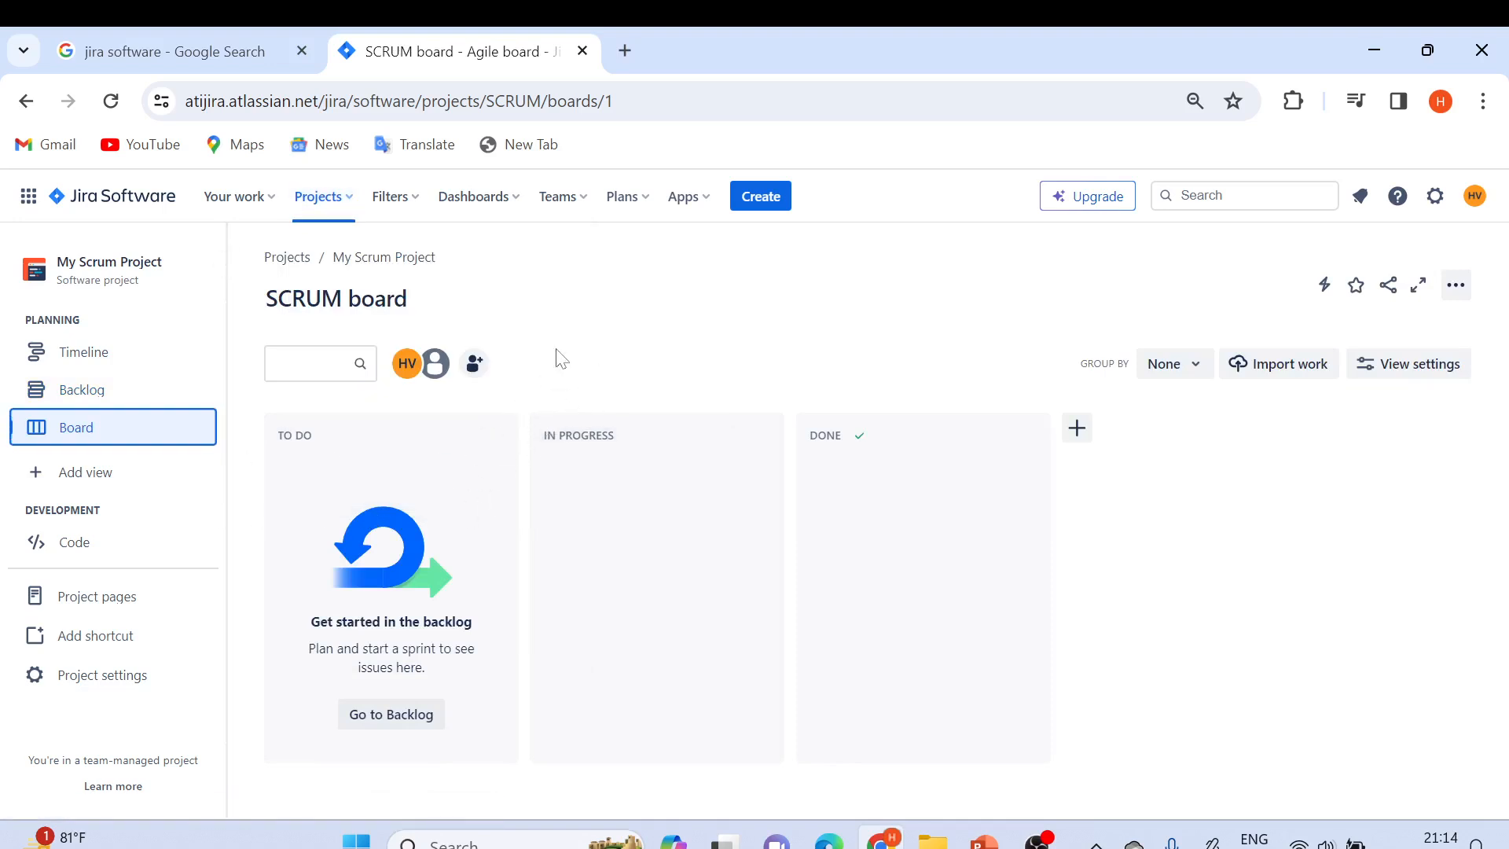
left_click(319, 197)
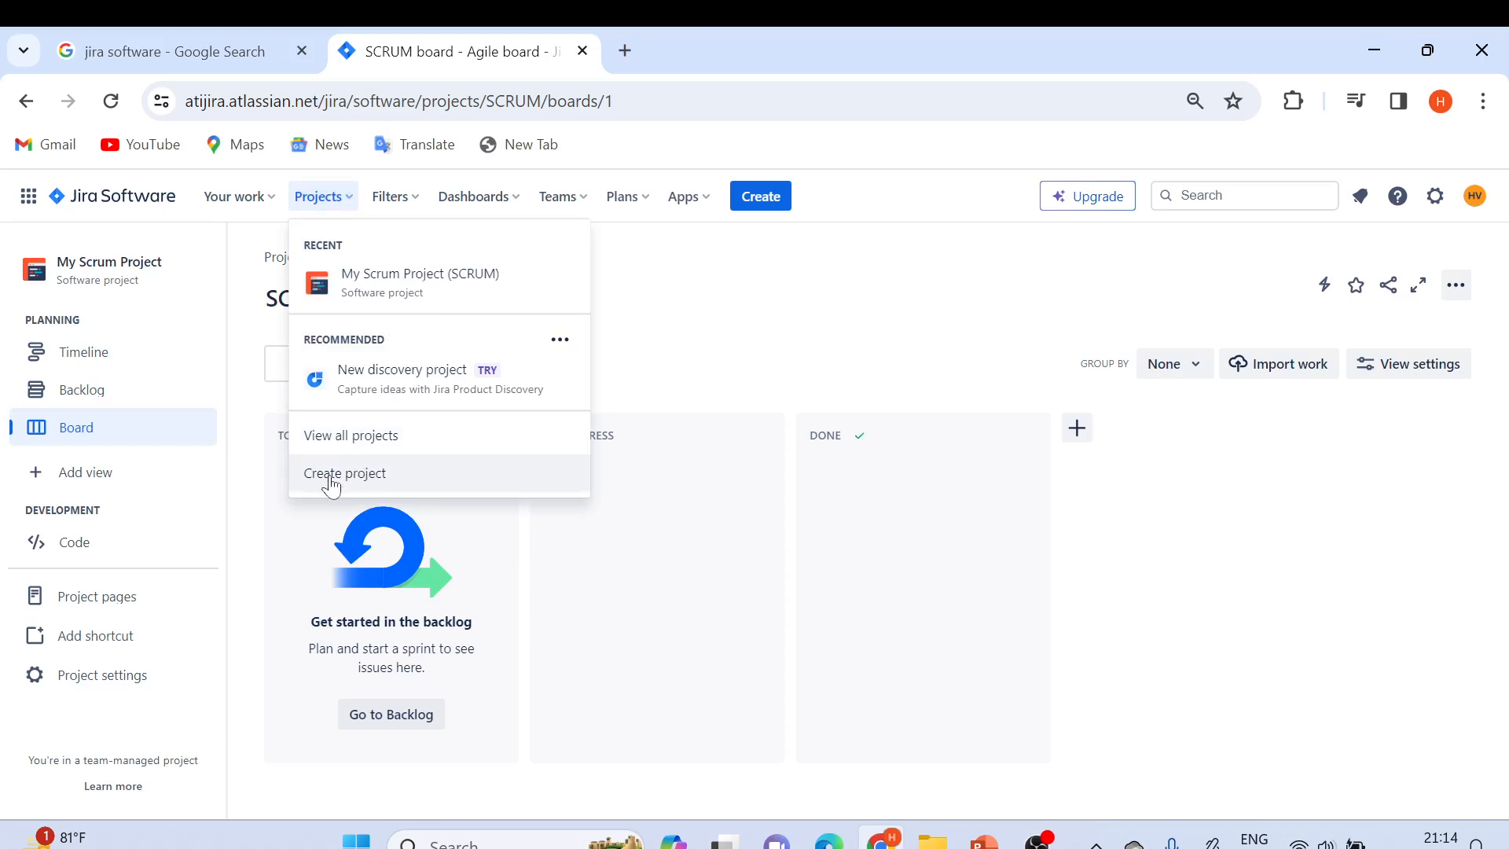
left_click(770, 394)
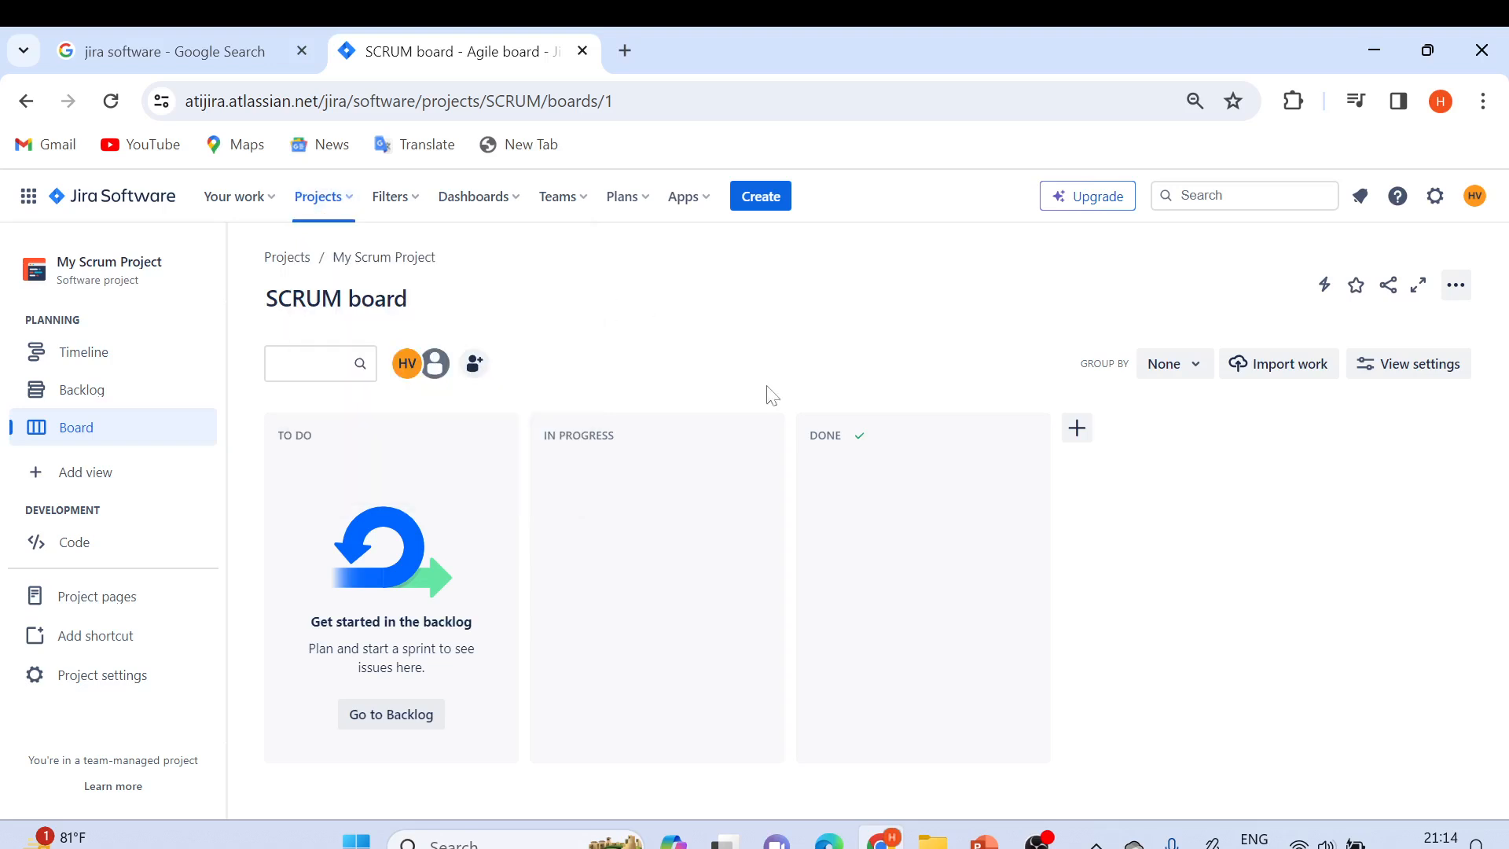
mouse_move(317, 252)
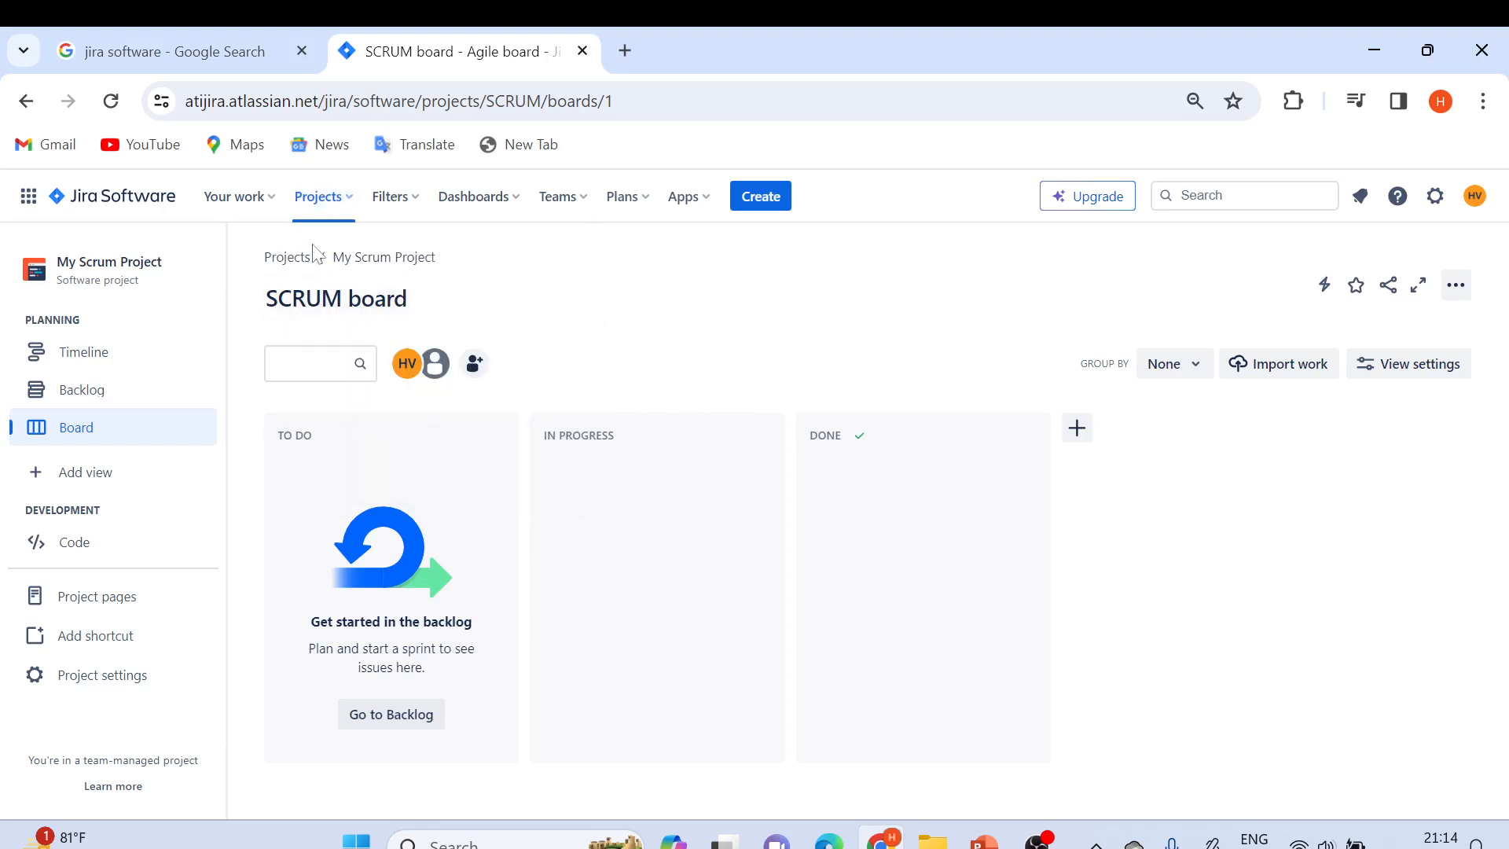
left_click(319, 196)
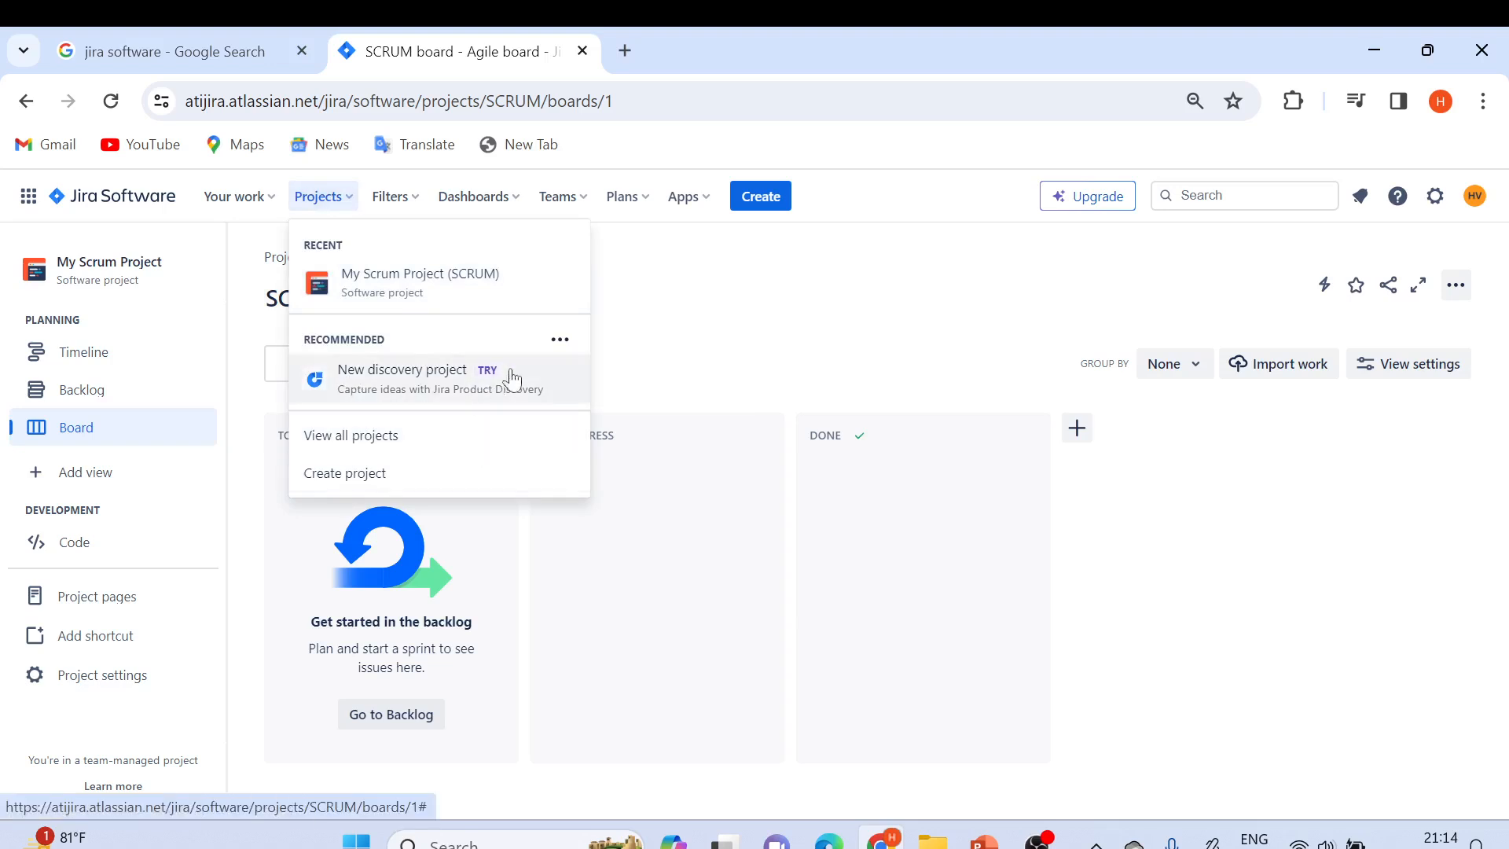
left_click(389, 197)
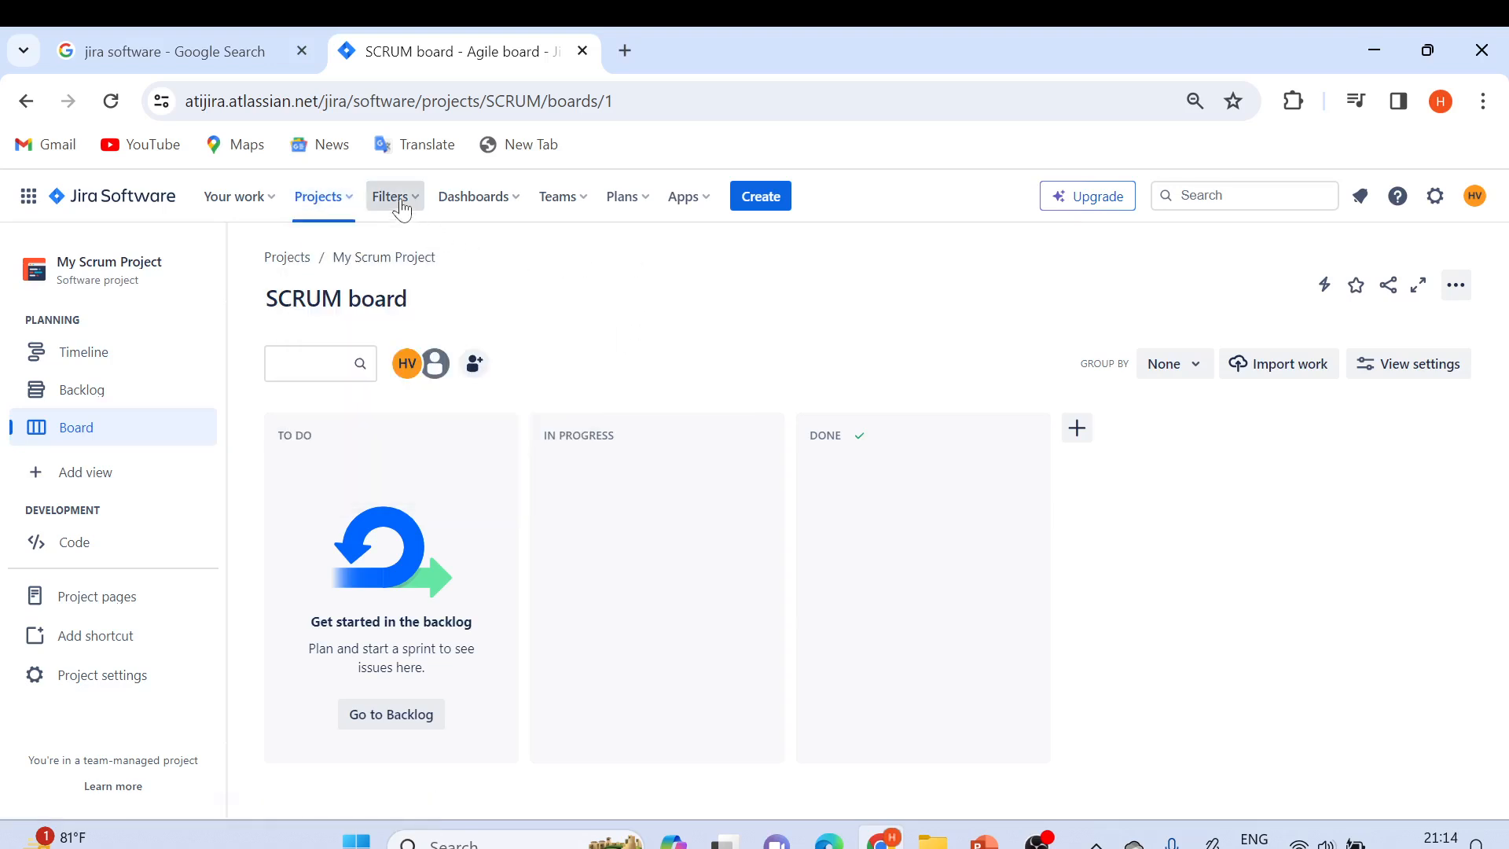
left_click(392, 195)
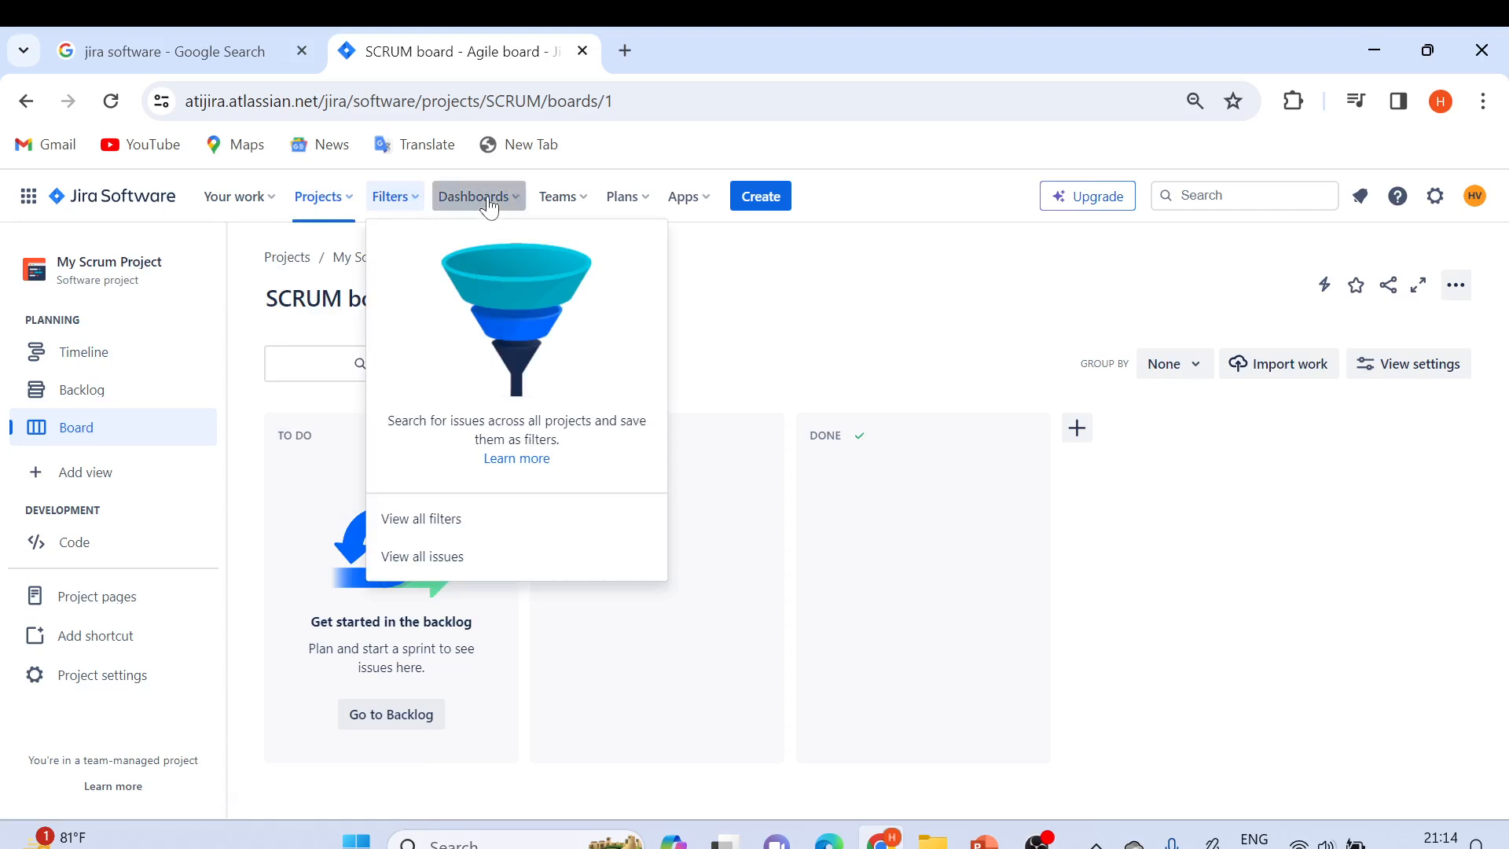
left_click(478, 197)
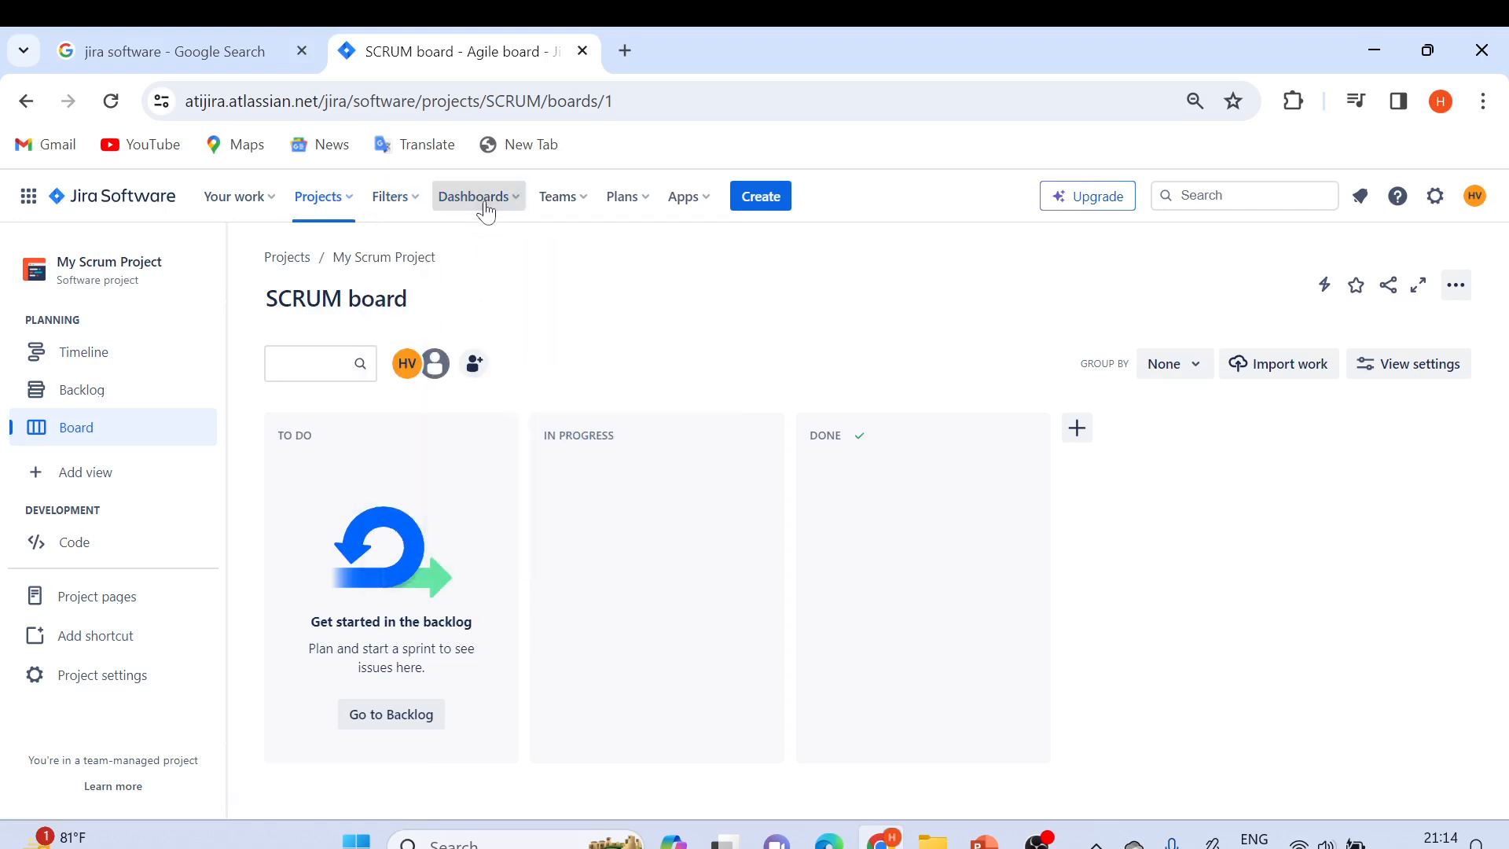
mouse_move(671, 423)
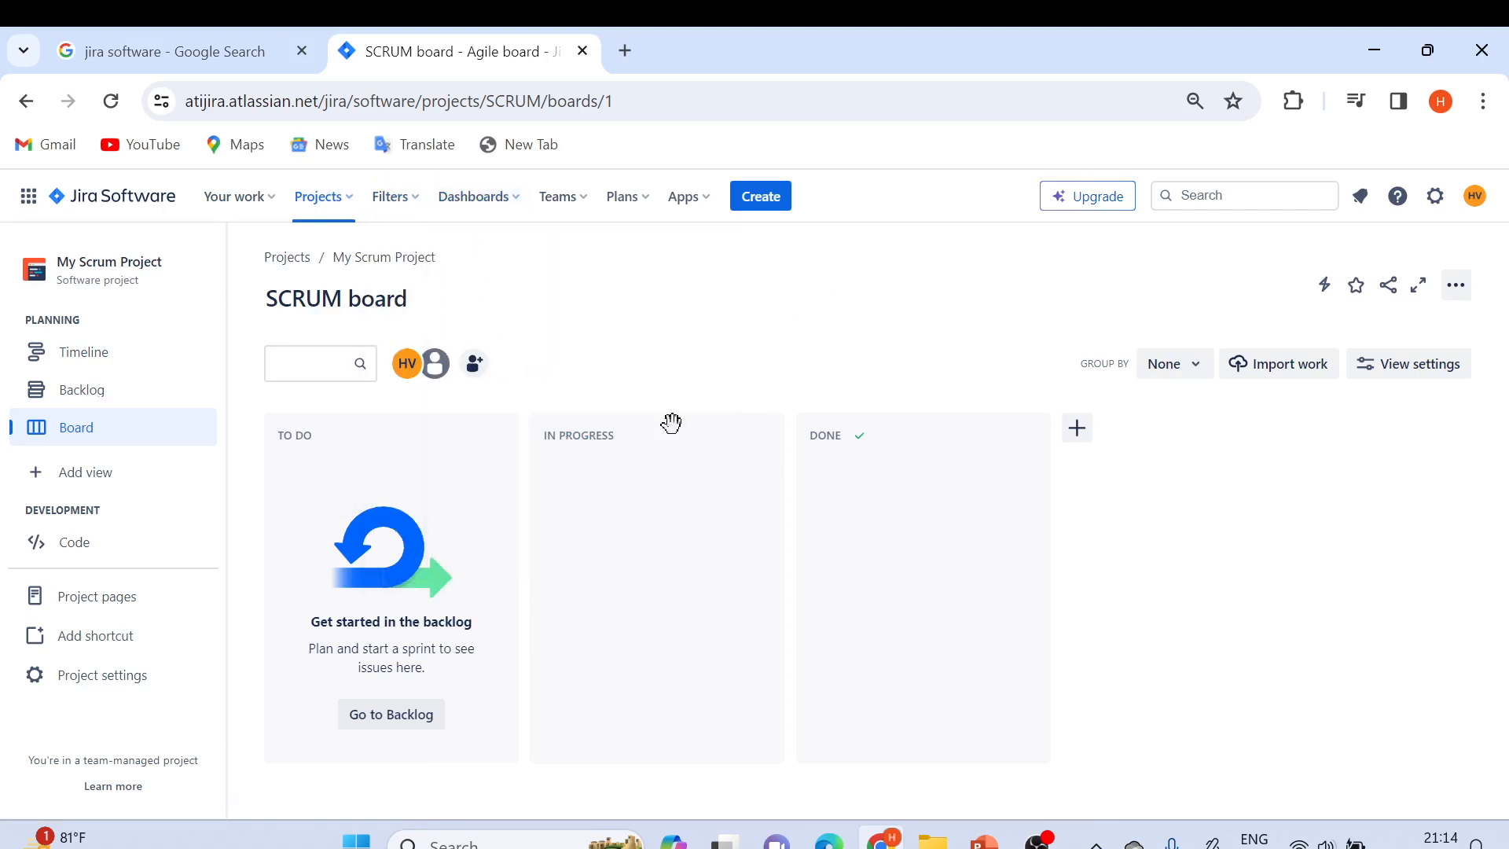
mouse_move(658, 539)
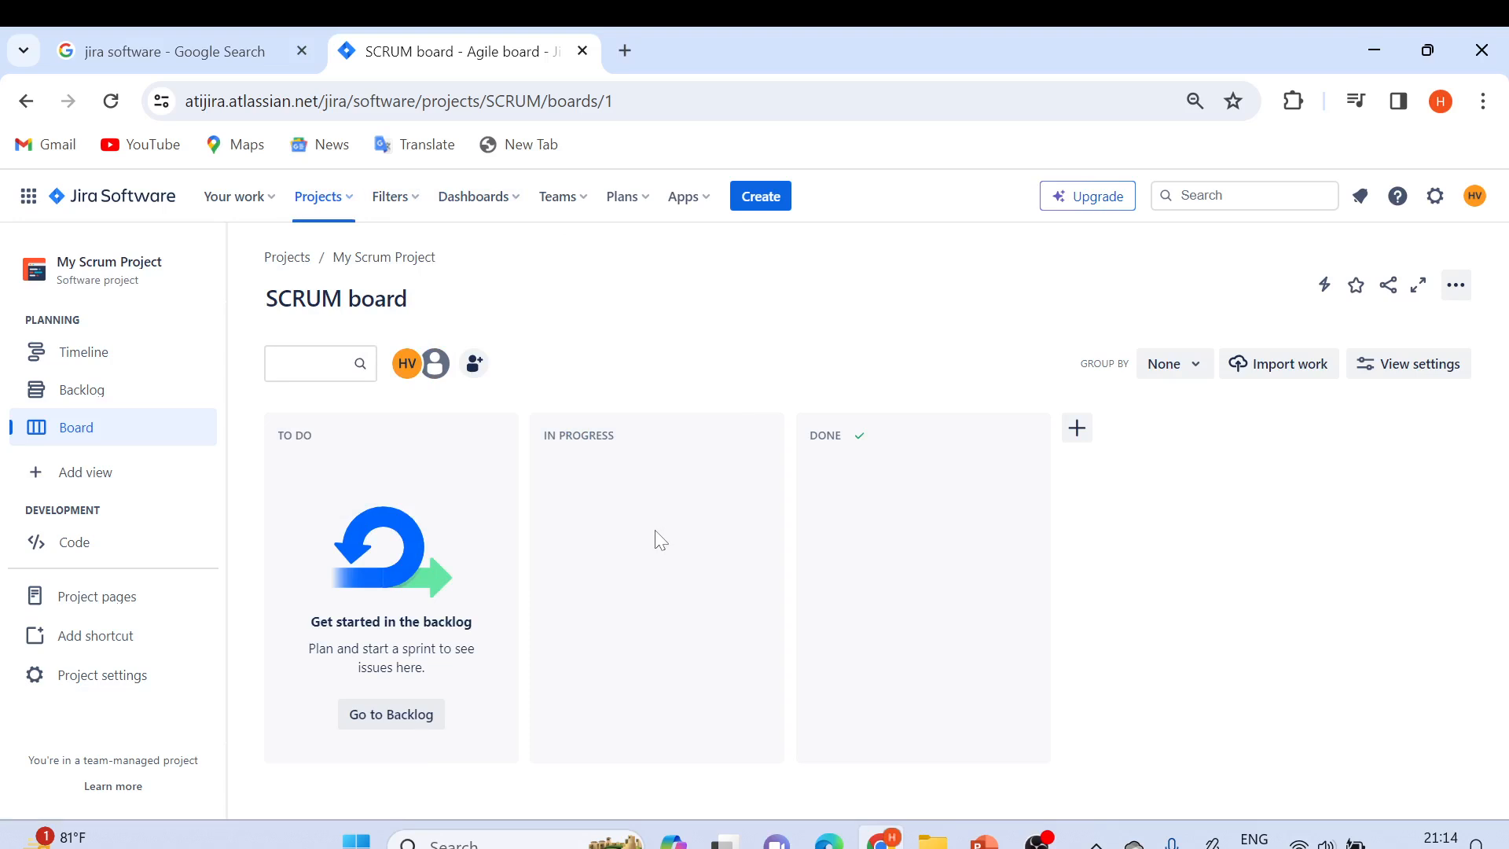
mouse_move(1175, 298)
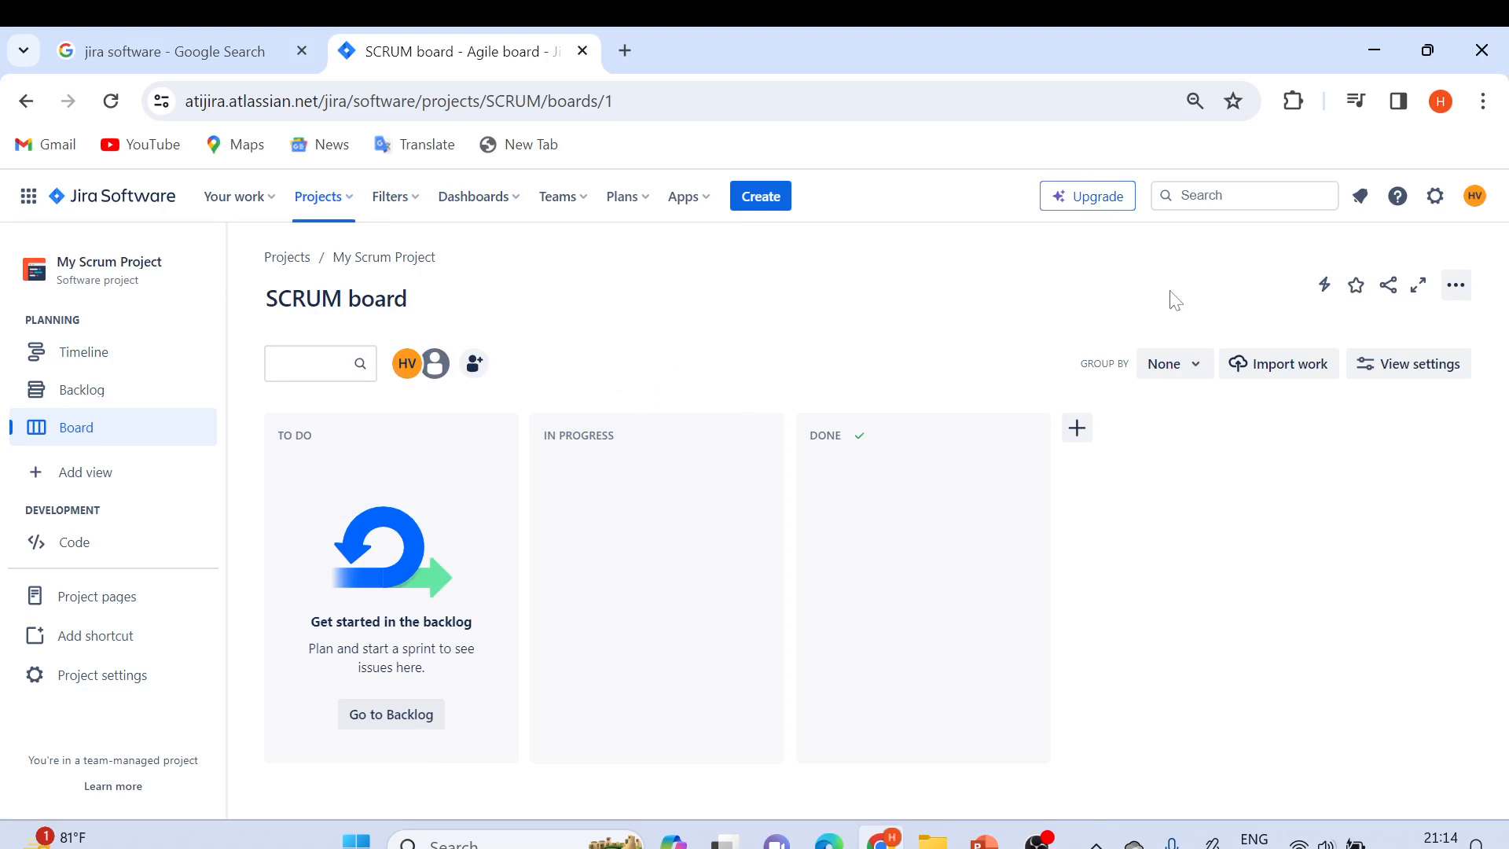
mouse_move(318, 473)
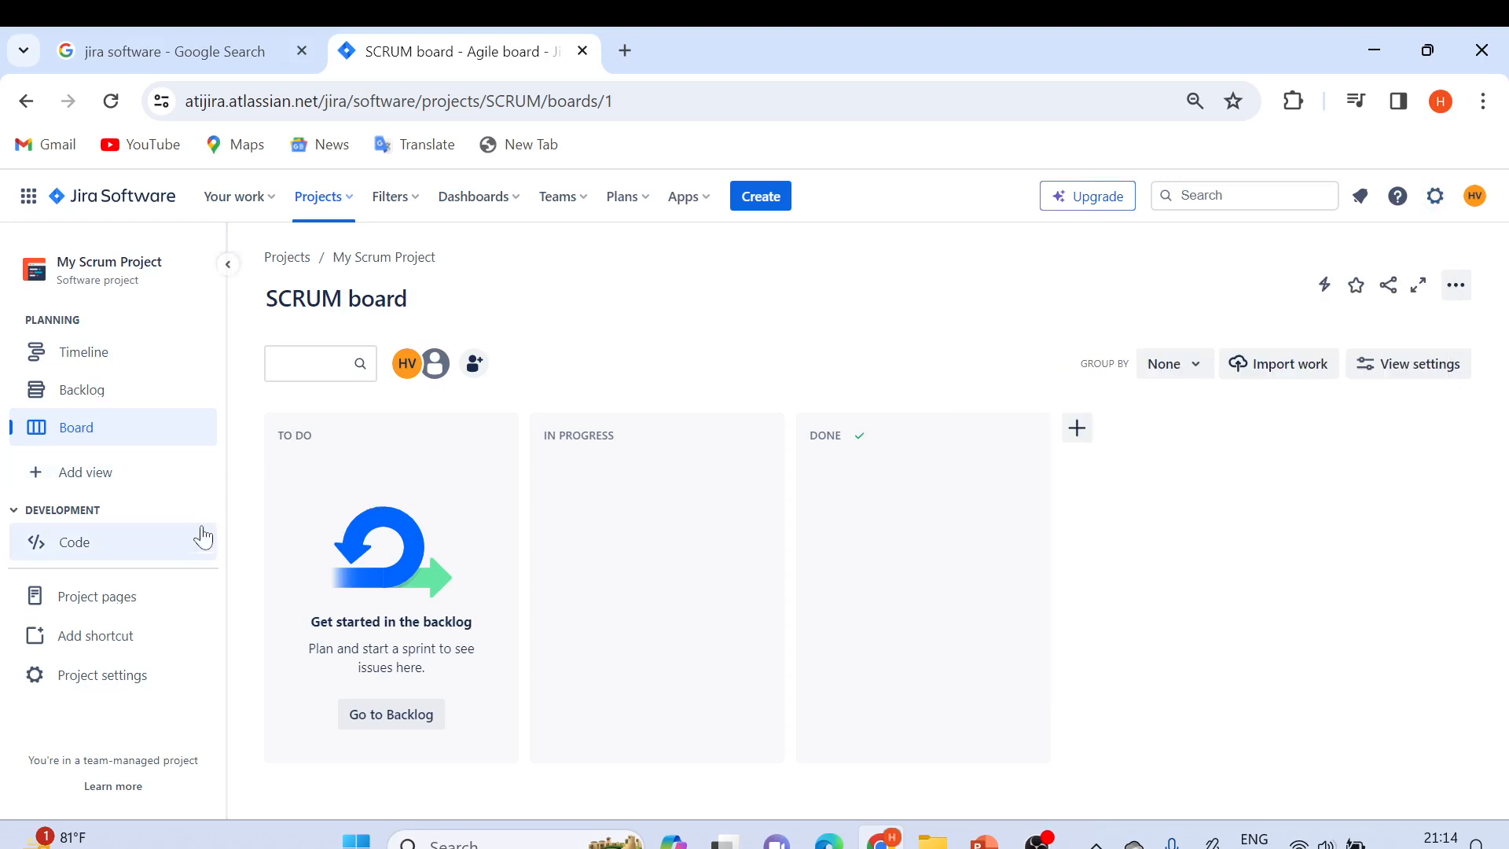
mouse_move(231, 508)
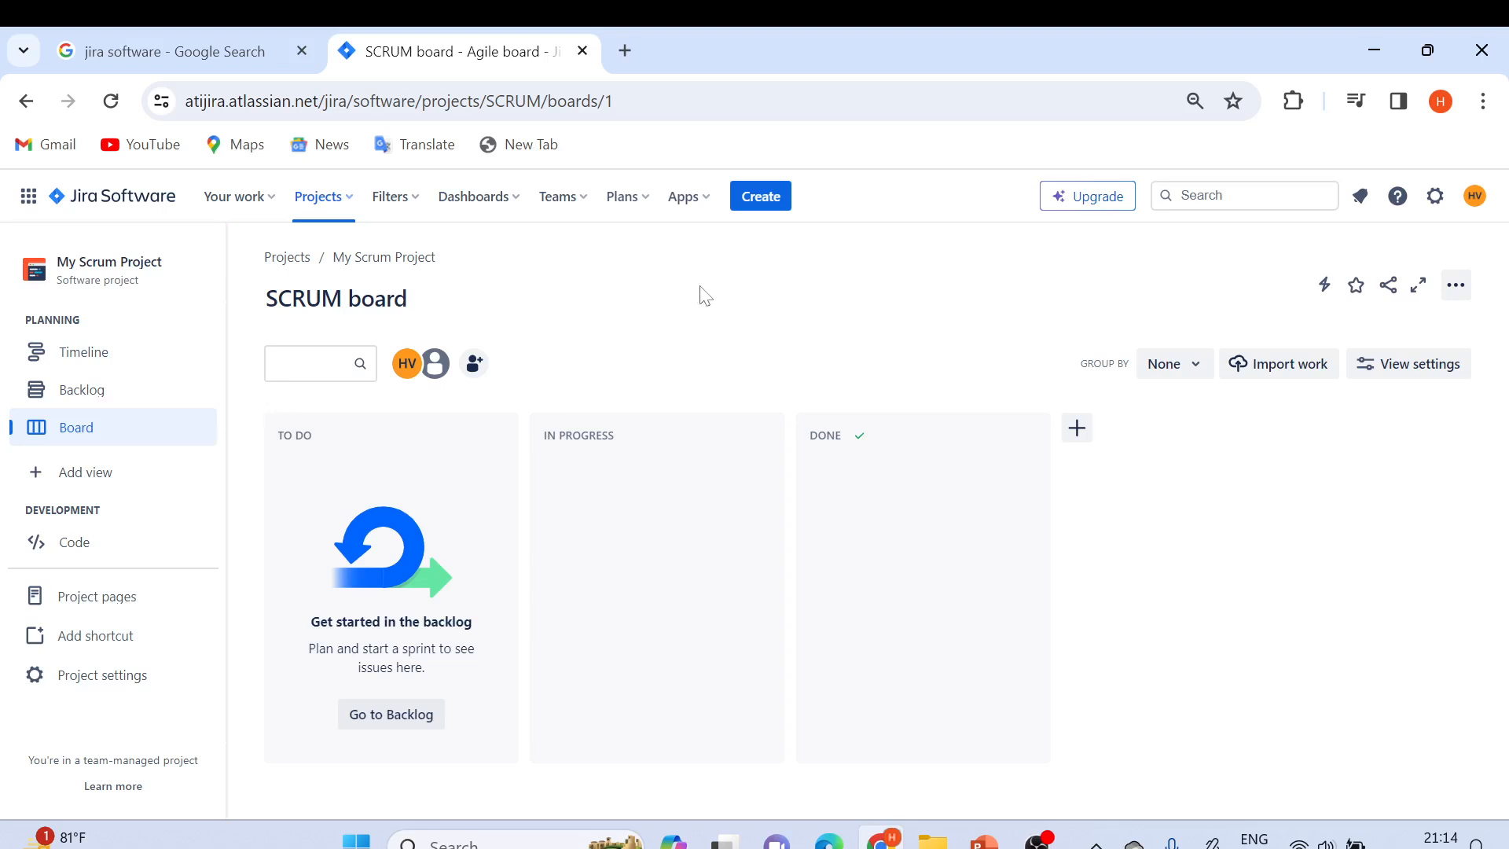
mouse_move(788, 242)
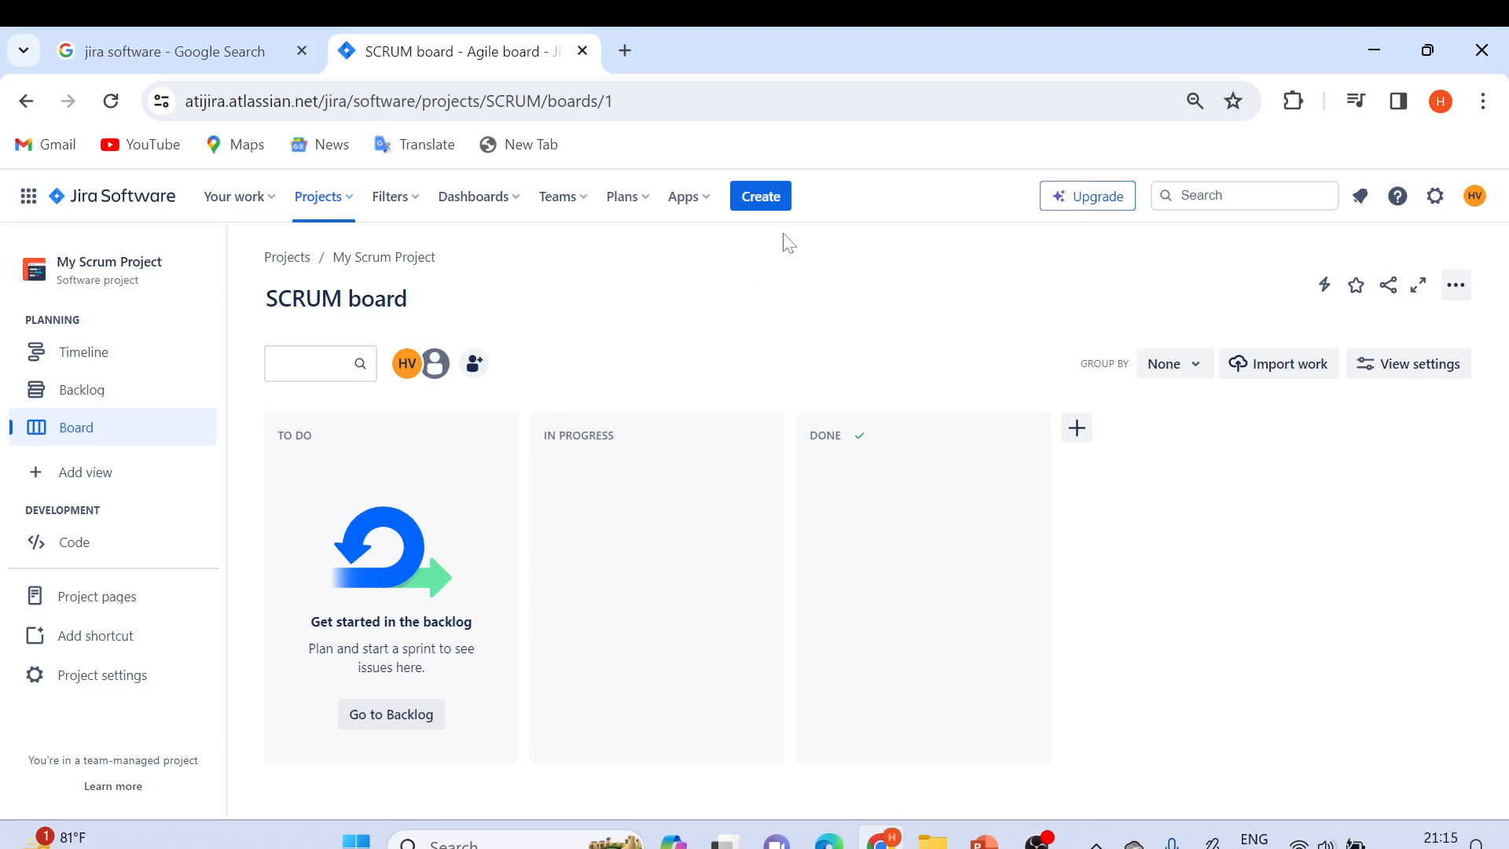
left_click(759, 197)
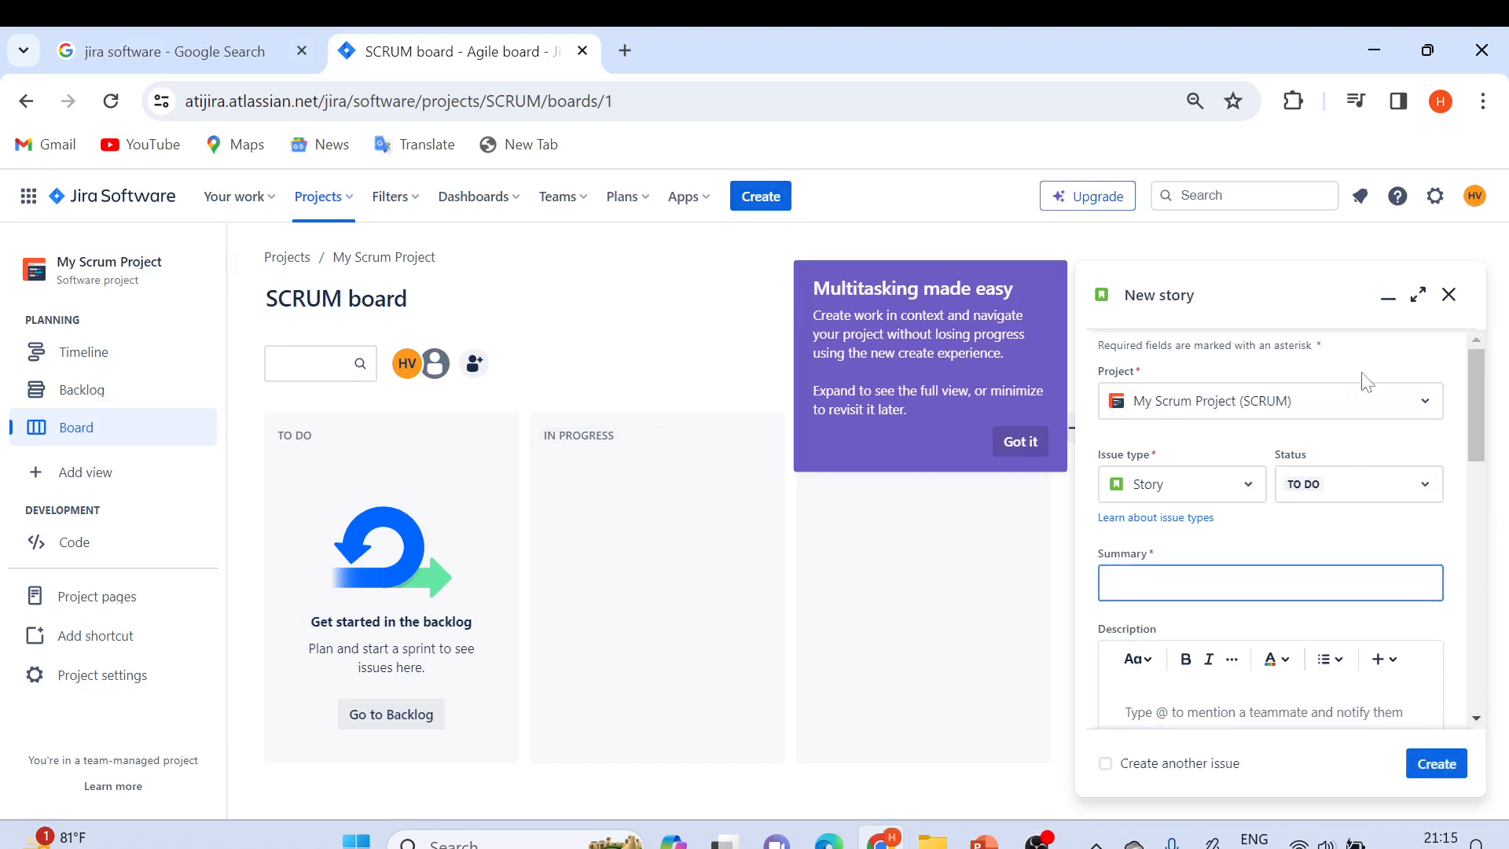
left_click(1180, 483)
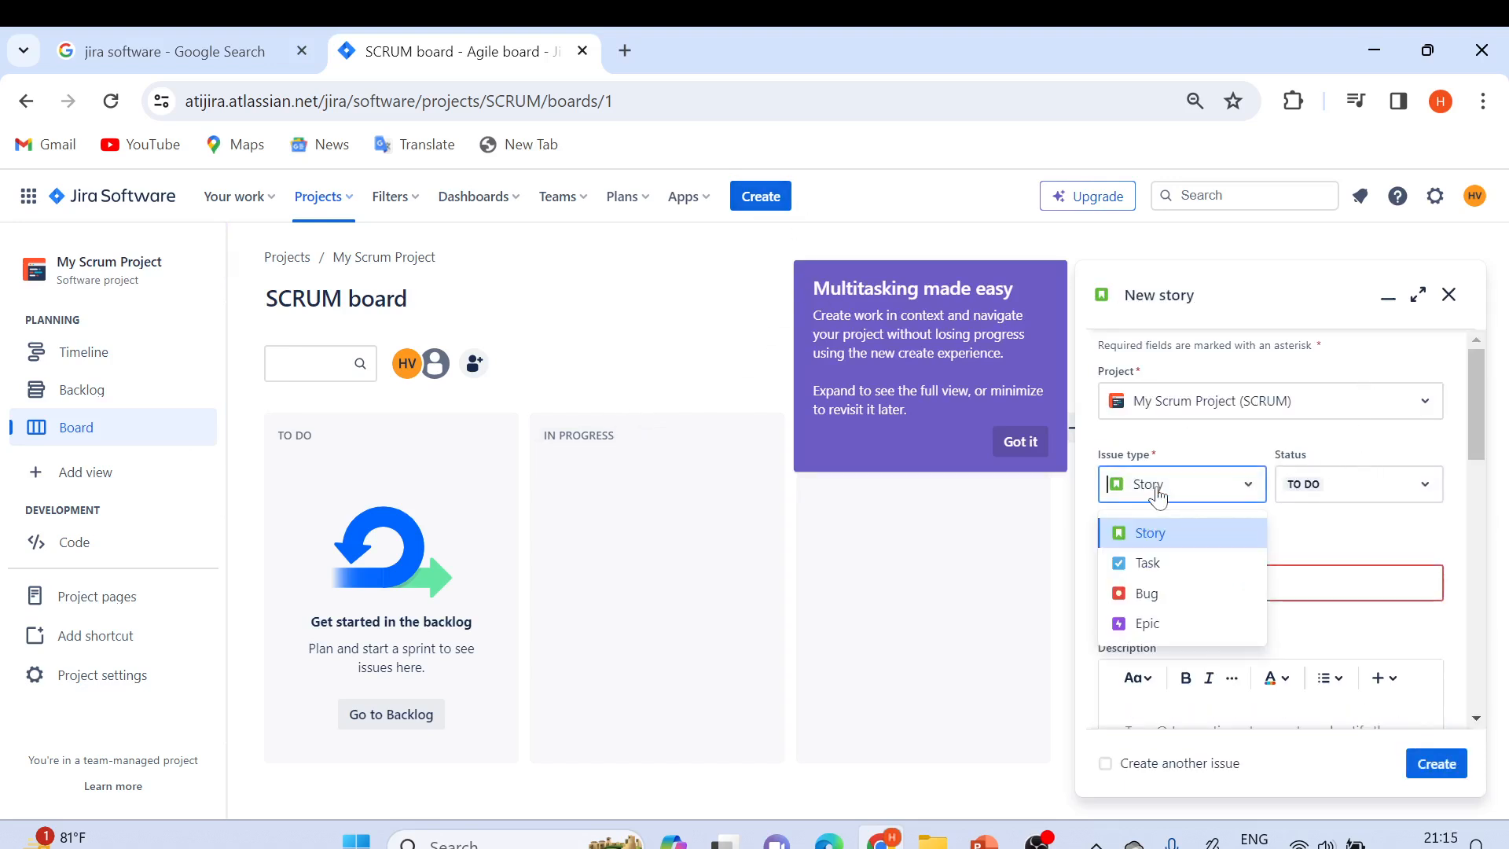
left_click(1148, 533)
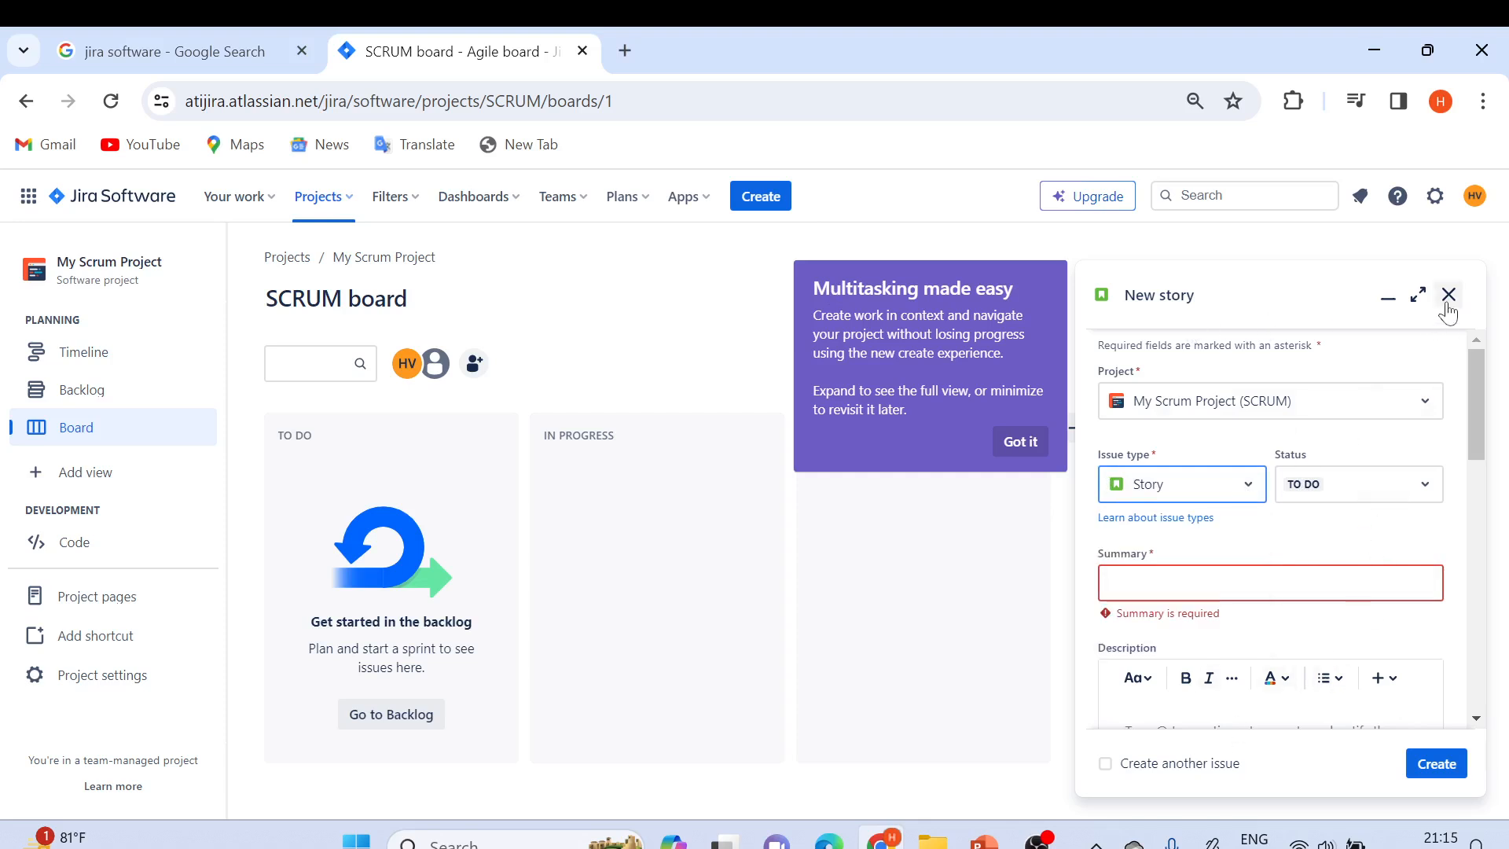
left_click(1447, 293)
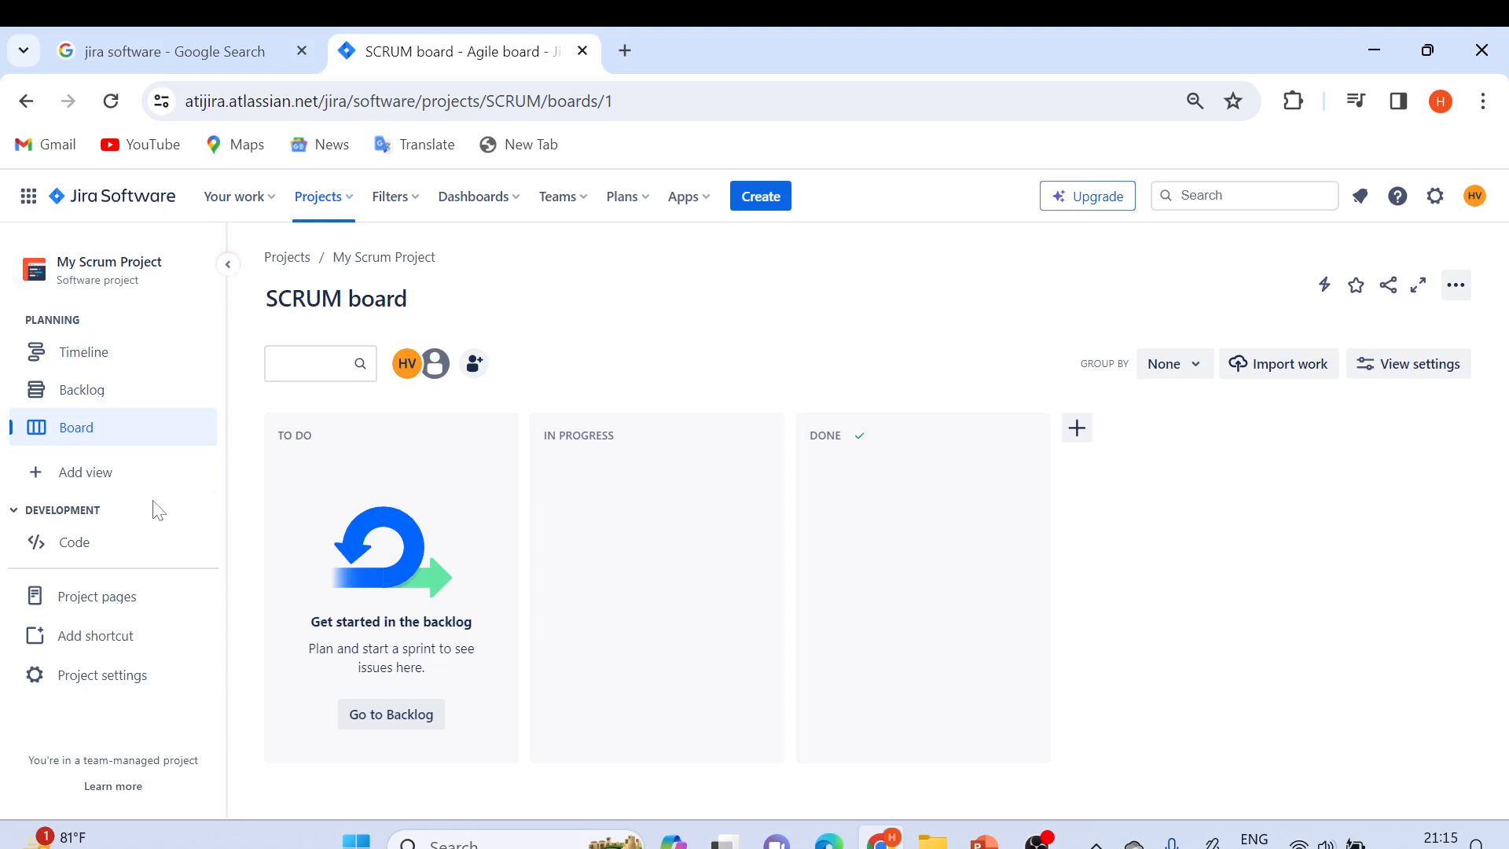
mouse_move(96, 595)
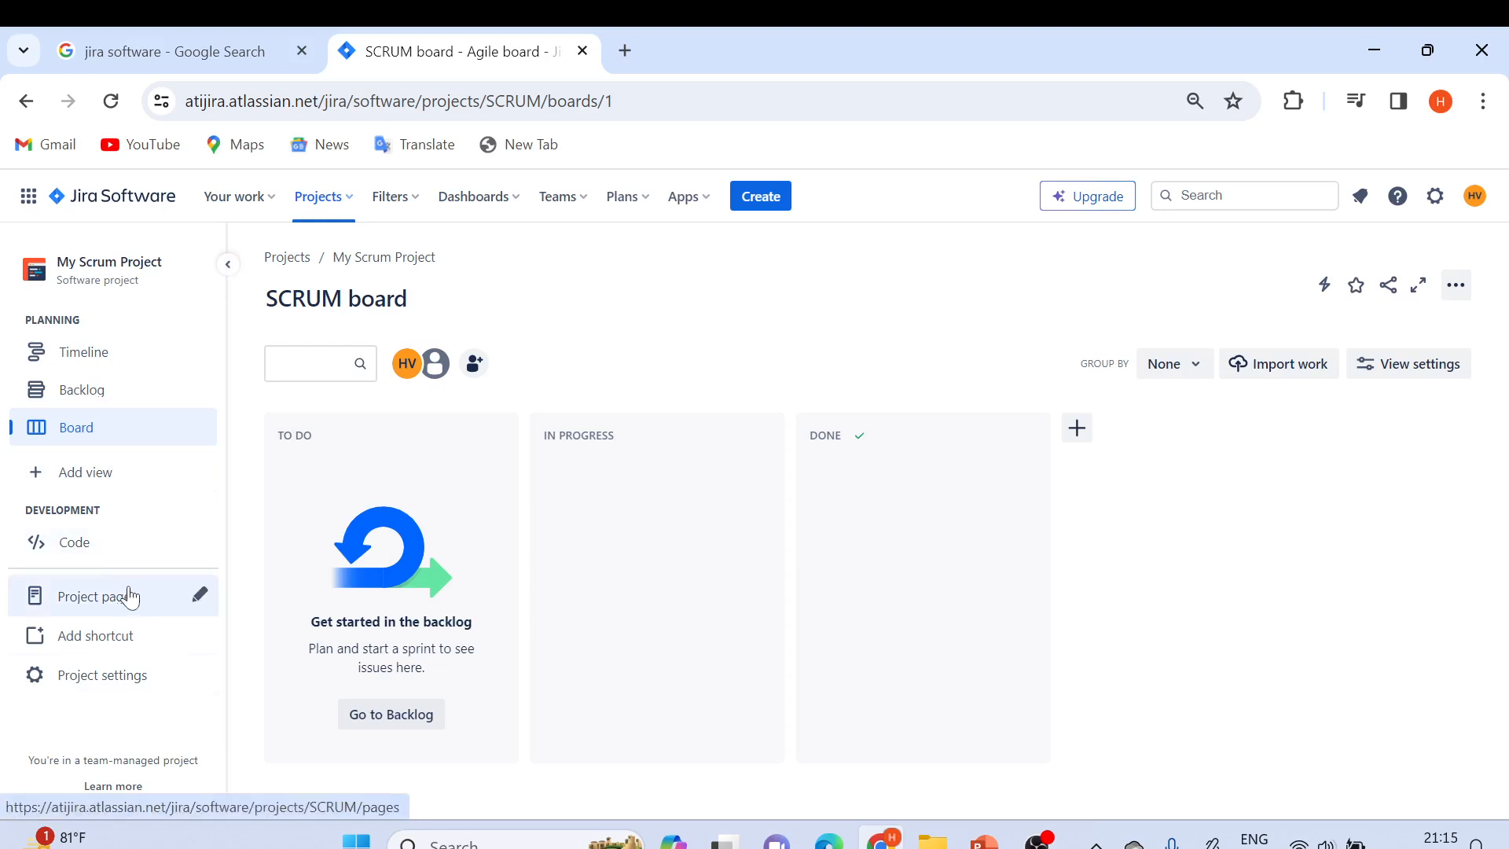
mouse_move(113, 681)
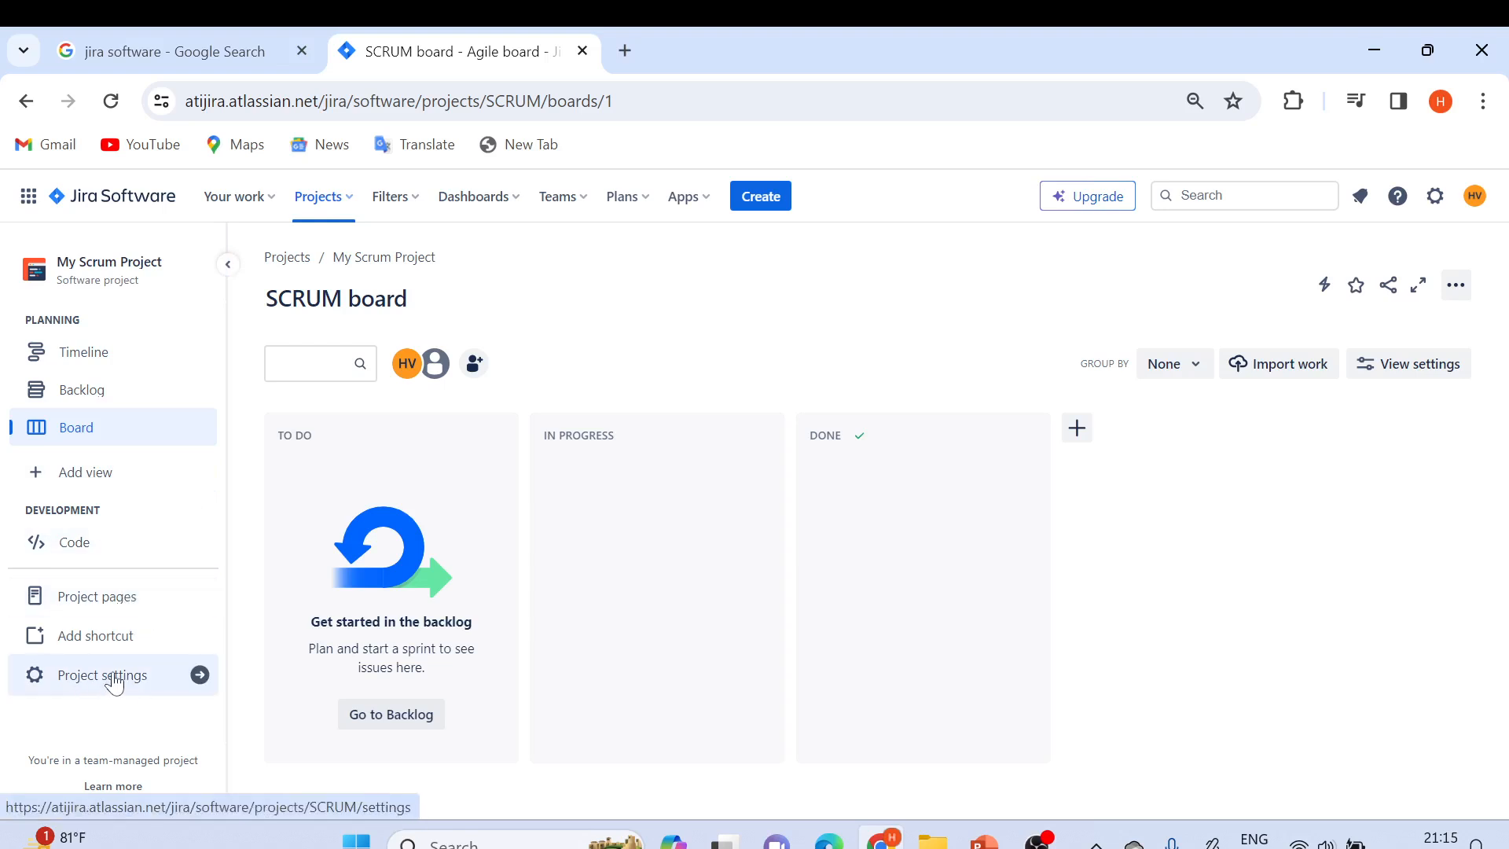
mouse_move(110, 511)
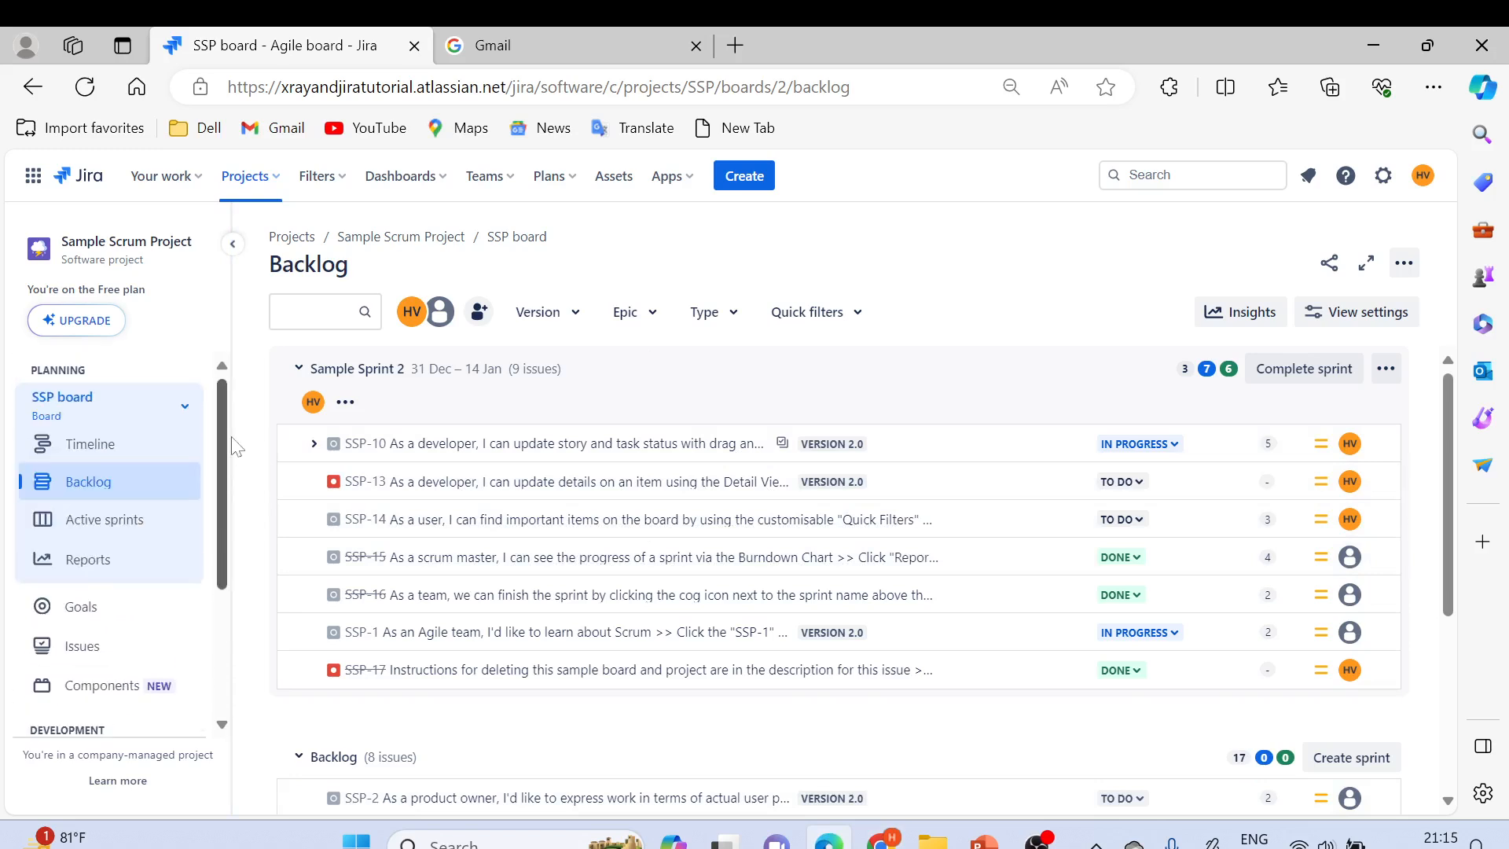
mouse_move(644, 519)
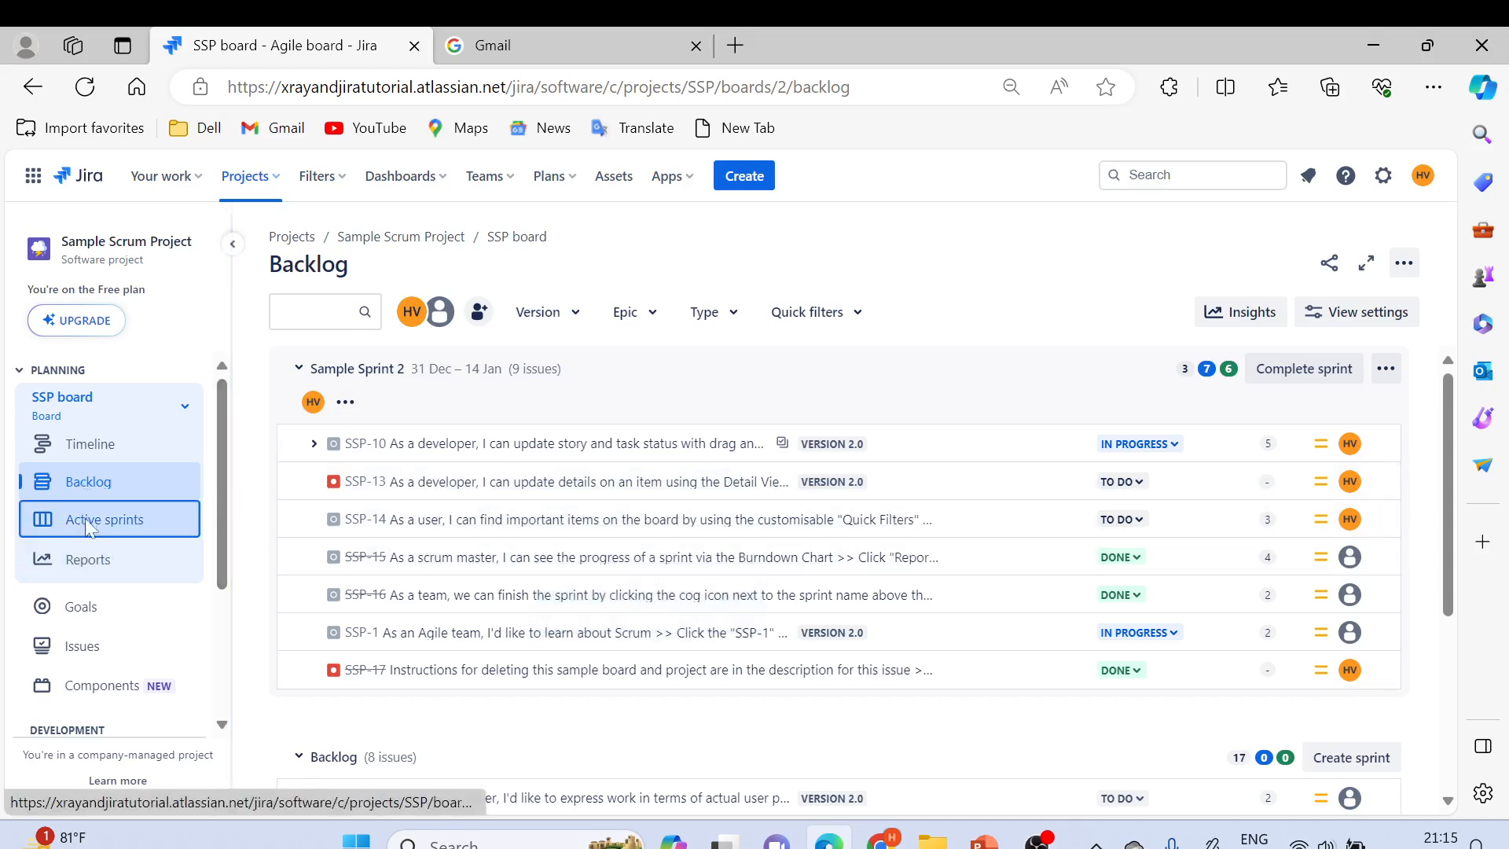
Show the Active sprints board of the Sample Scrum Project with Sample Sprint 2's columns.
left_click(104, 519)
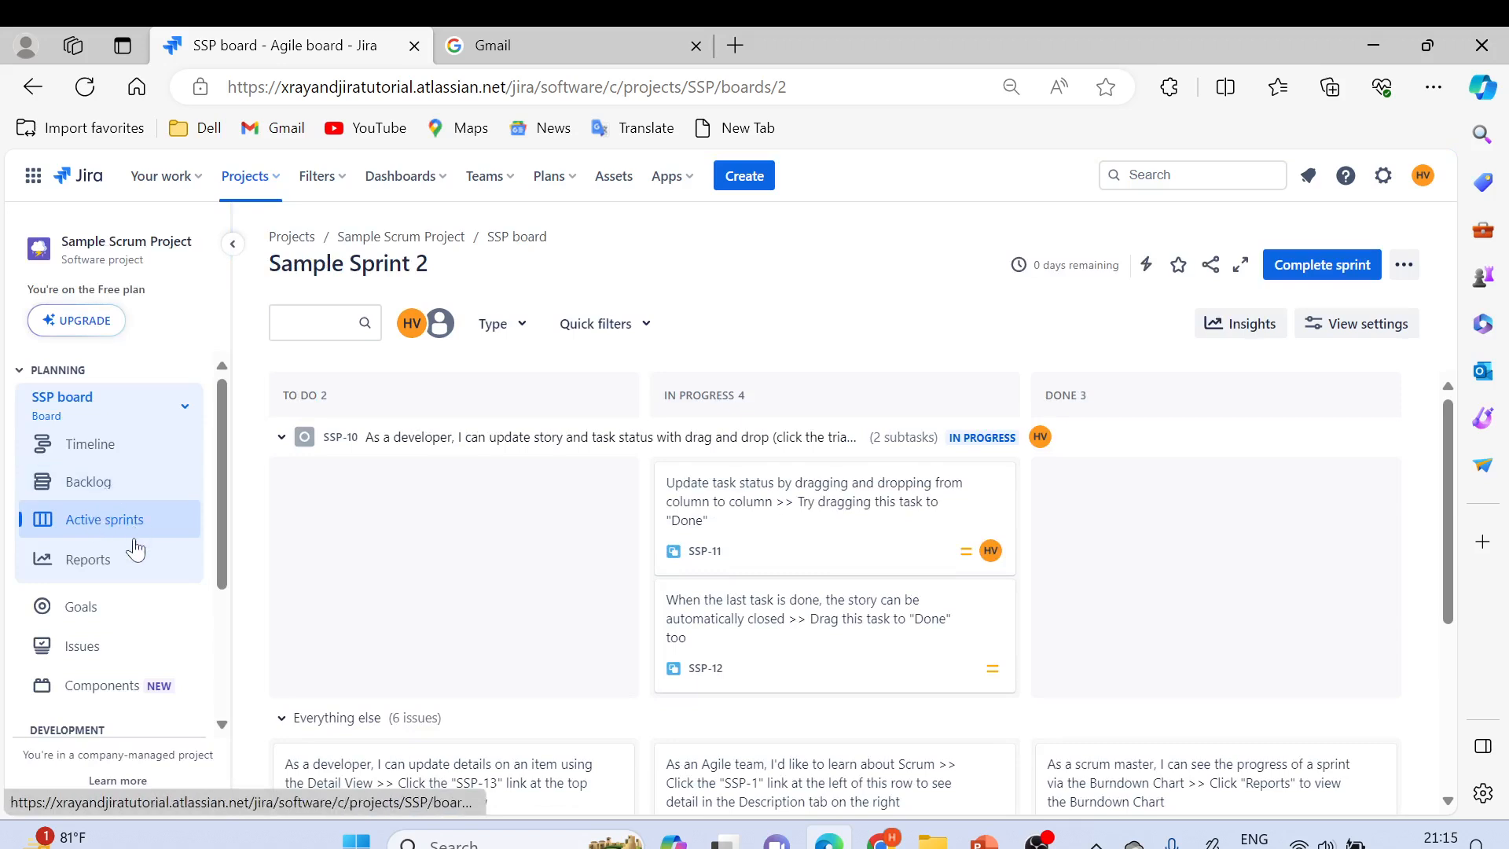
mouse_move(869, 798)
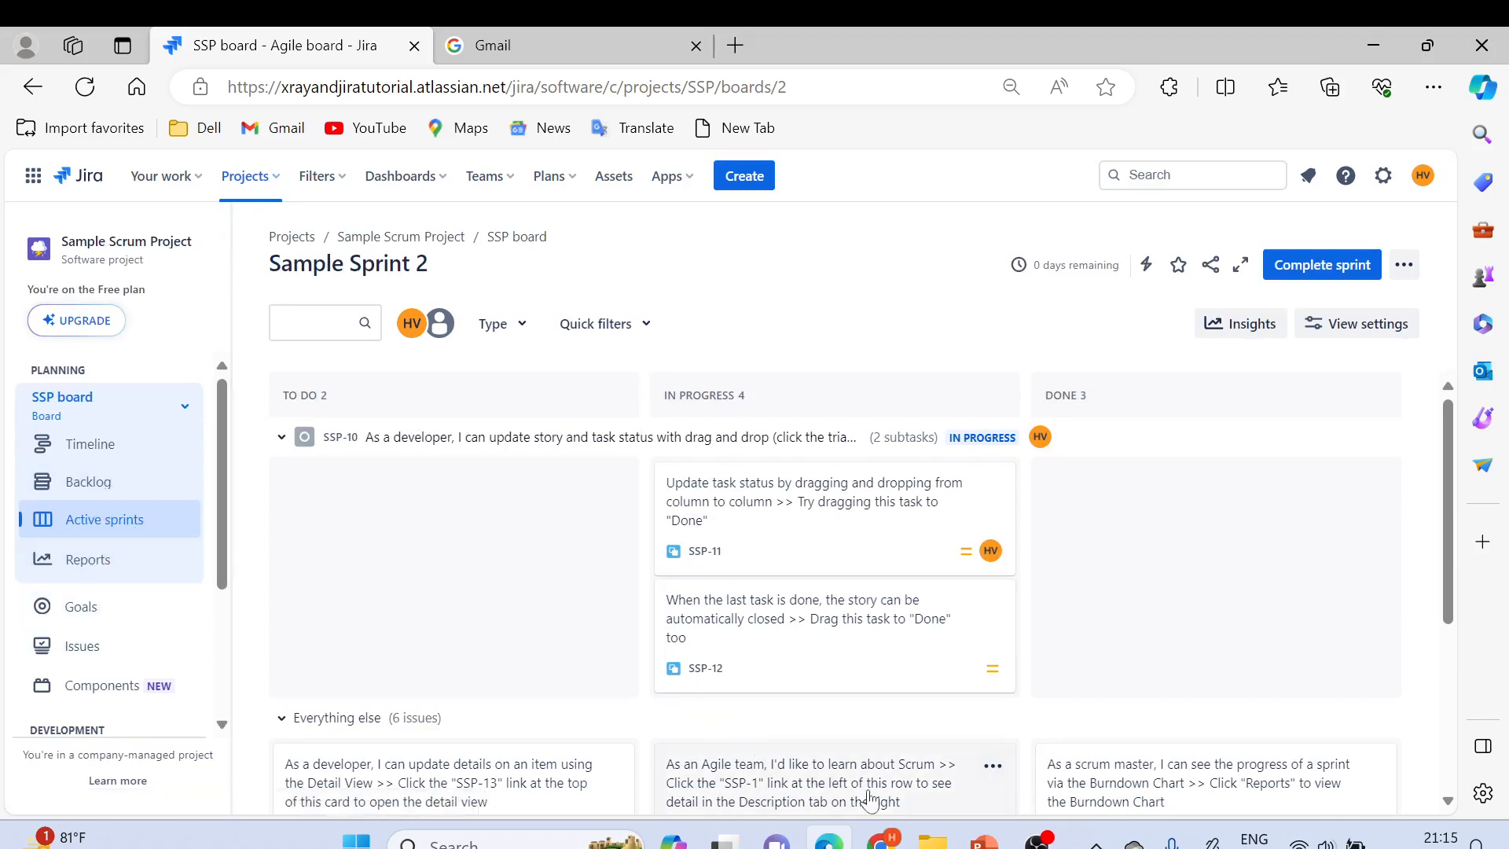
mouse_move(826, 839)
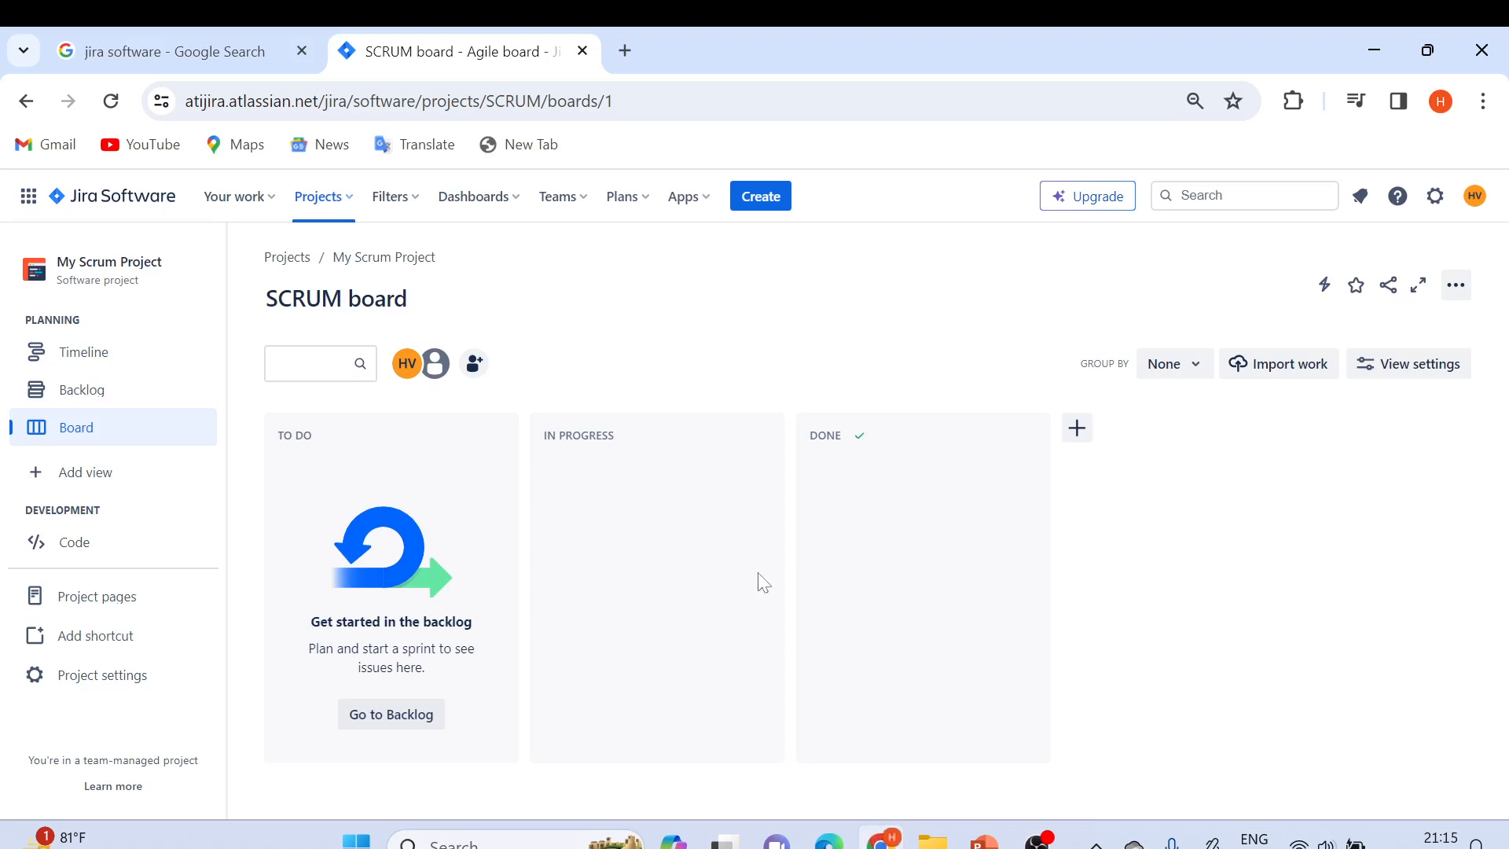
mouse_move(1017, 779)
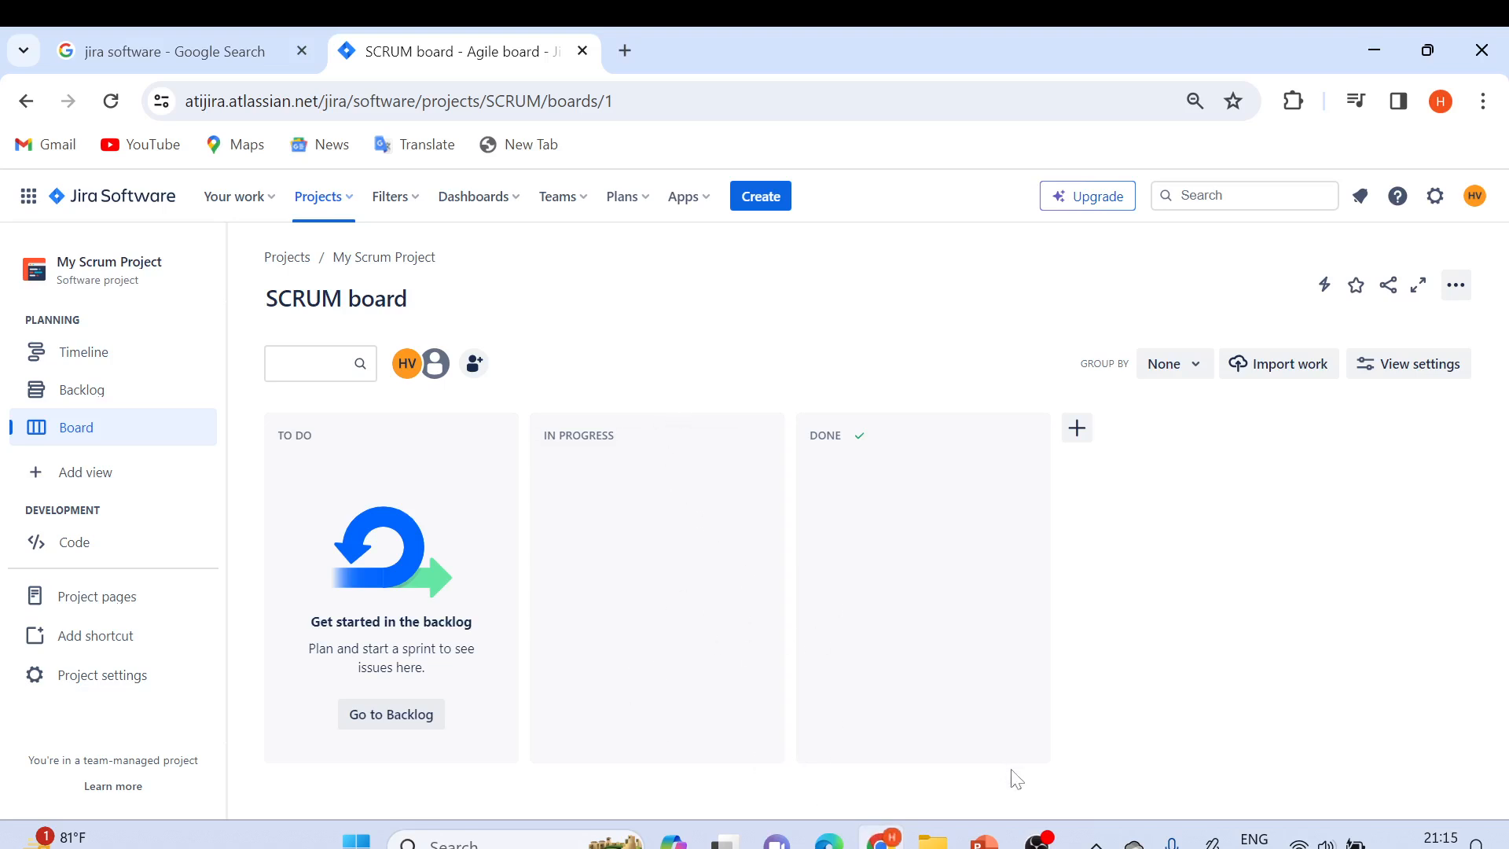
mouse_move(668, 311)
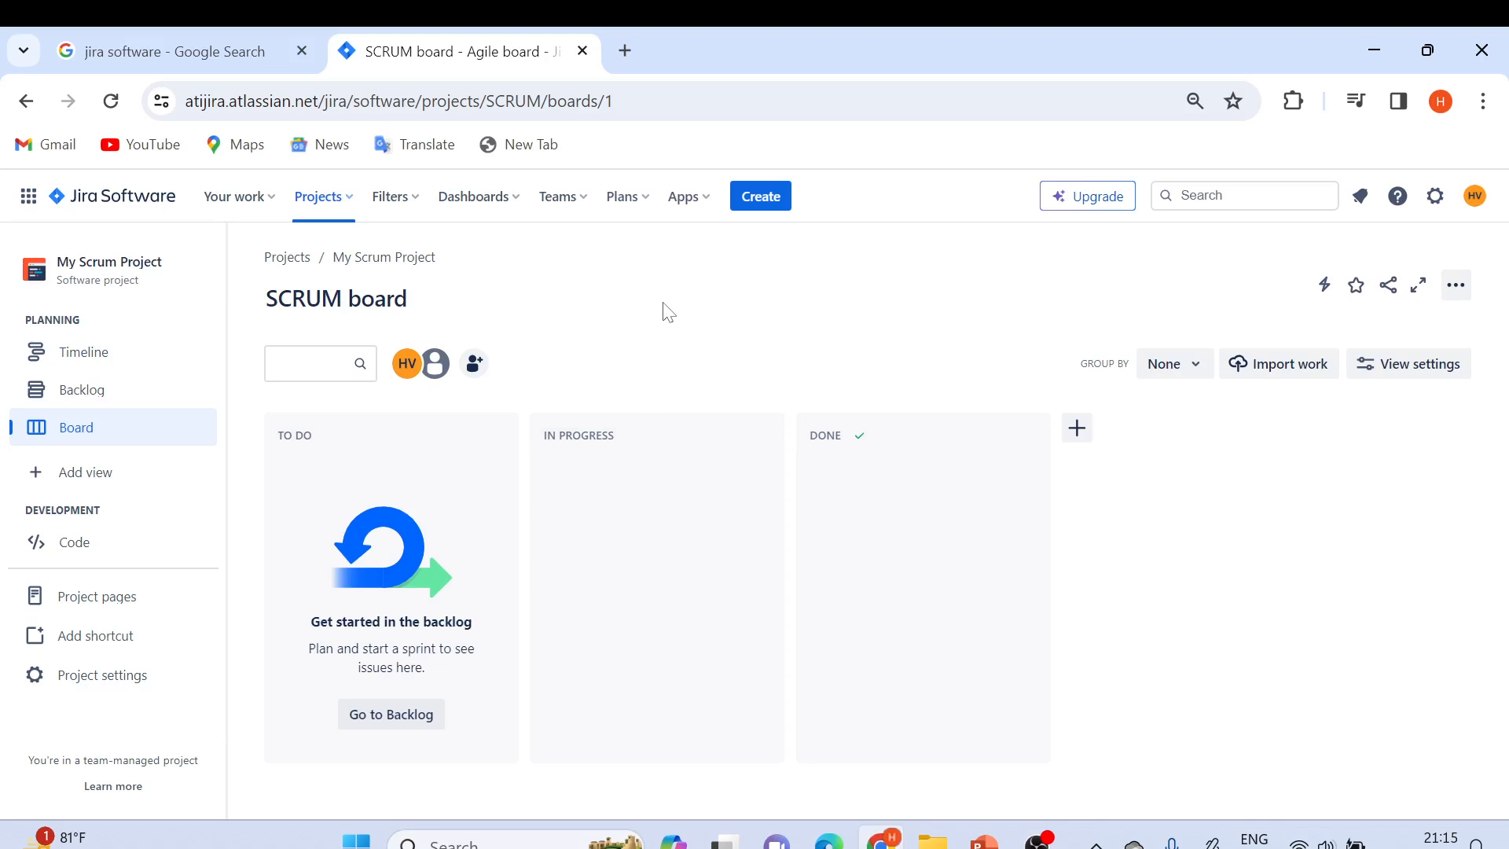